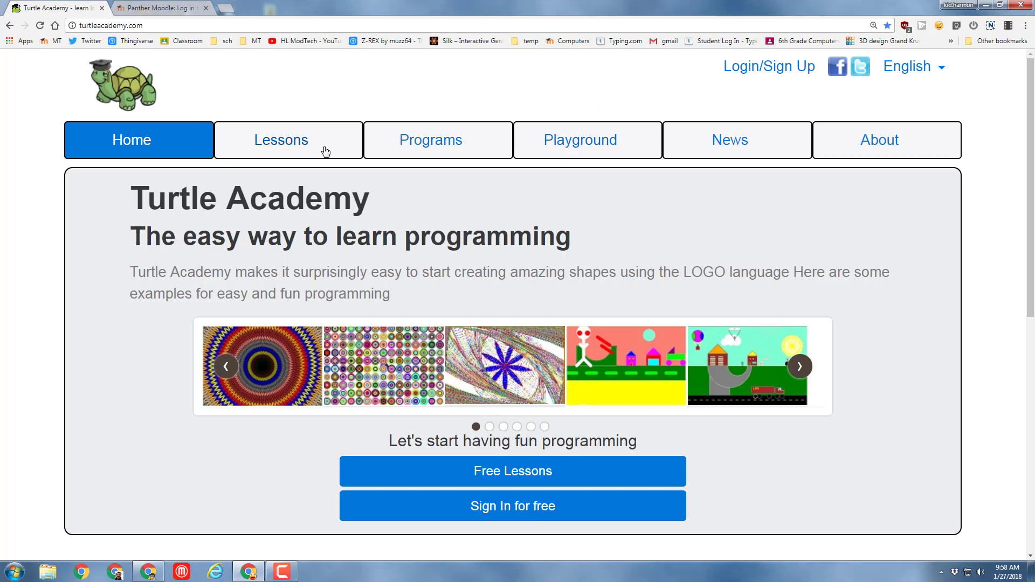
mouse_move(768, 66)
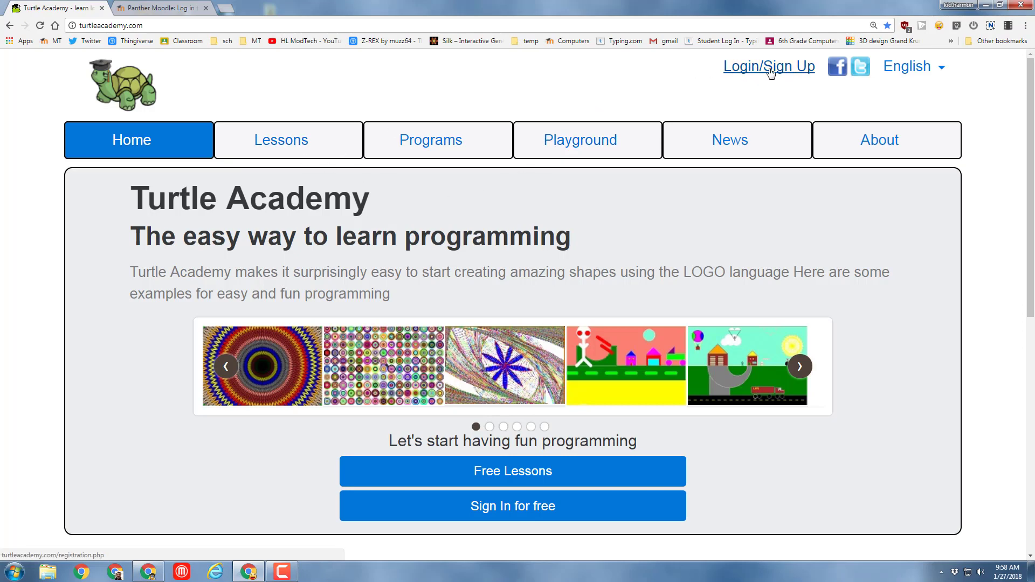
- Sign in to Turtle Academy with the saved account credentials
left_click(768, 66)
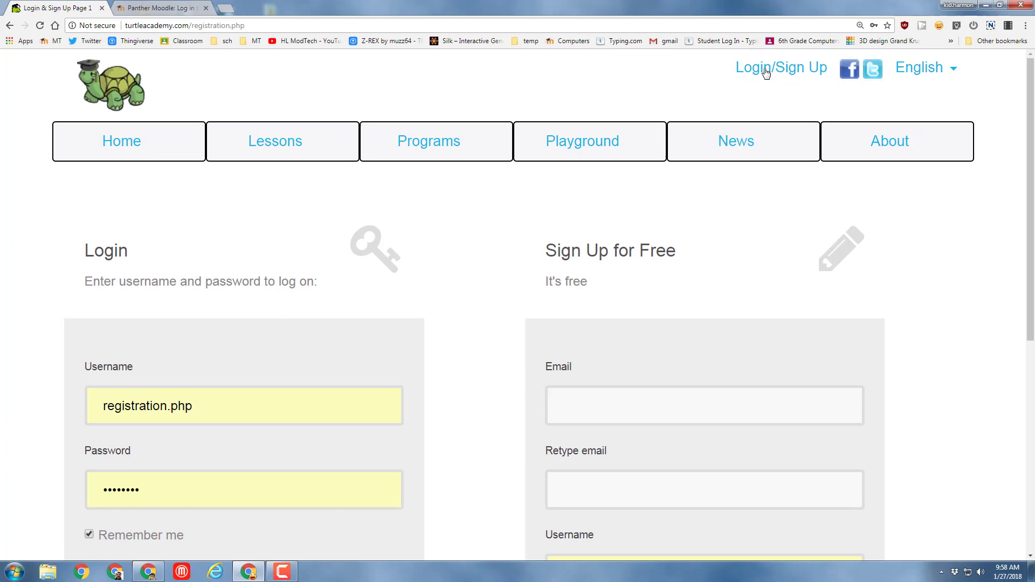
scroll("down", 3)
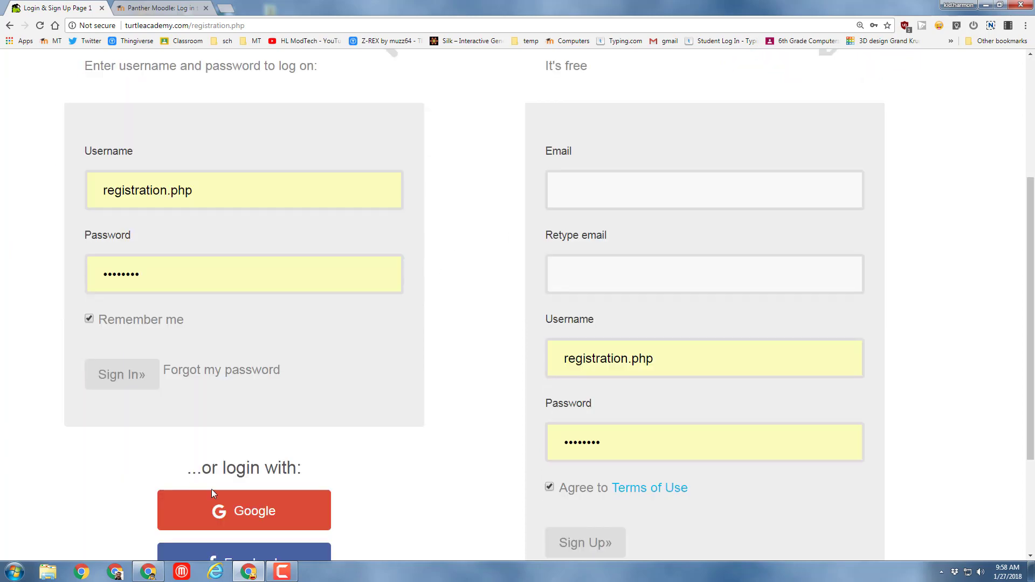
left_click(244, 509)
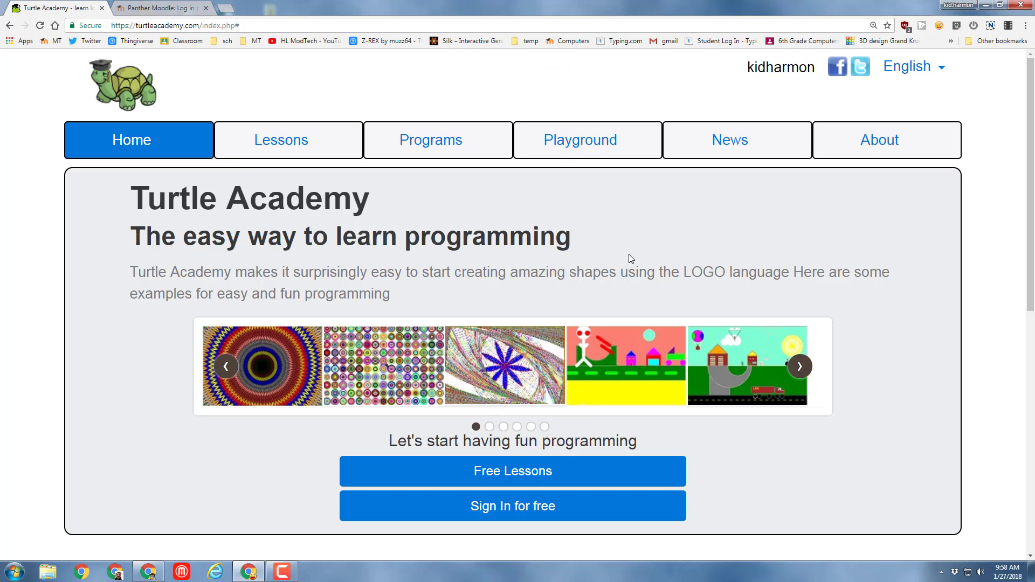
- From the profile page, load the saved program 'logo mdh' and scroll through its procedures
left_click(781, 67)
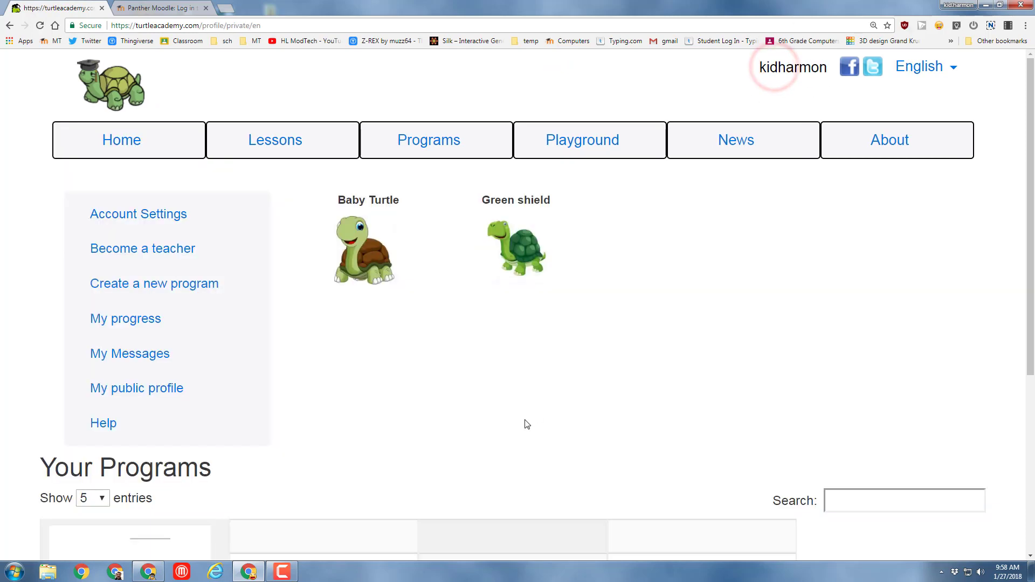
scroll("down", 3)
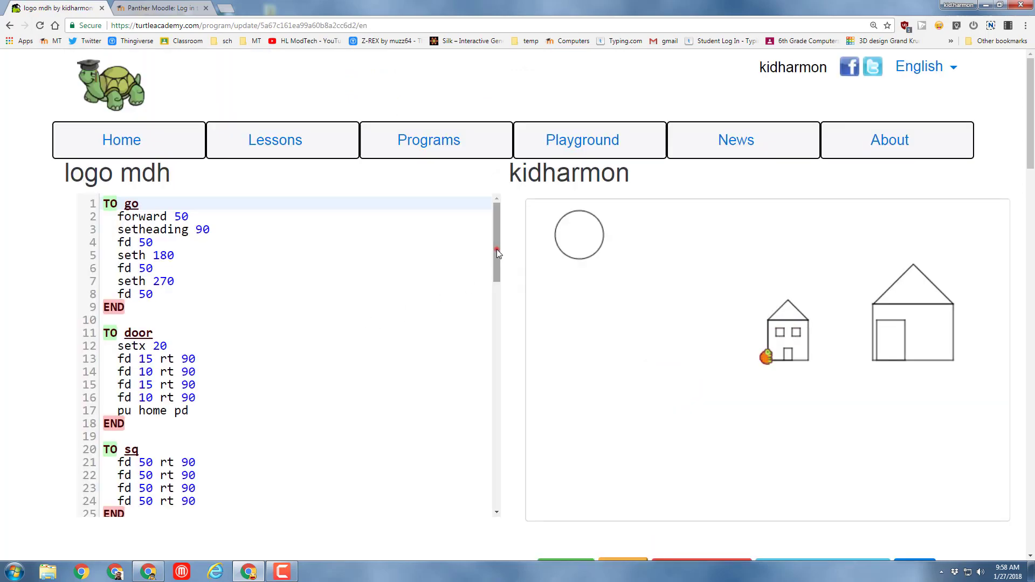
scroll("down", 3)
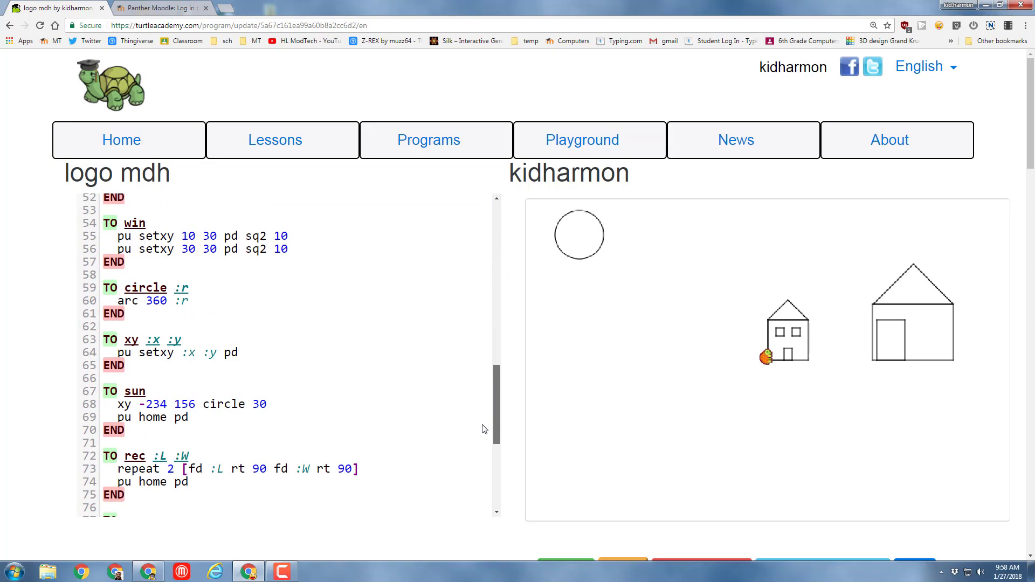
scroll("down", 3)
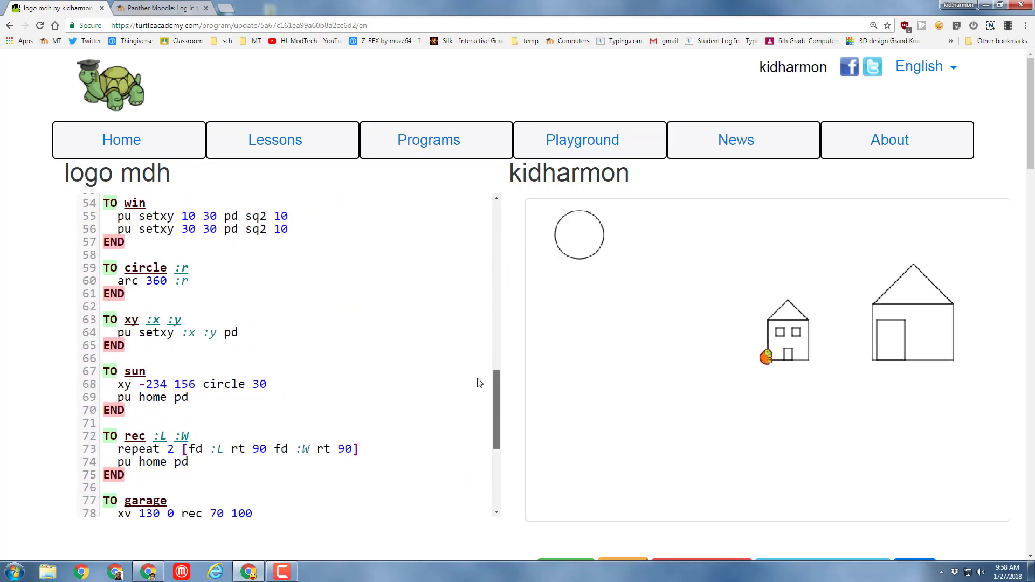
scroll("down", 3)
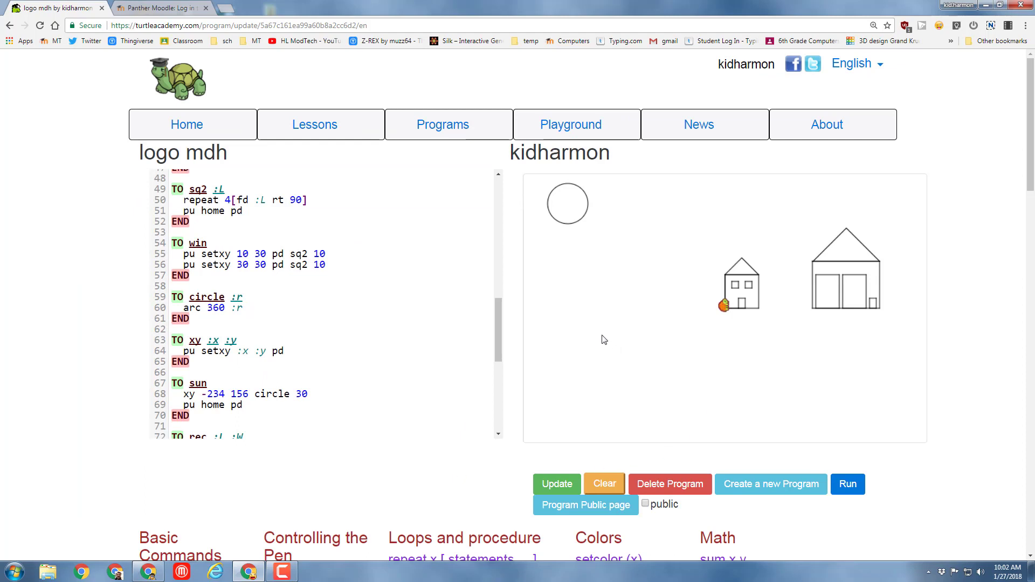
mouse_move(624, 267)
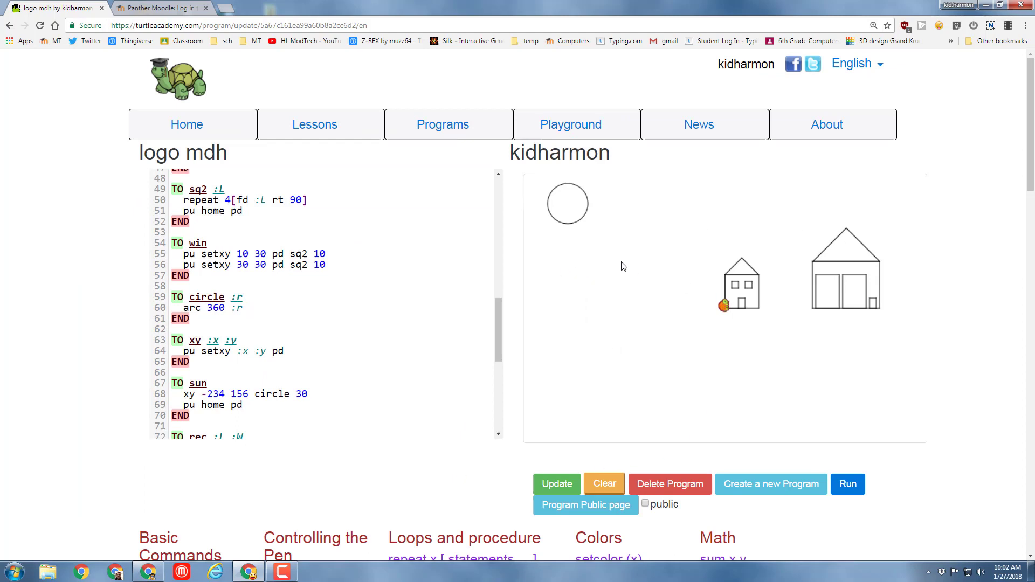
mouse_move(668, 249)
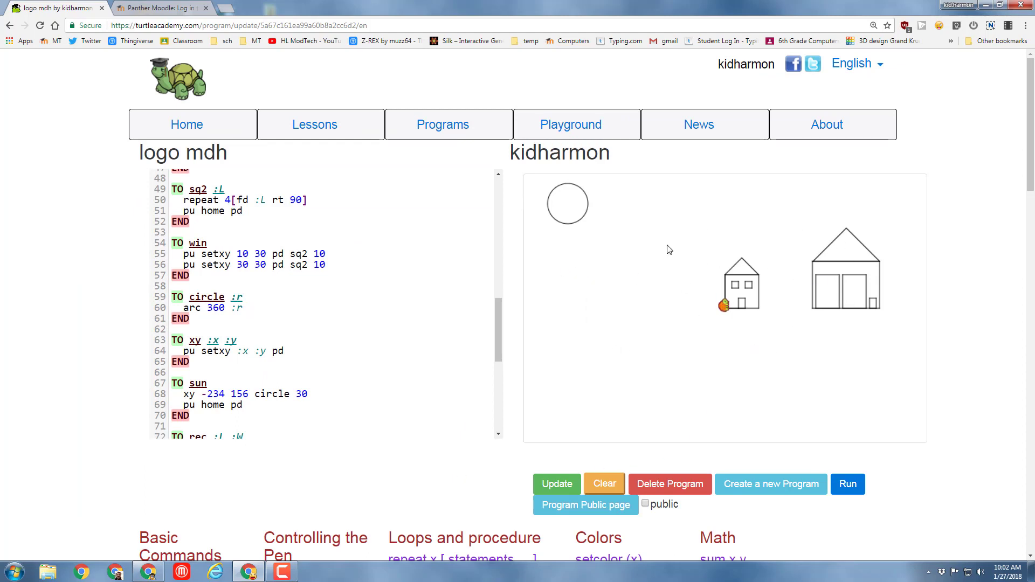
mouse_move(573, 233)
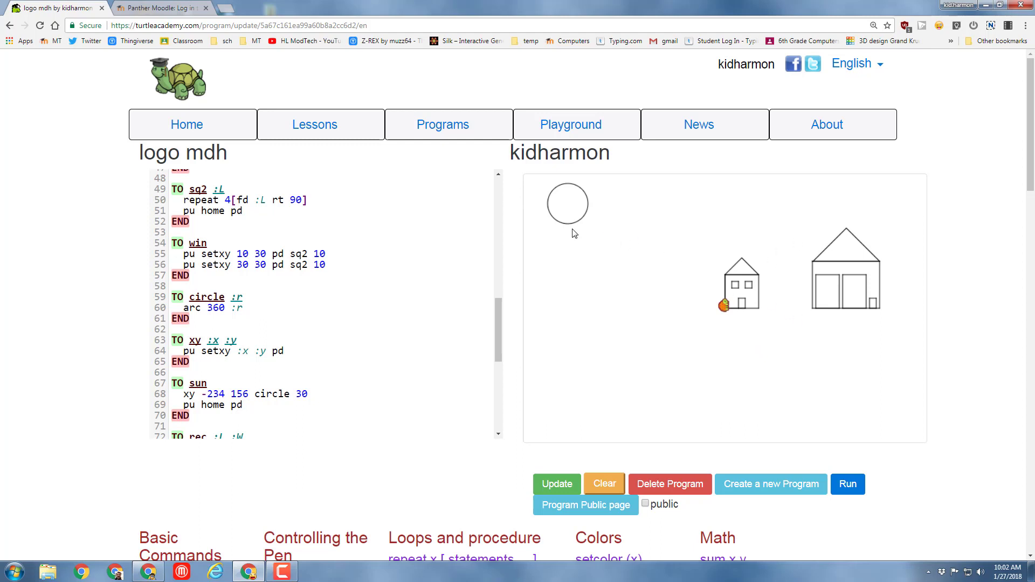
mouse_move(737, 290)
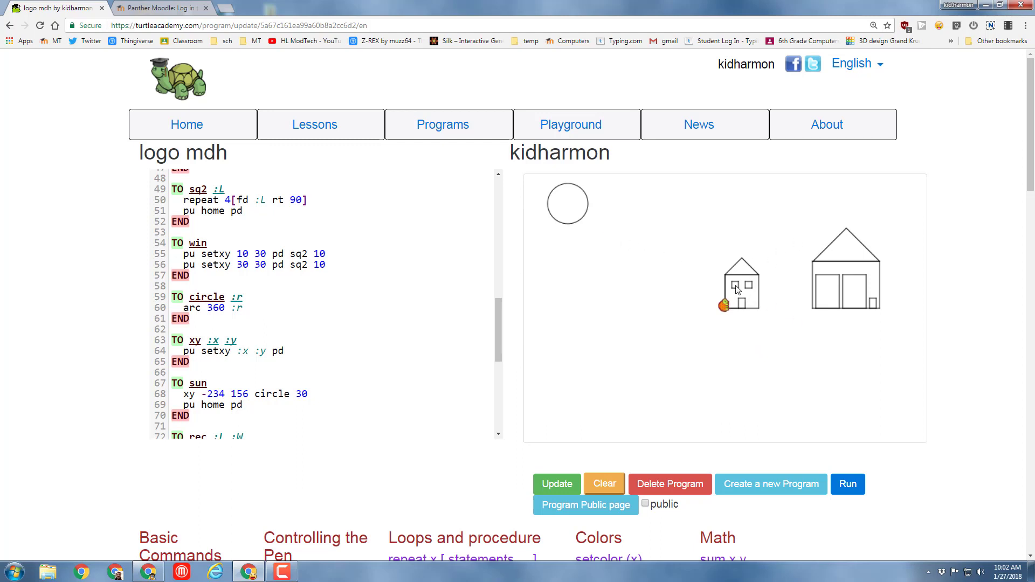
mouse_move(752, 299)
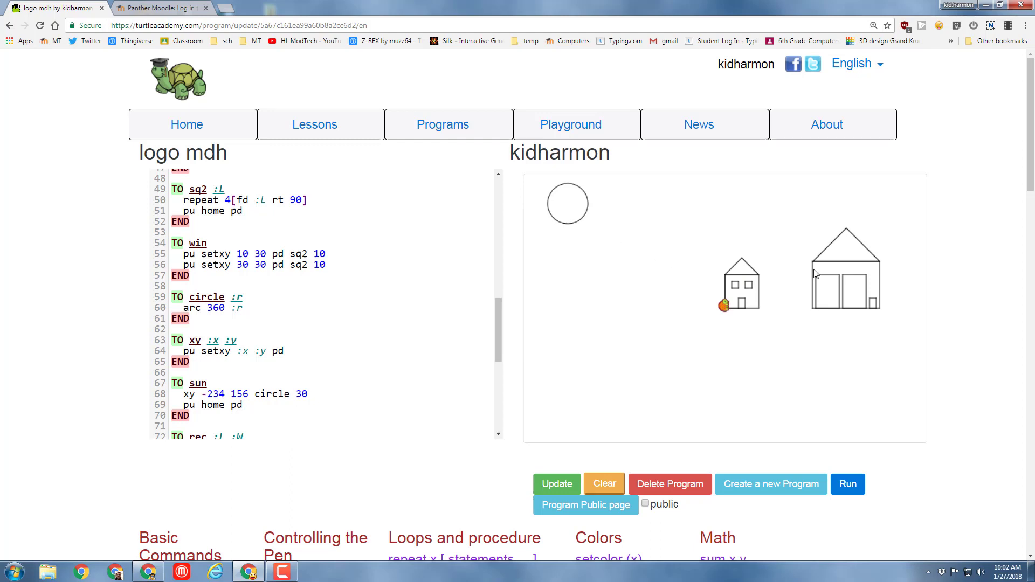
mouse_move(814, 293)
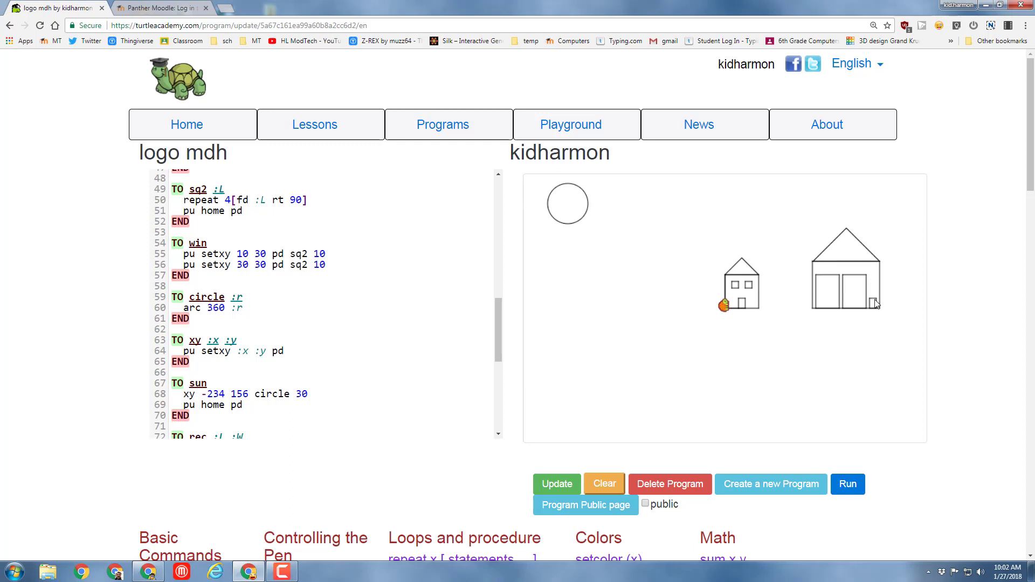
mouse_move(756, 282)
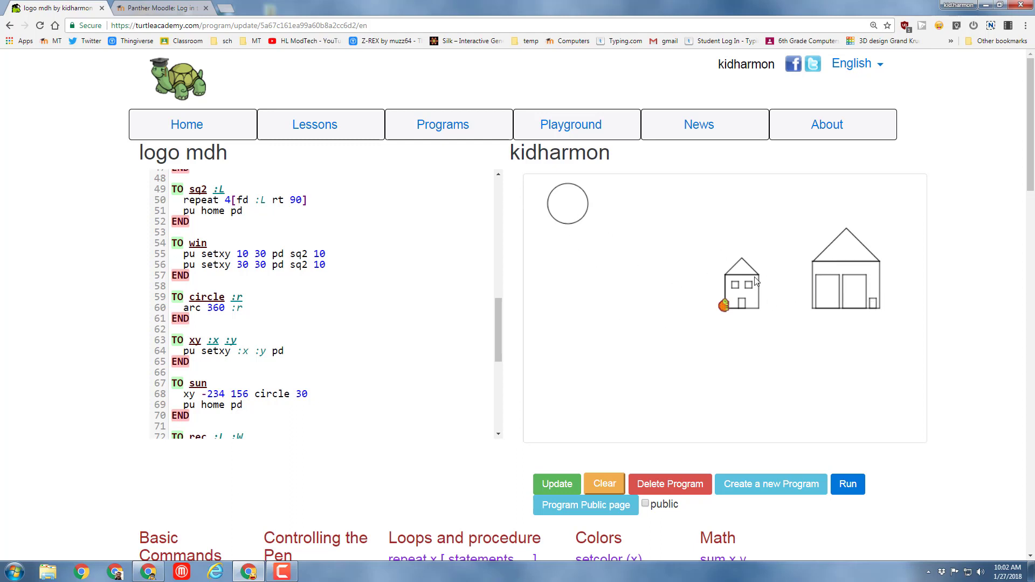
mouse_move(445, 298)
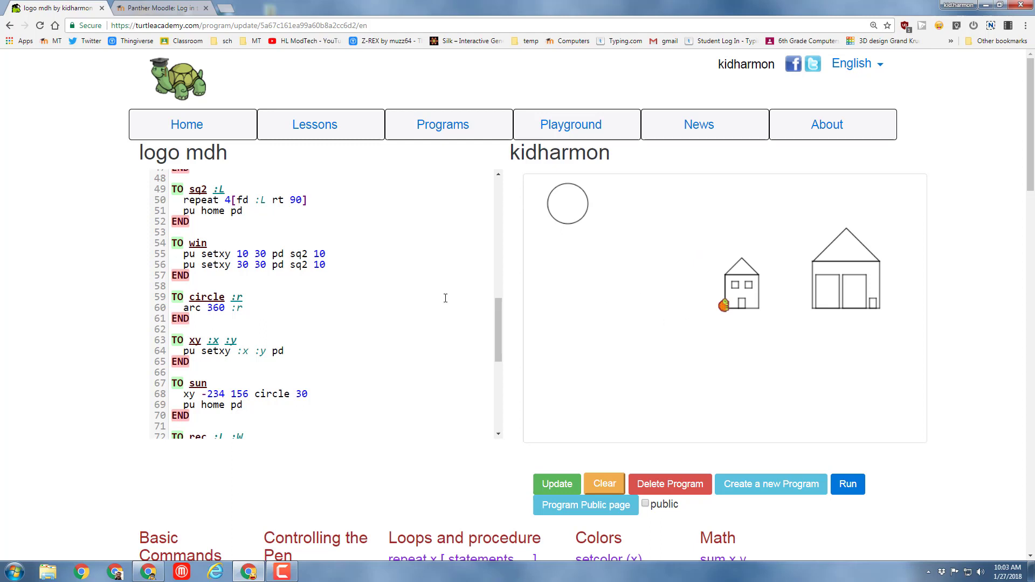
mouse_move(407, 317)
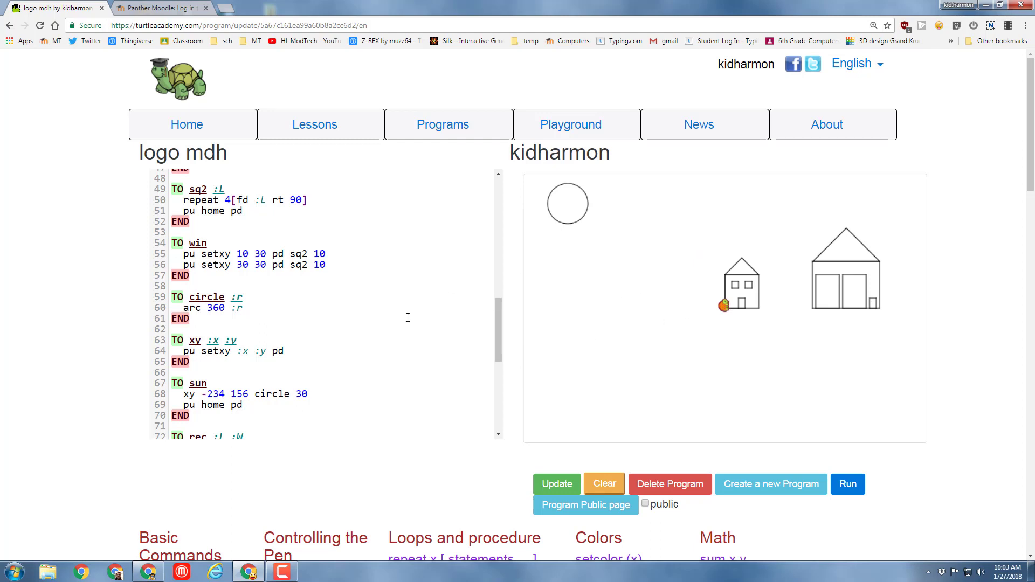
- Append 'xy 25 10 setcolor 1 fill xy 0 0' after 'cs house' and run to fill the door blue
scroll("down", 3)
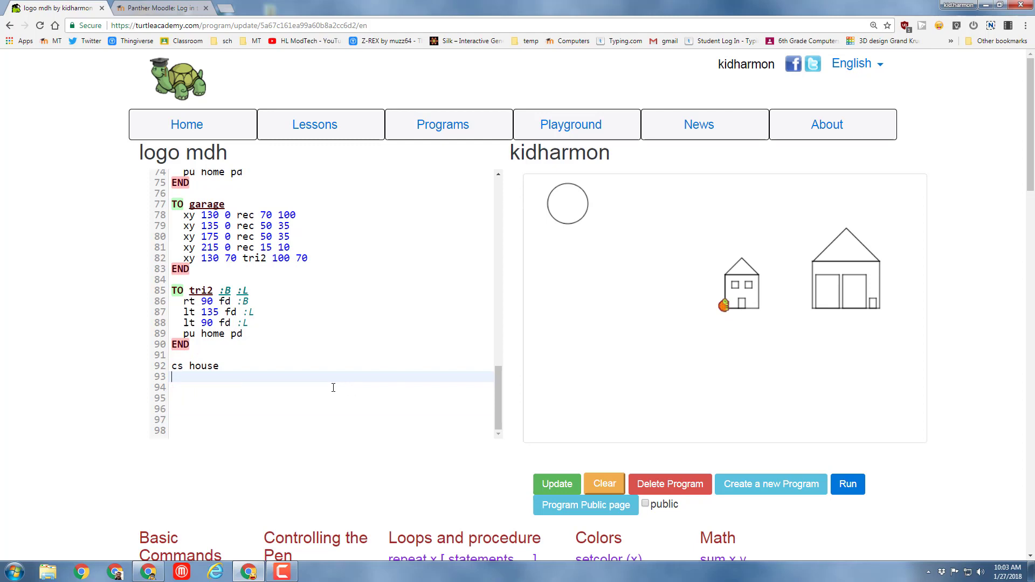
type("xy")
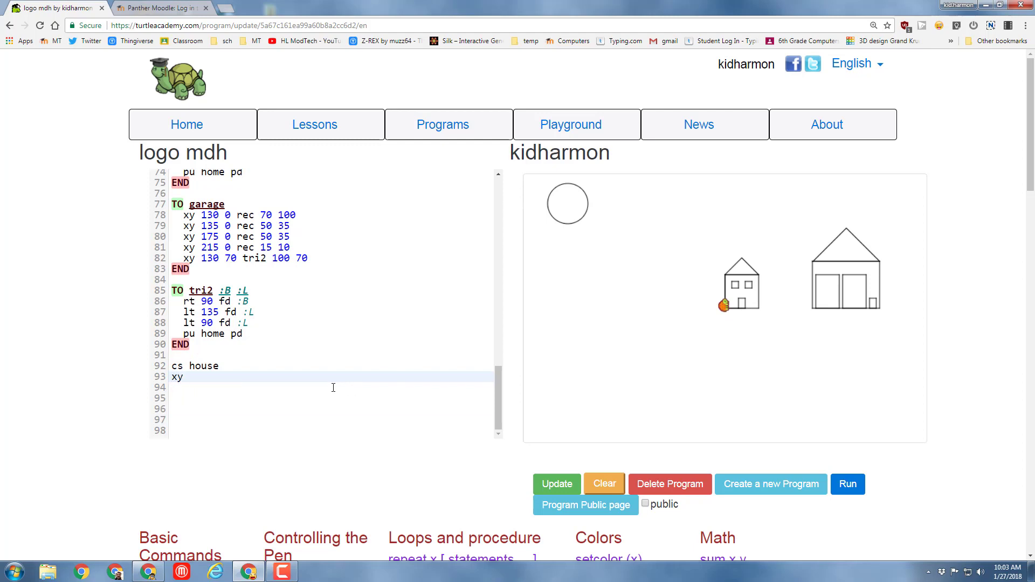
type("25 5")
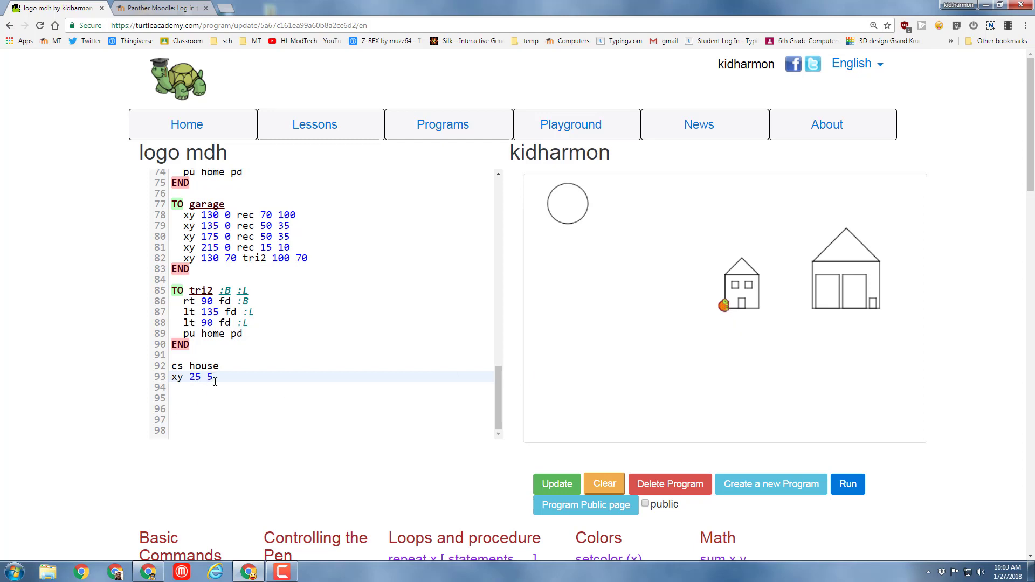
left_click(847, 484)
type("10")
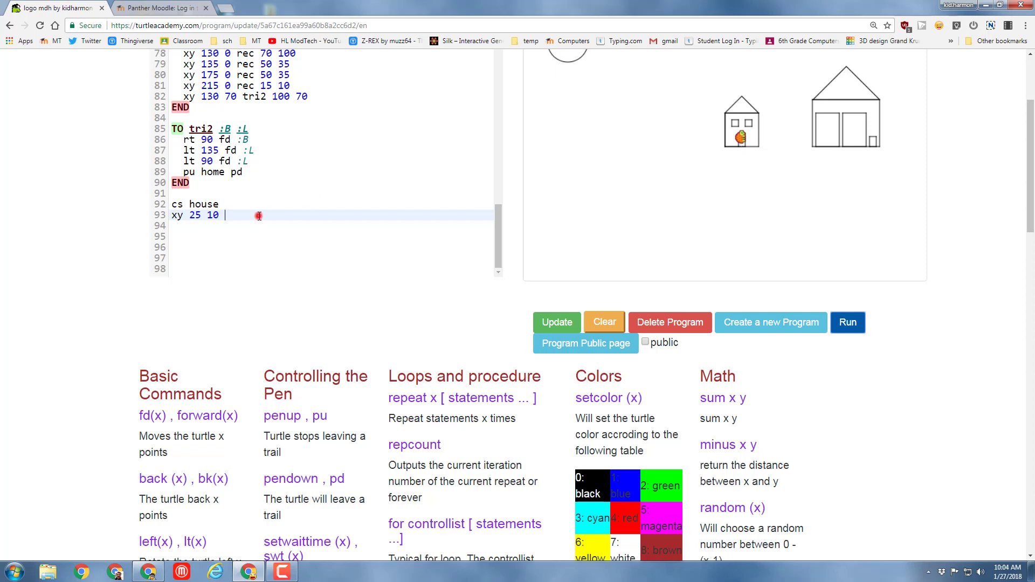
type("setcolor 1 fill")
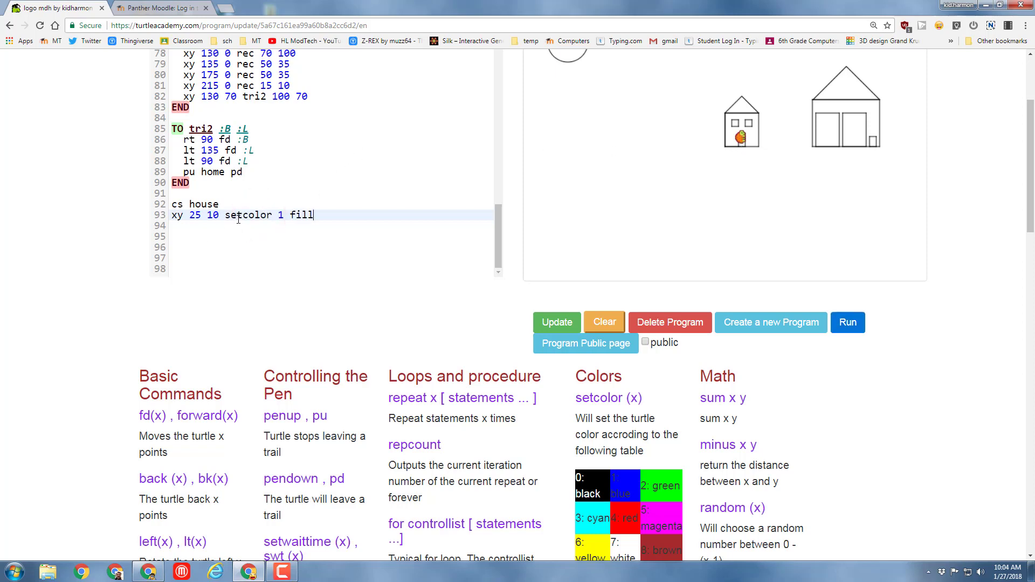
scroll("down", 3)
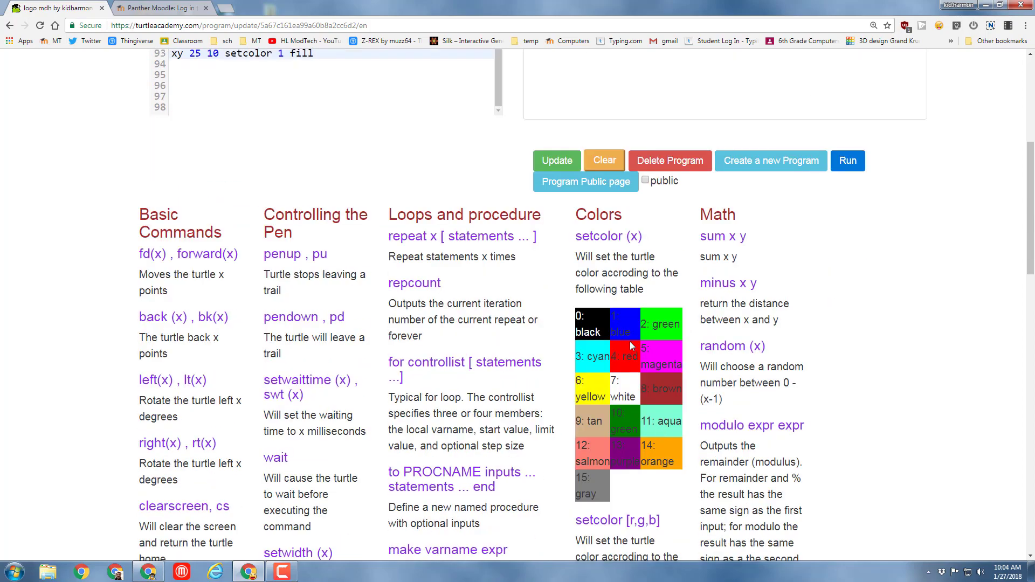
scroll("down", 3)
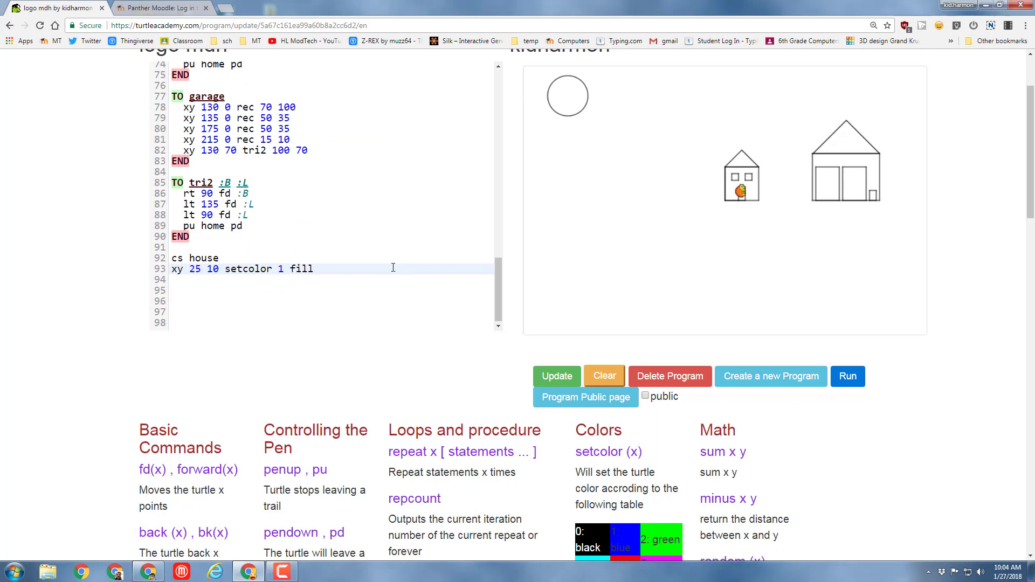
type("x")
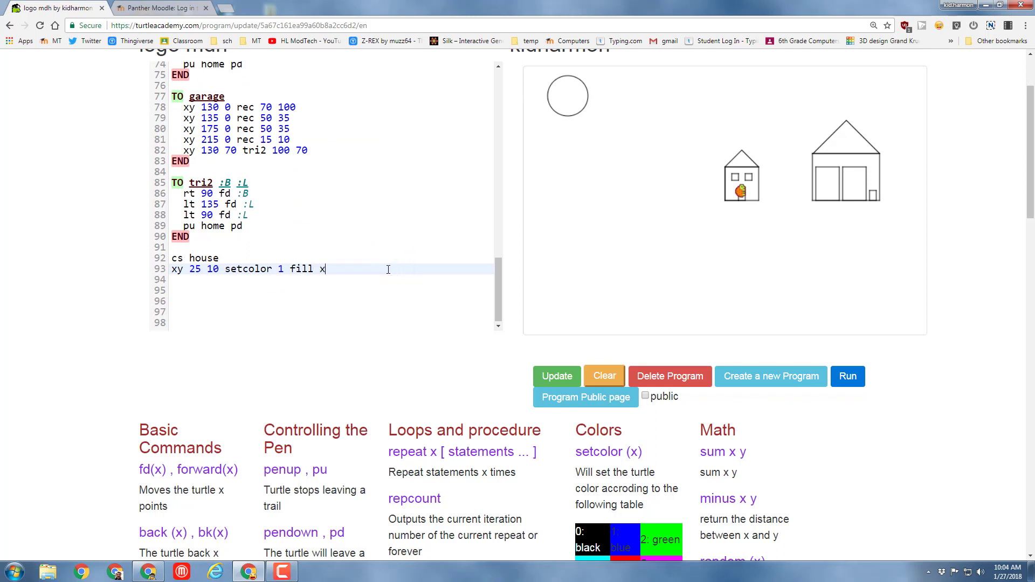
type("y 0 0")
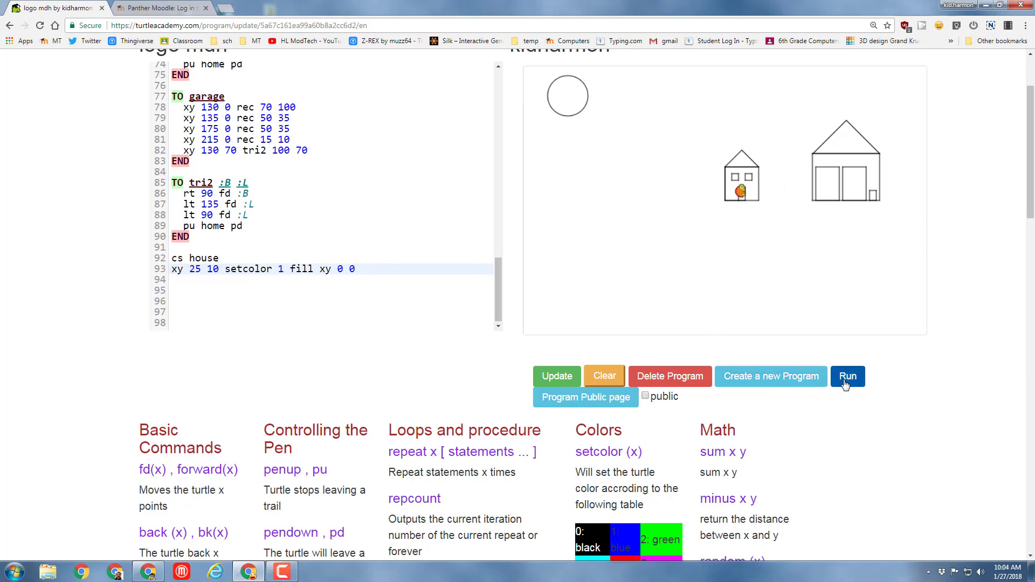
left_click(847, 376)
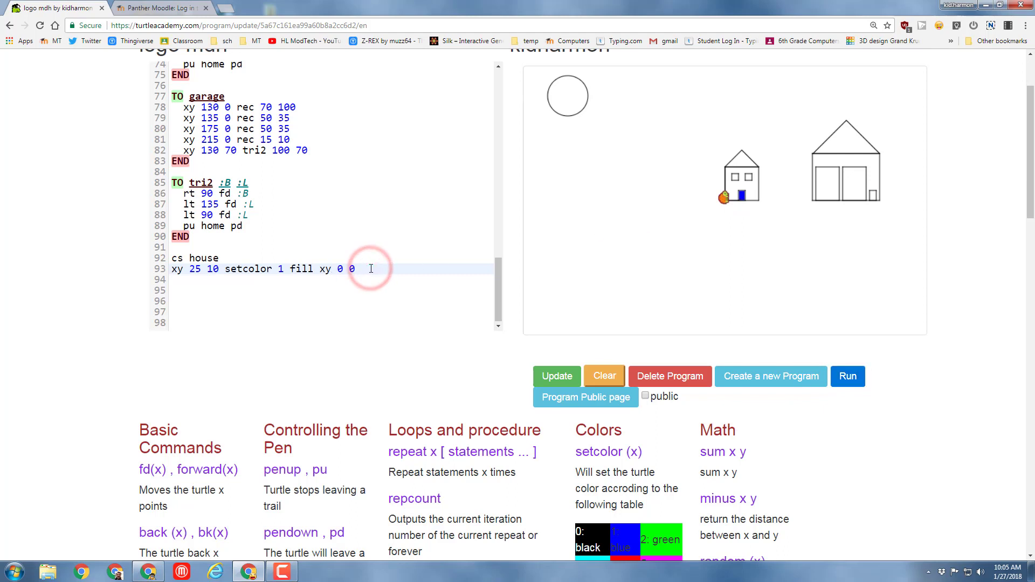
- Add line 94 'xy 13 35 setcolor 1 fill xy 0 0' to fill the window
type("x")
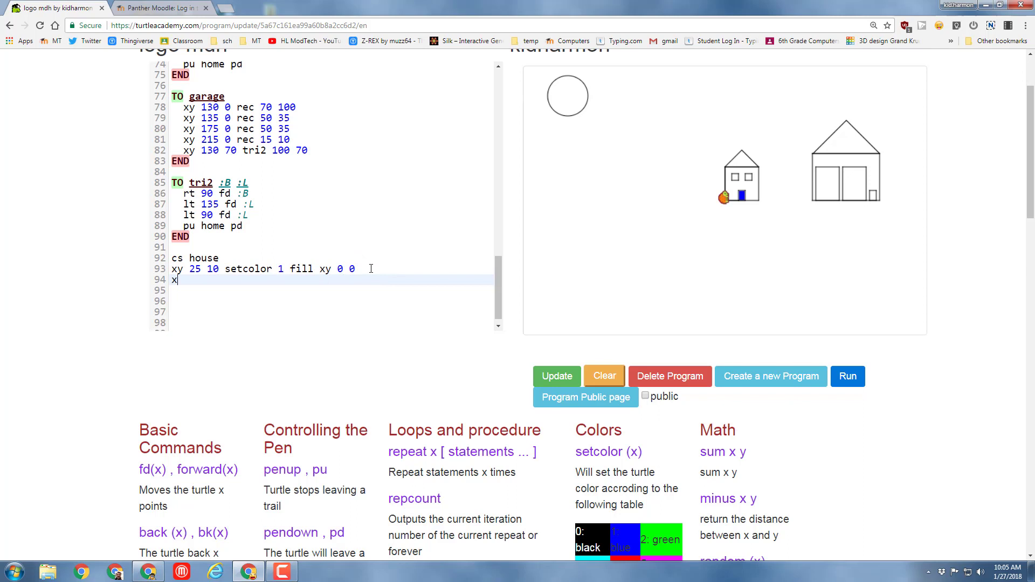
type("y")
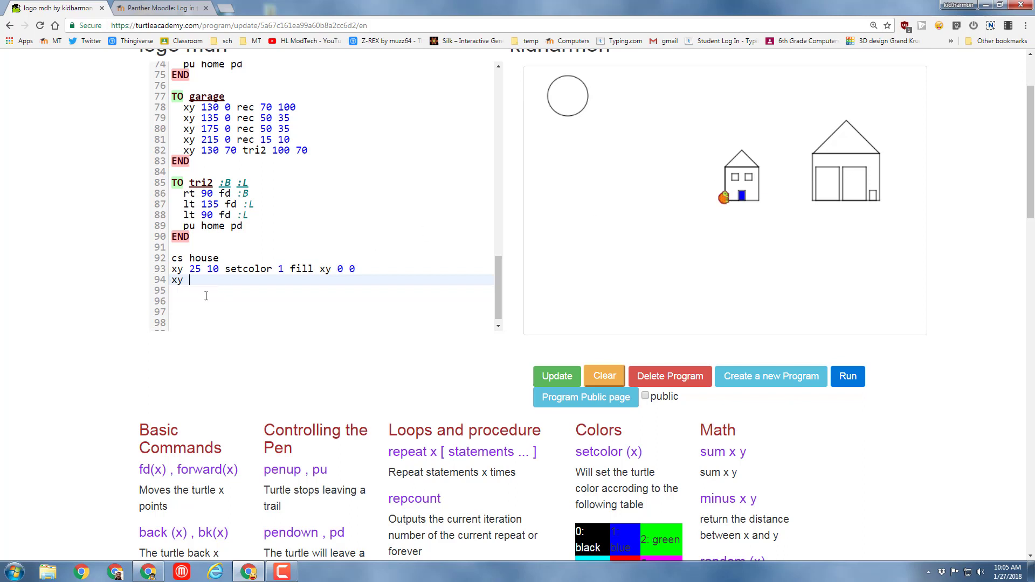
type("13")
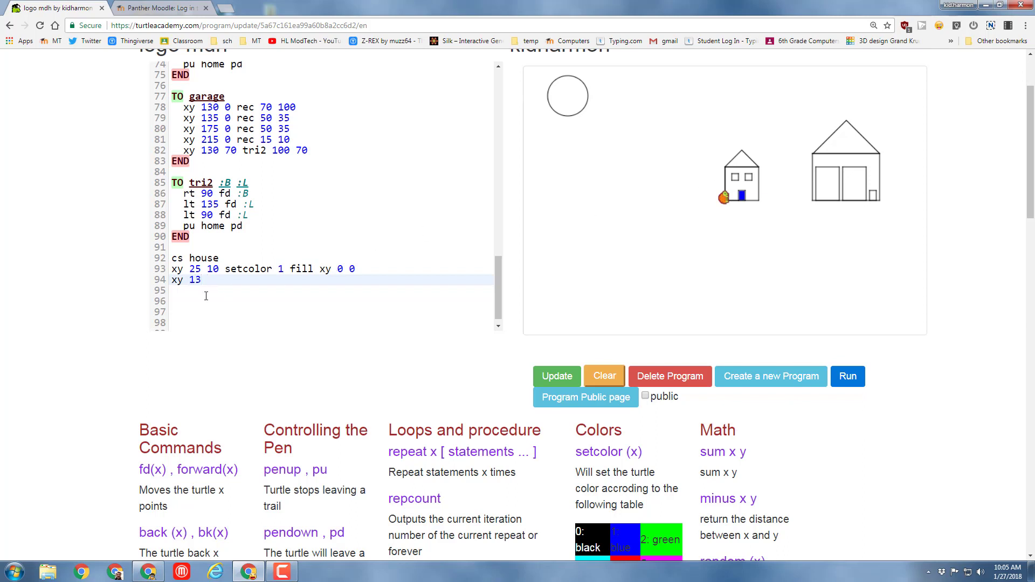
type("3")
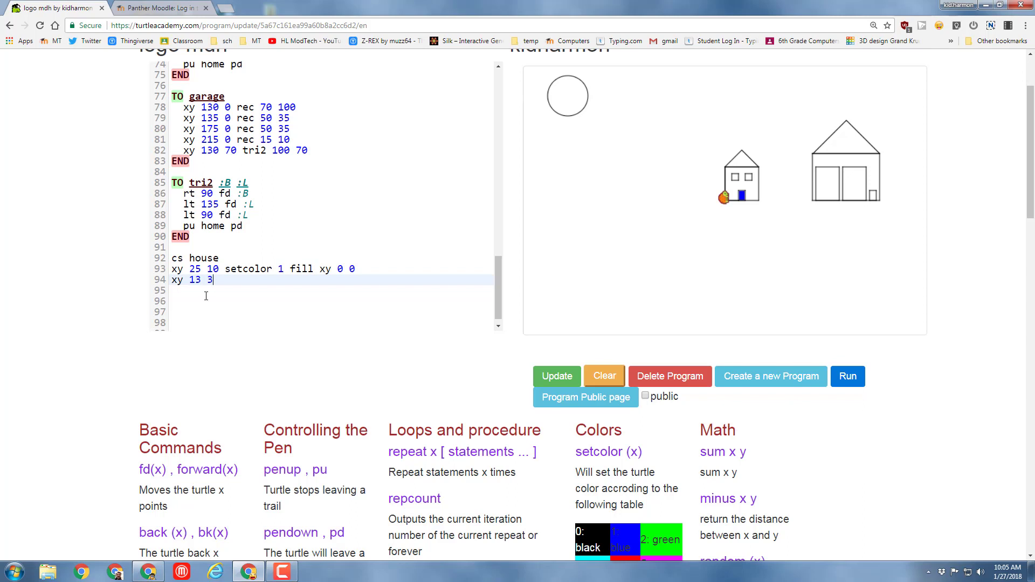
type("5")
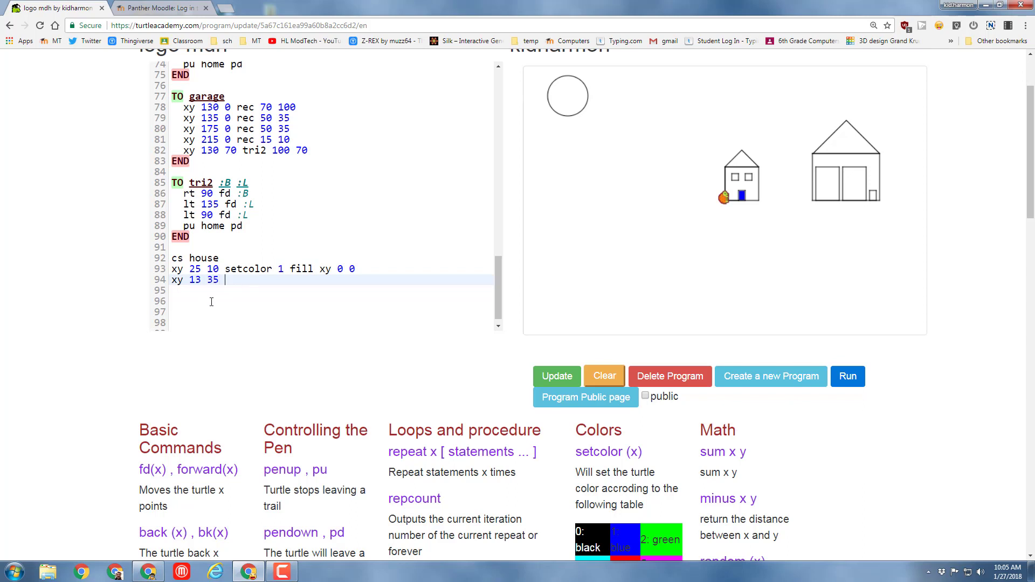
left_click(221, 268)
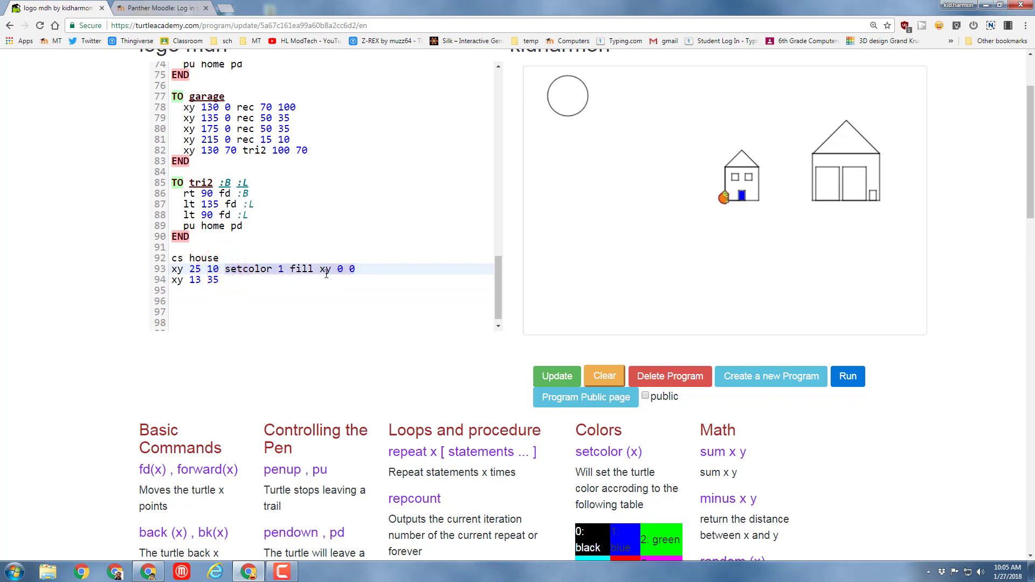
type("setcolor 1 fill xy 0 0")
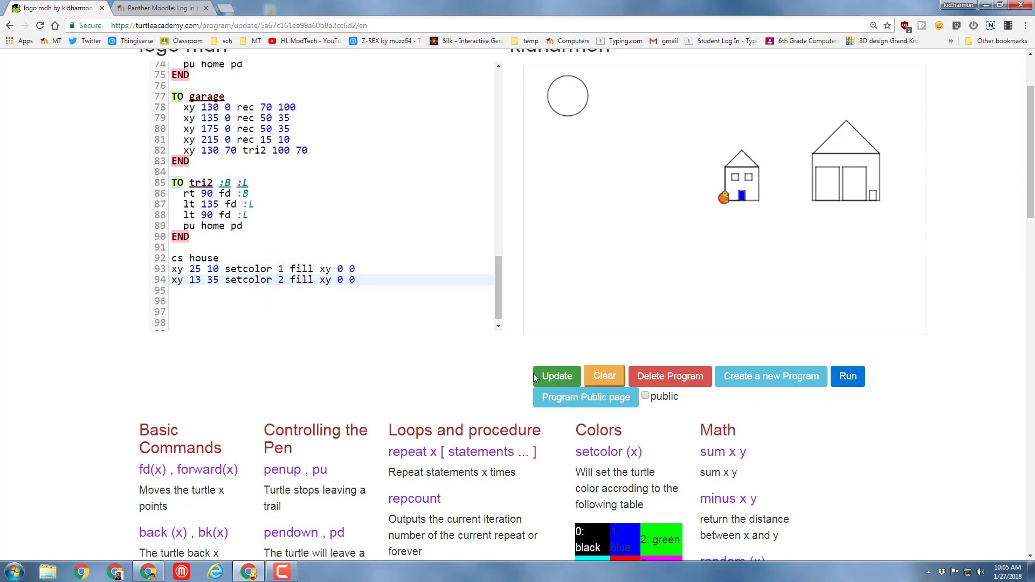
- Update and run the program, then move both fill lines into the house procedure before 'pu home pd'
left_click(847, 375)
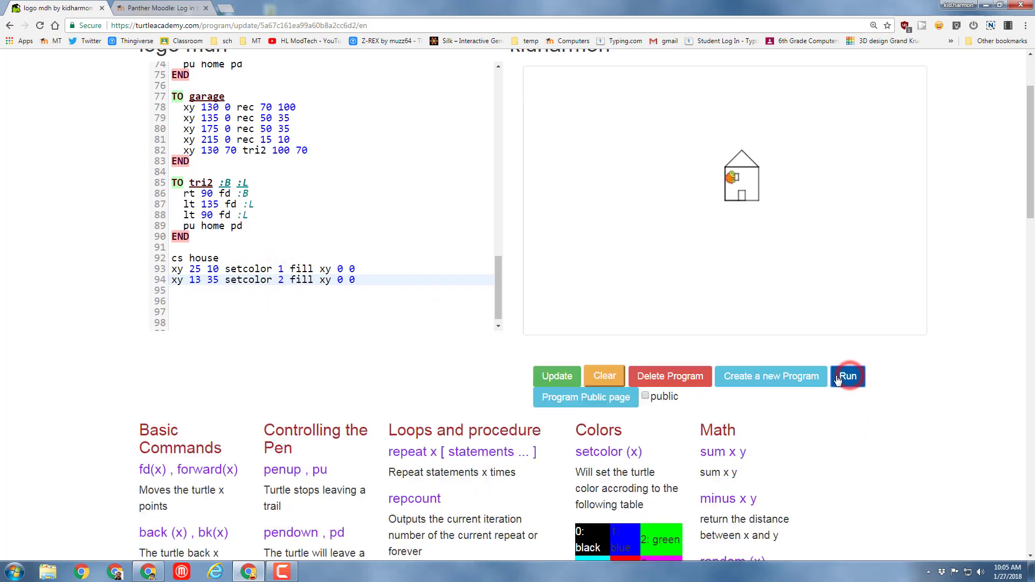
left_click(847, 376)
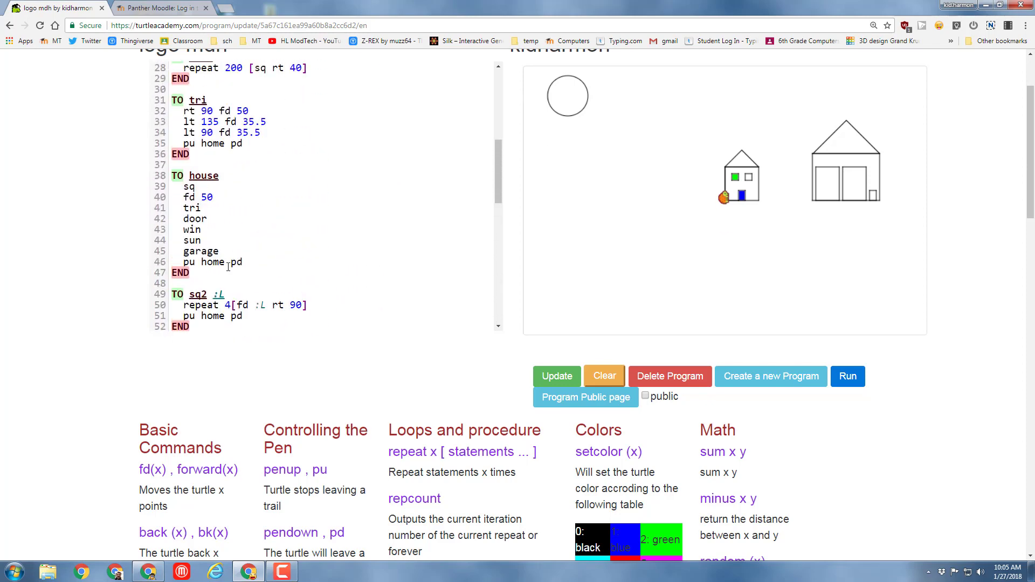
key("enter")
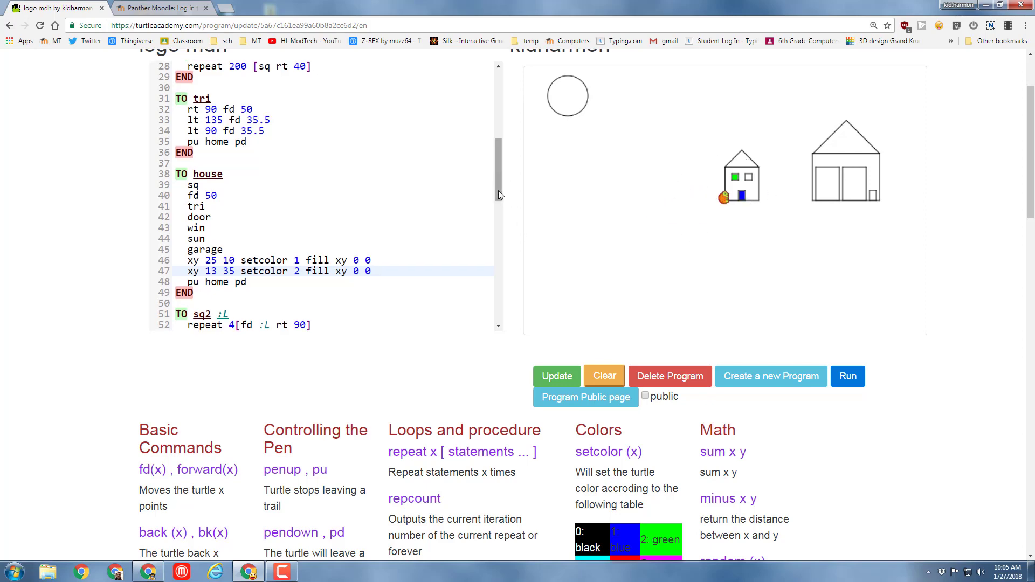
scroll("down", 3)
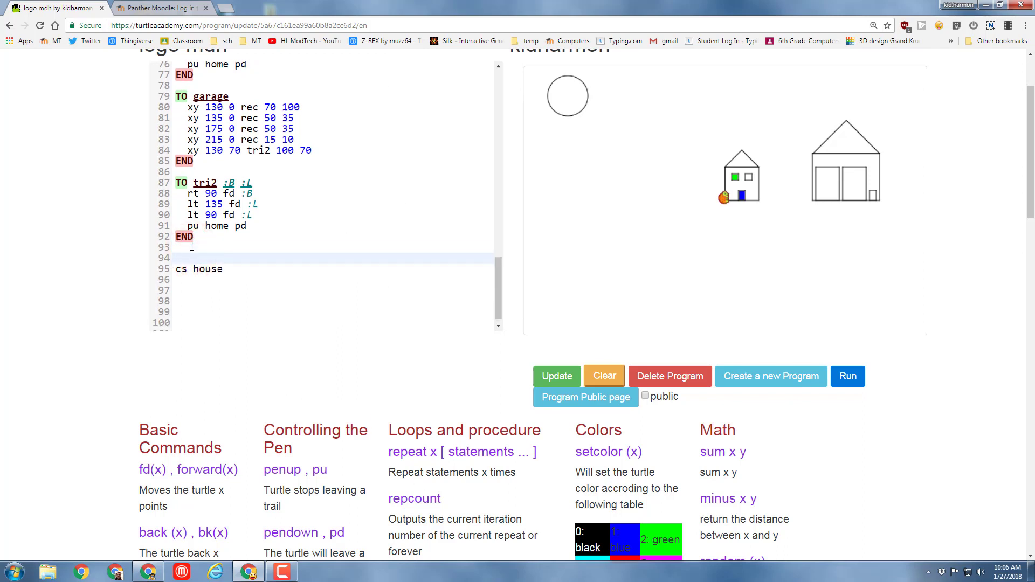
- Create procedure 'sky' containing 'xy -300 0', call it after 'cs house' and run
type("TO")
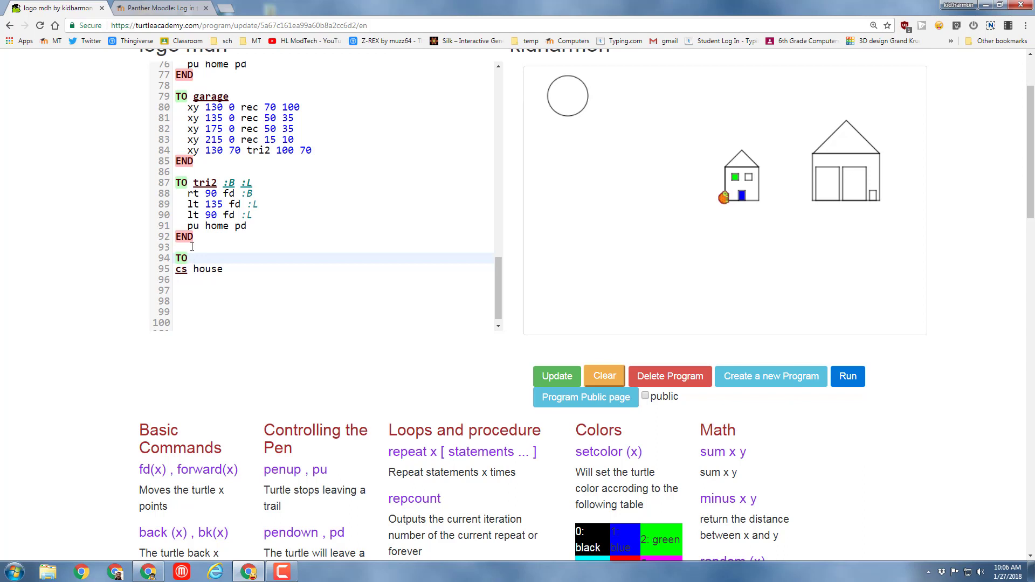
type("sky")
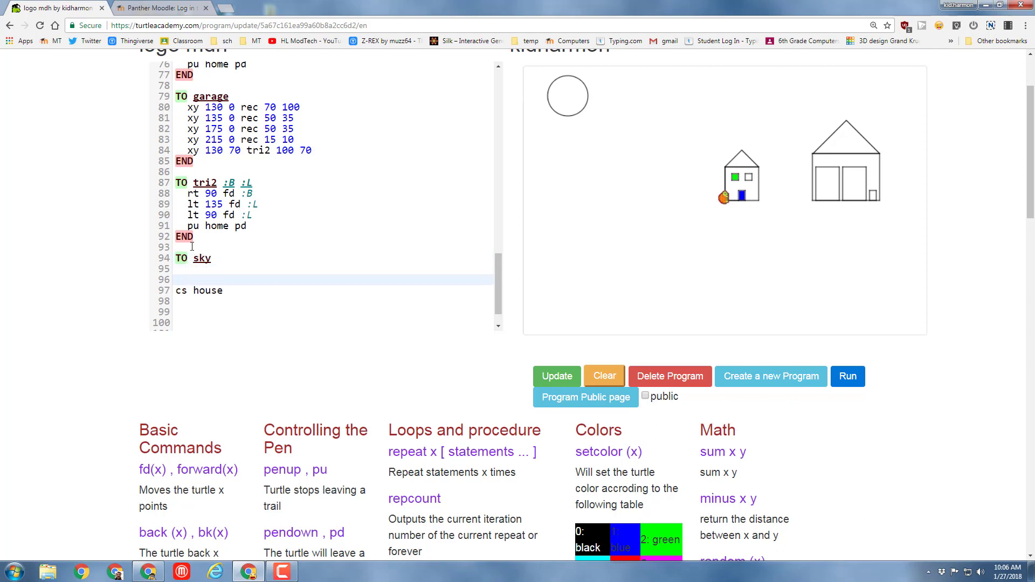
type("END")
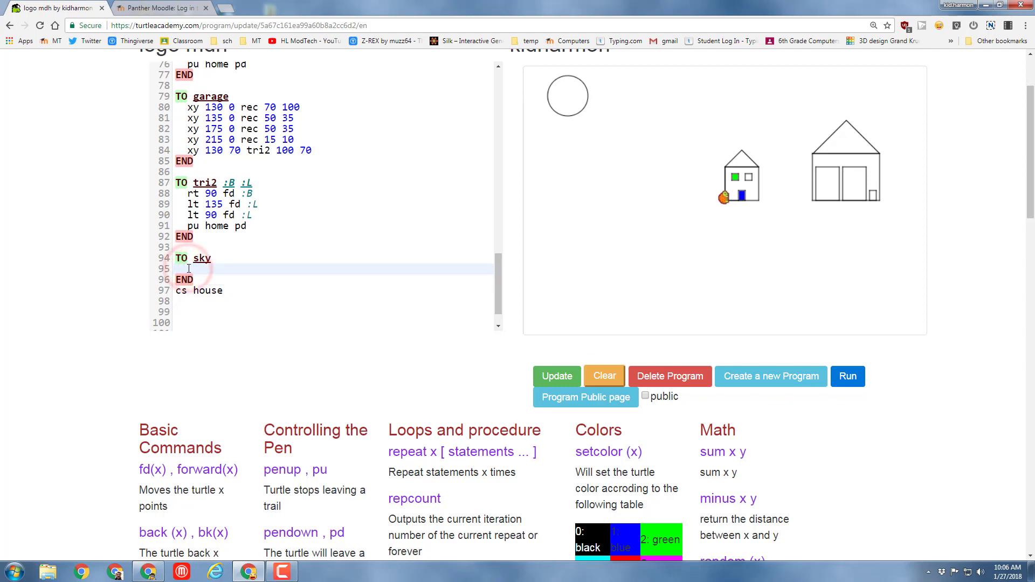
type("xy -300 0")
left_click(333, 312)
type("sky")
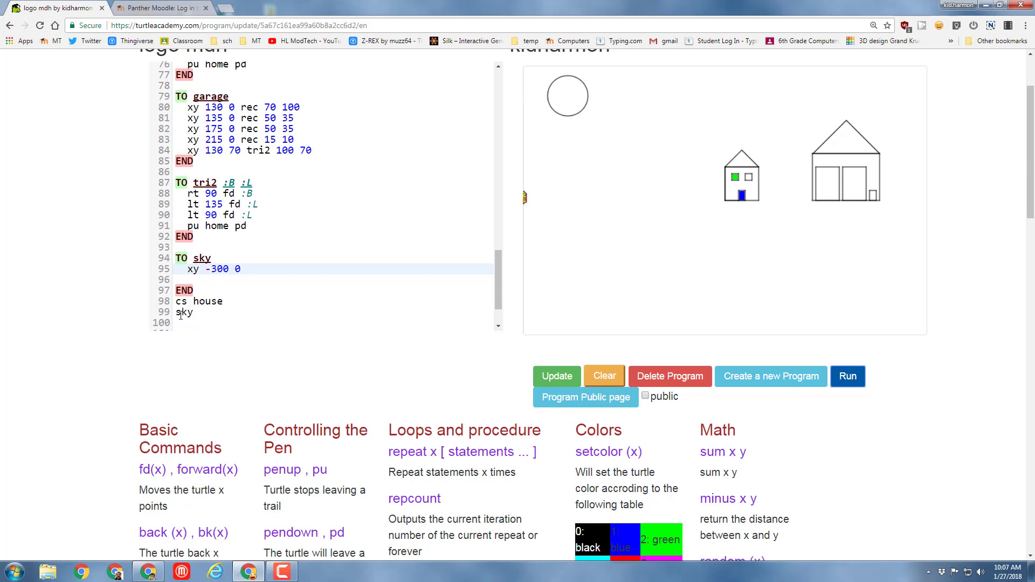
left_click(847, 376)
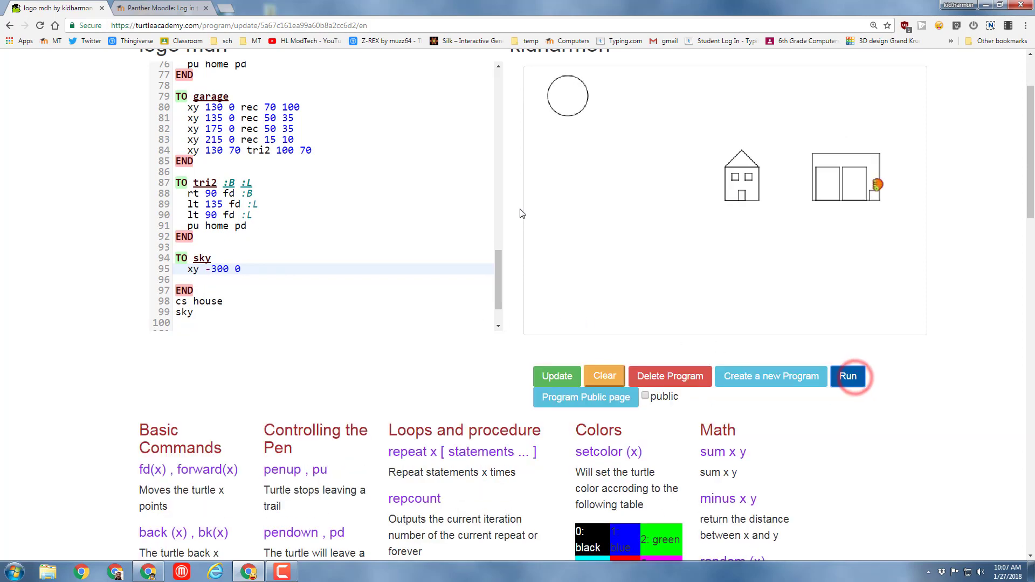
left_click(848, 376)
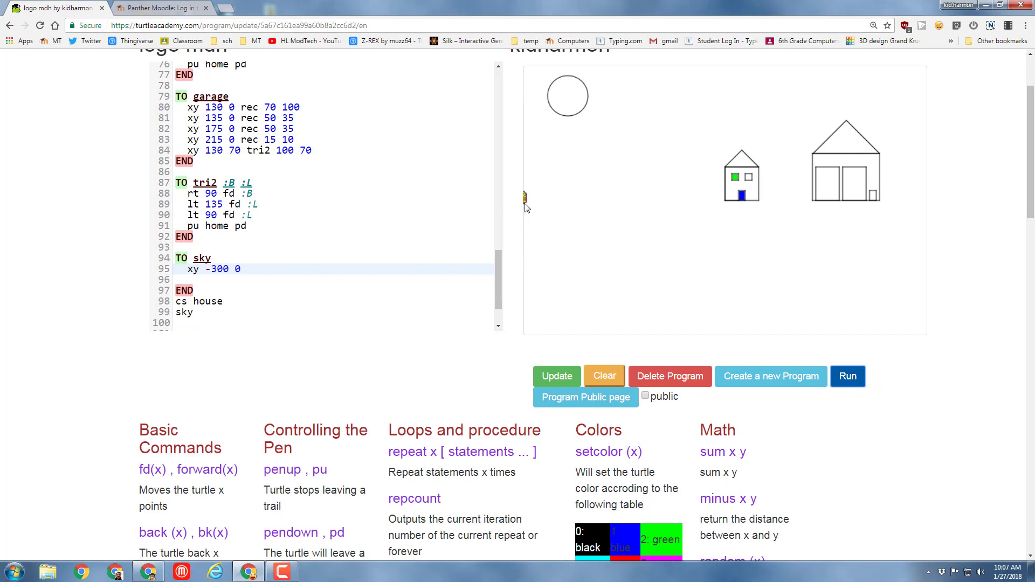
mouse_move(570, 206)
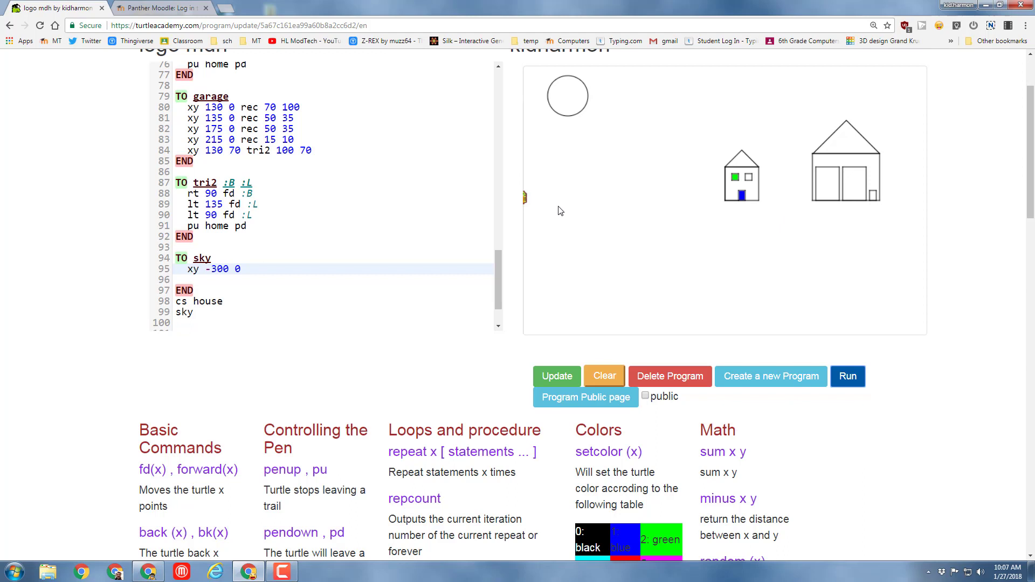
mouse_move(539, 197)
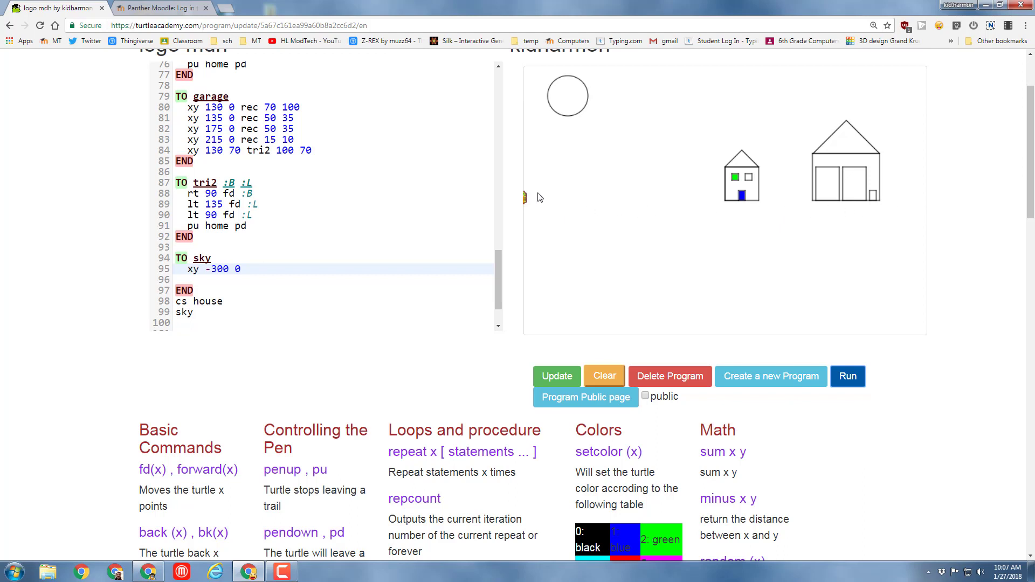
mouse_move(532, 96)
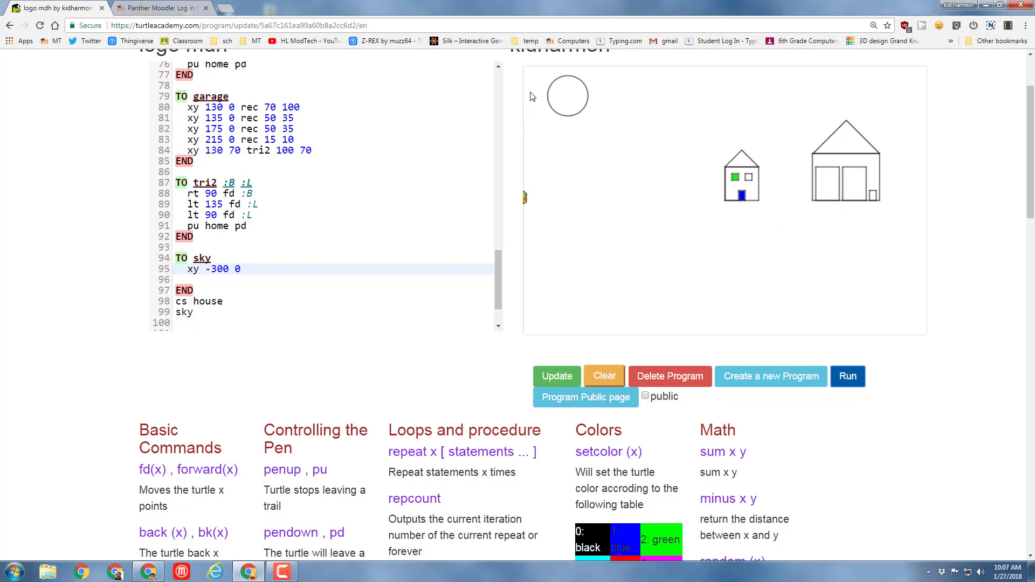
- Extend sky with 'rec 200 600' and a new line starting 'setcolor 11'
left_click(264, 268)
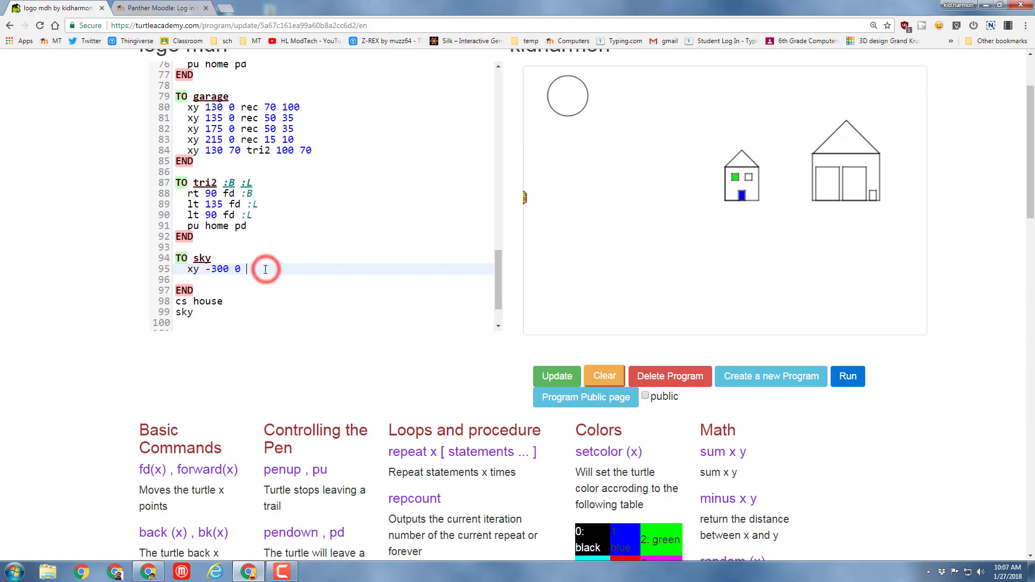
type("rec 200 600")
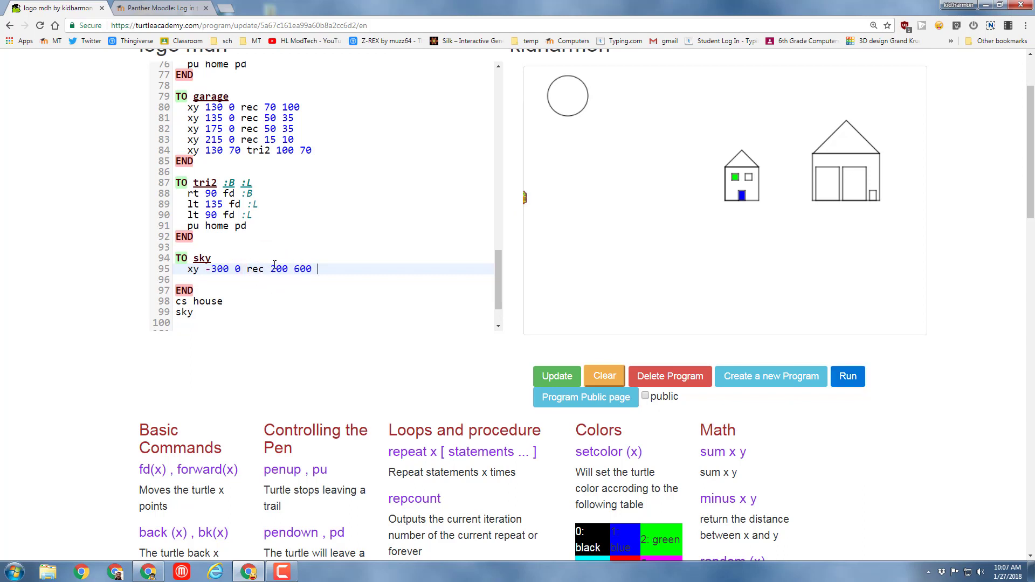
key("enter")
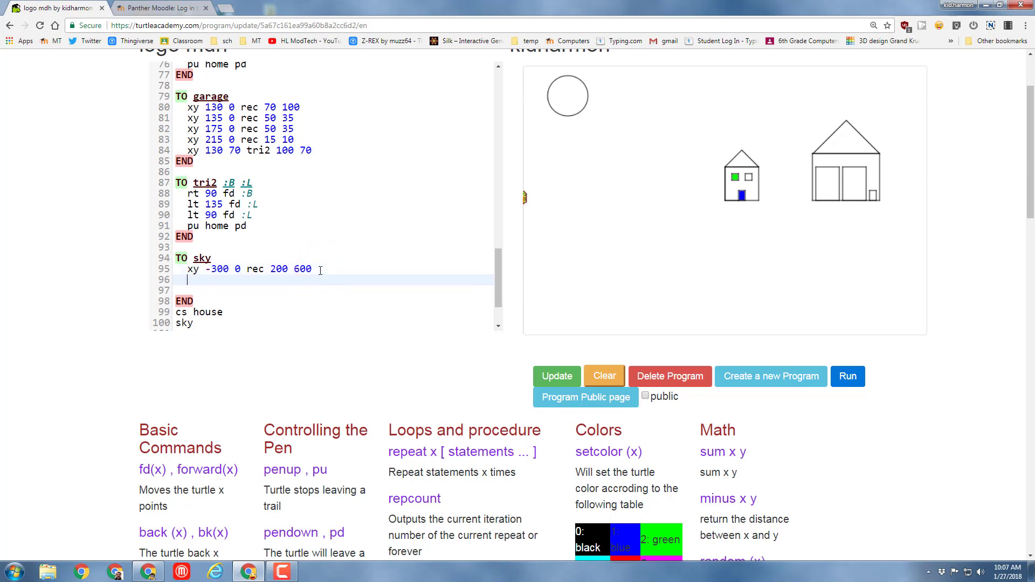
type("set")
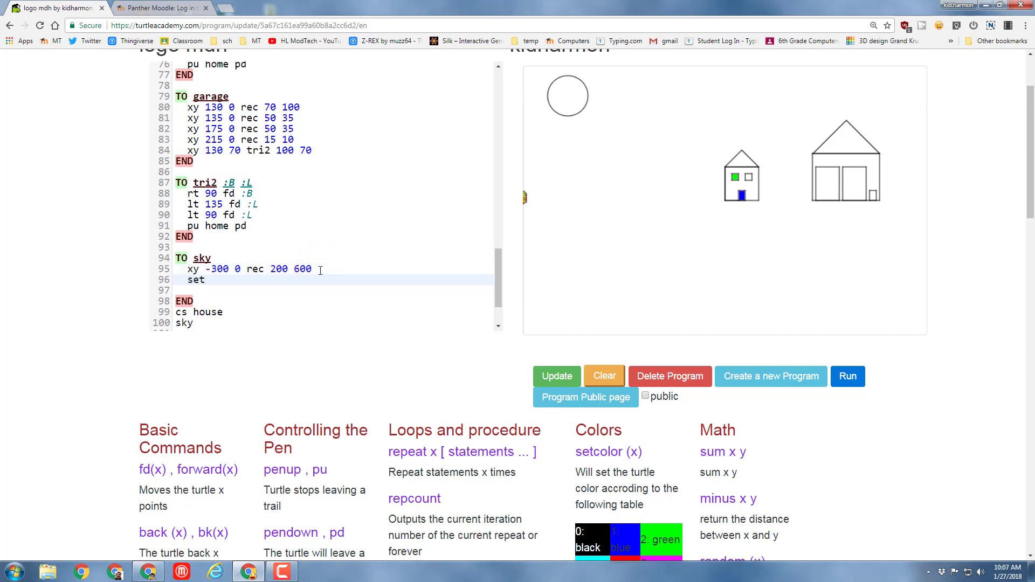
type("color")
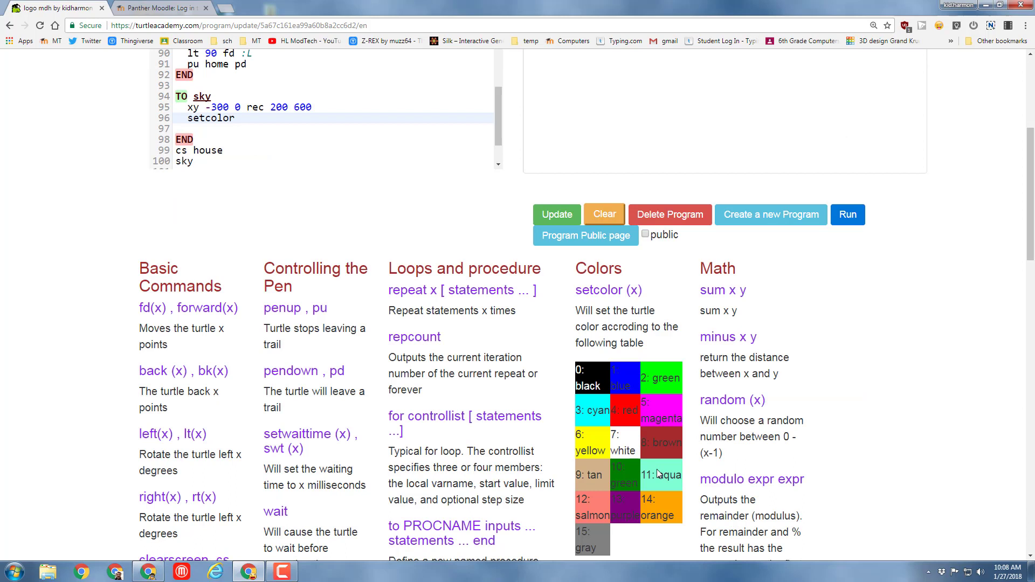
mouse_move(540, 378)
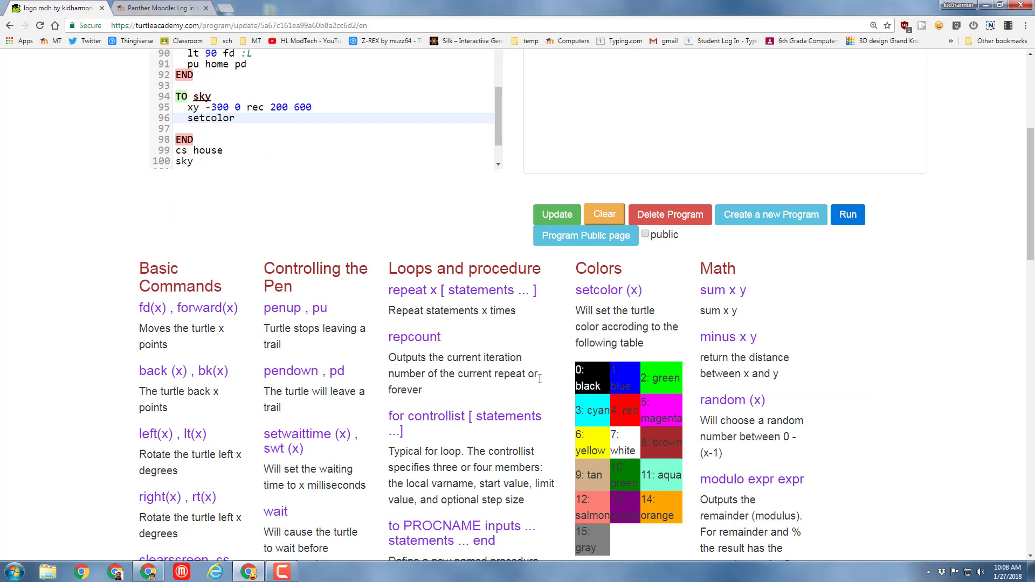
type("1")
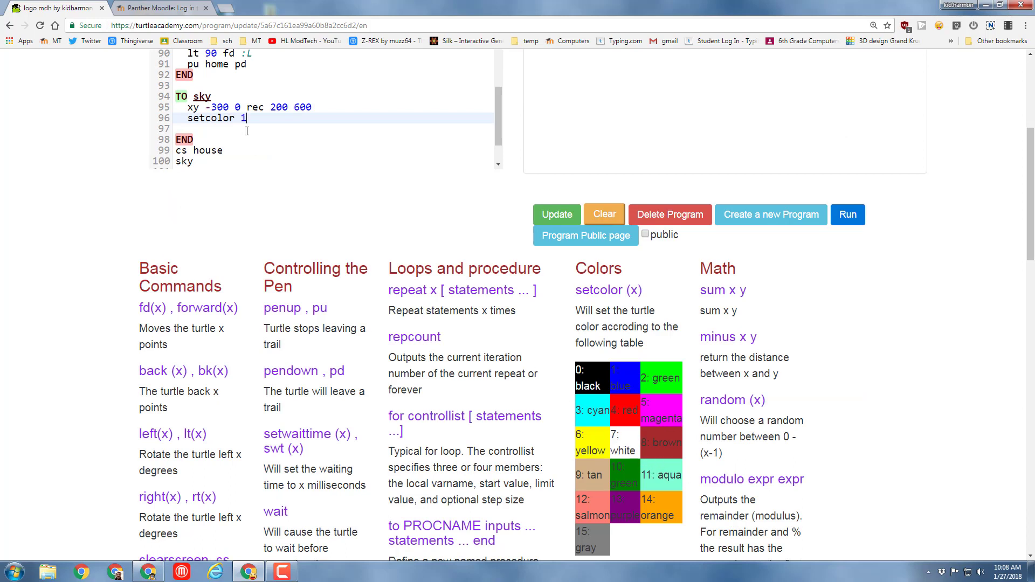
type("1")
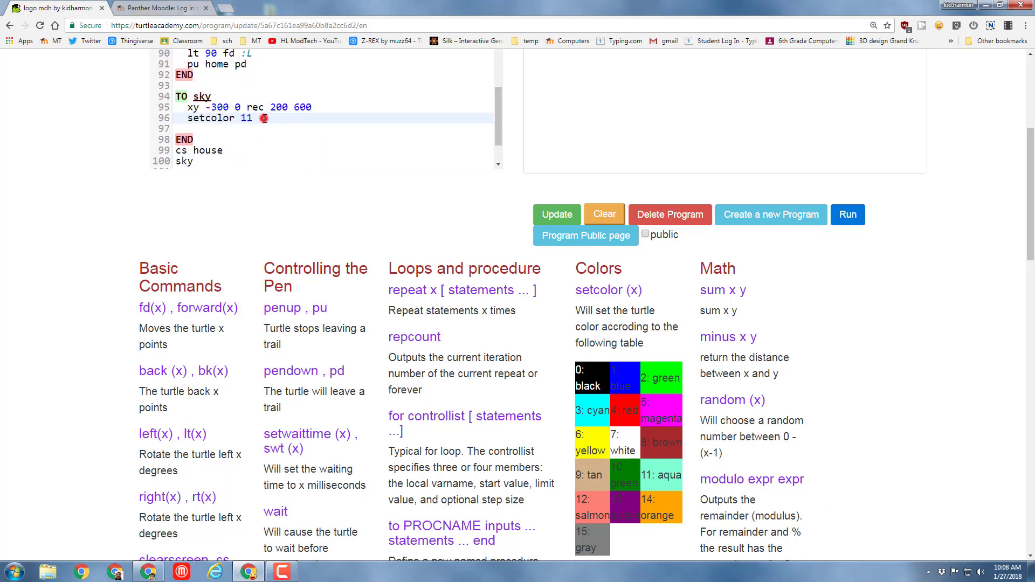
- Finish sky with 'xy -298 10 fill' and a 'setcolor 0' reset line
type("xy")
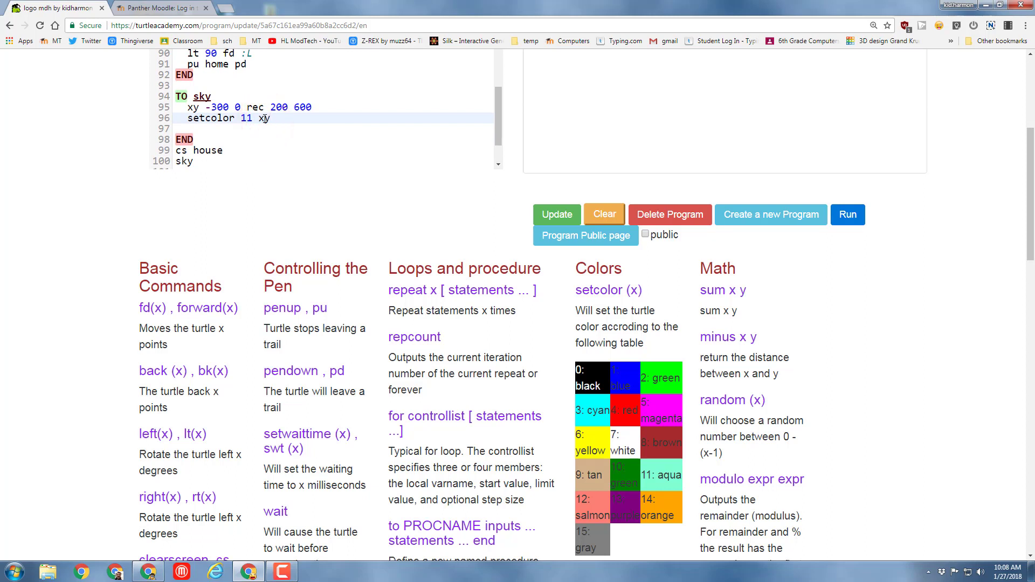
type("-")
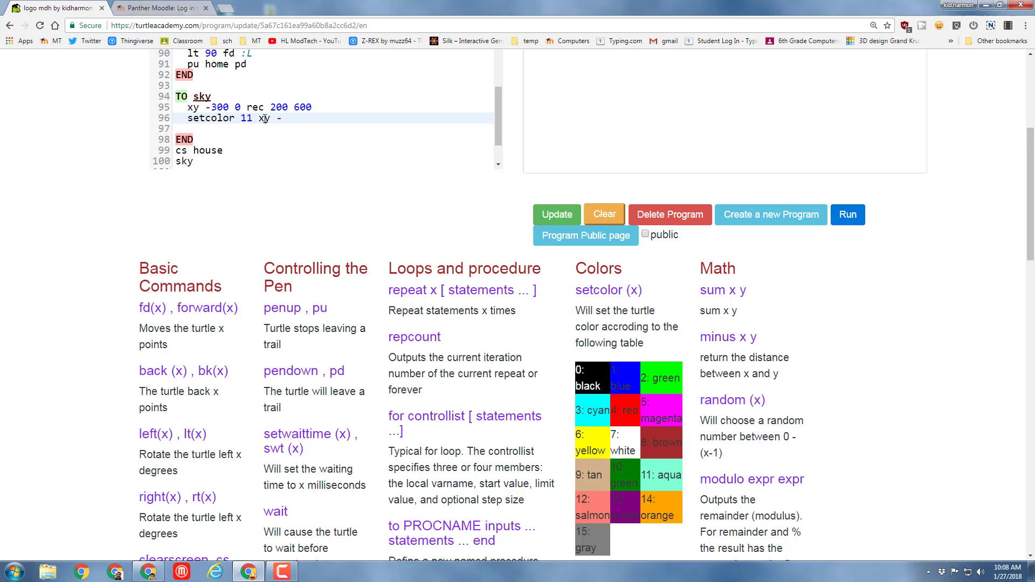
type("-298")
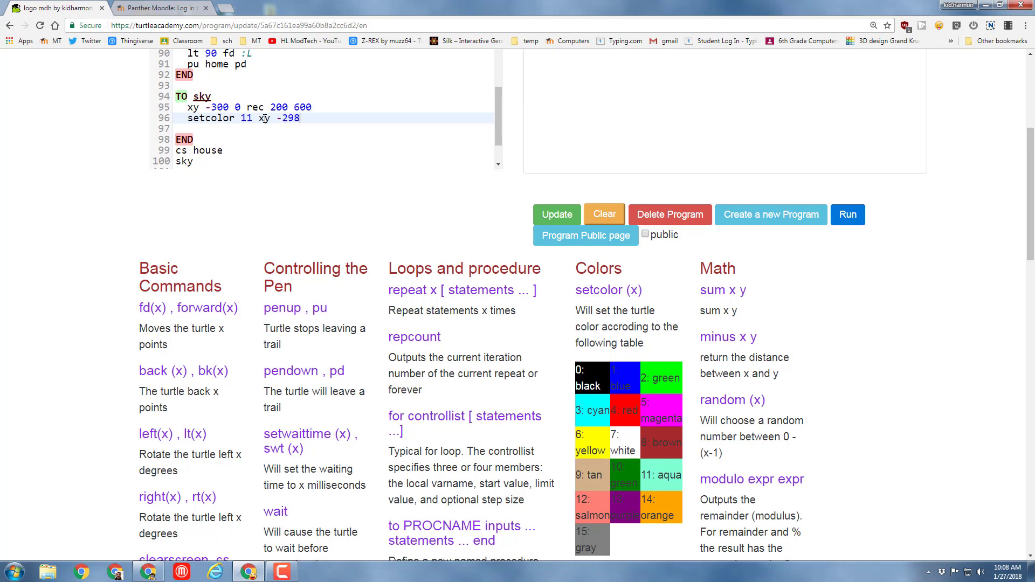
type("10")
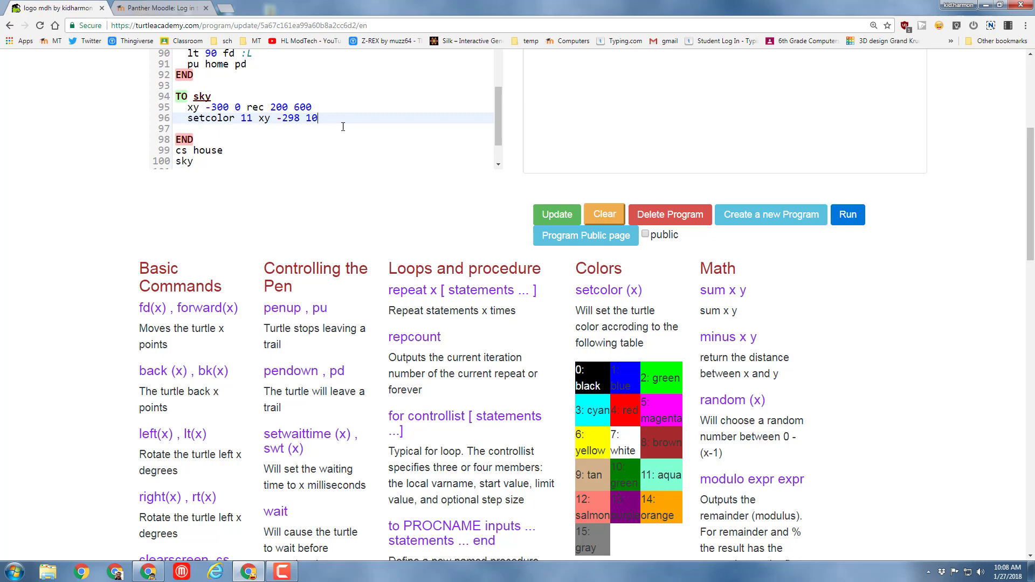
type("fill")
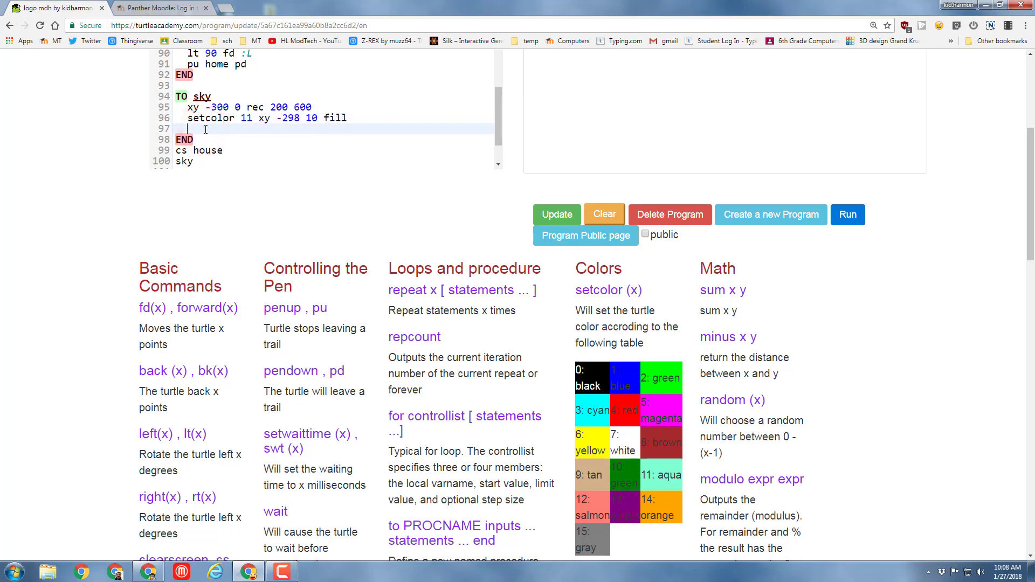
type("set")
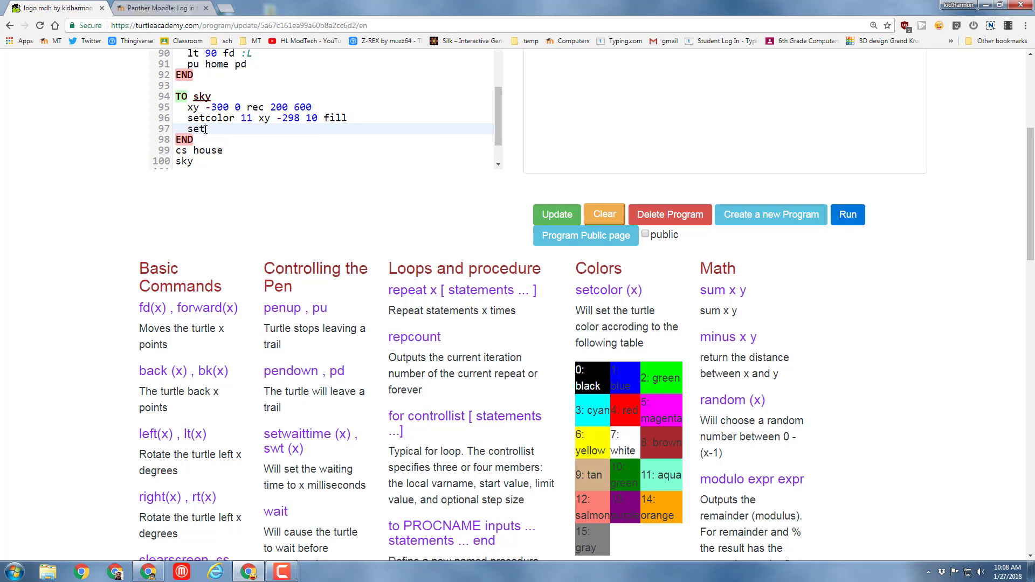
type("color 0")
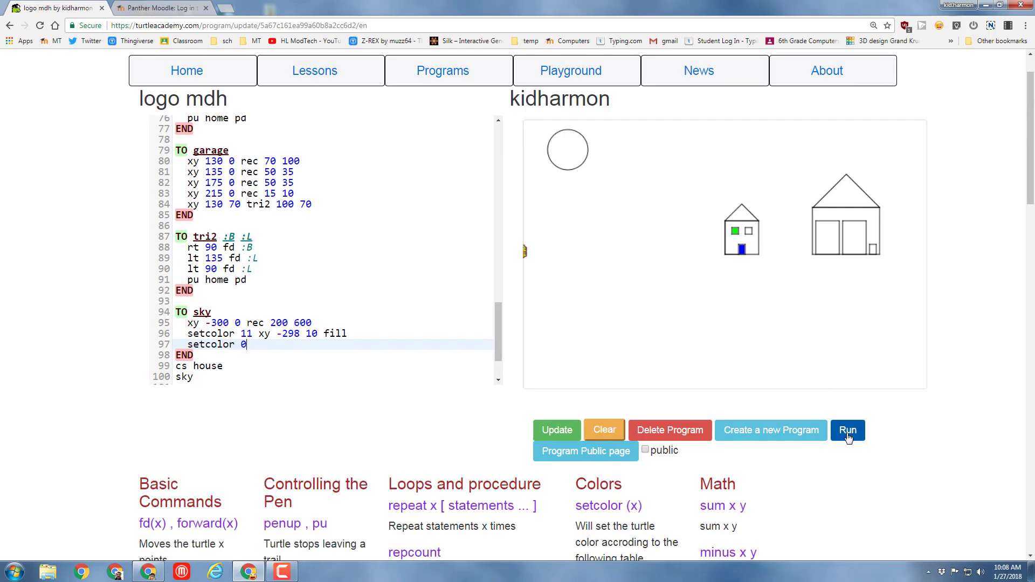
- Run the scene, then add a call to sky inside the house procedure
left_click(849, 430)
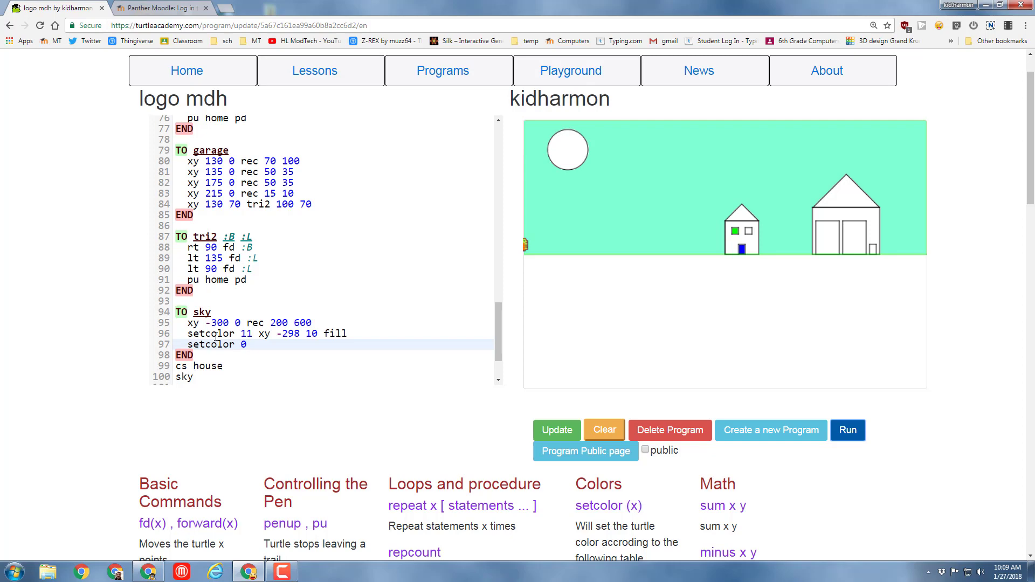
left_click(195, 377)
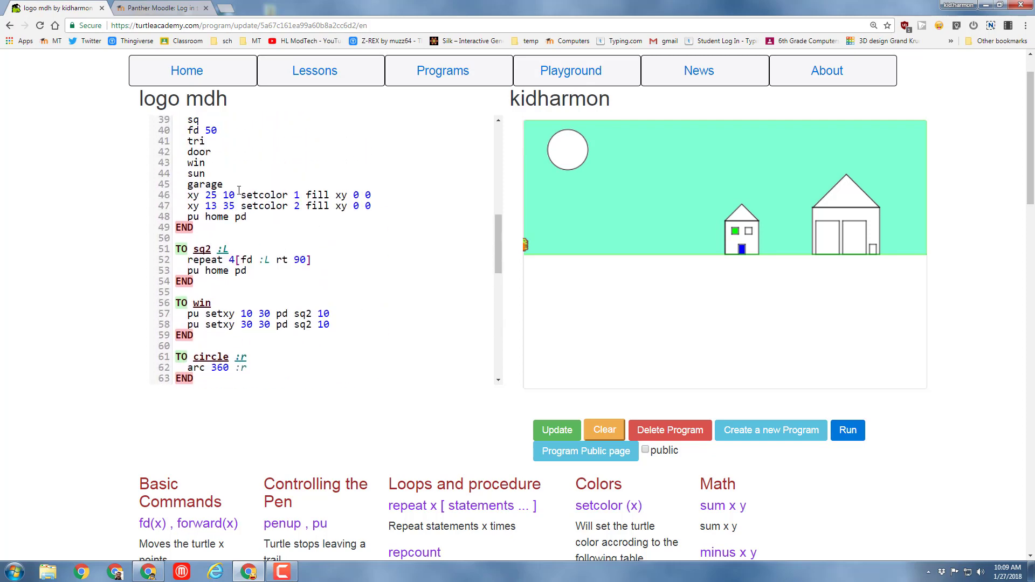
scroll("down", 3)
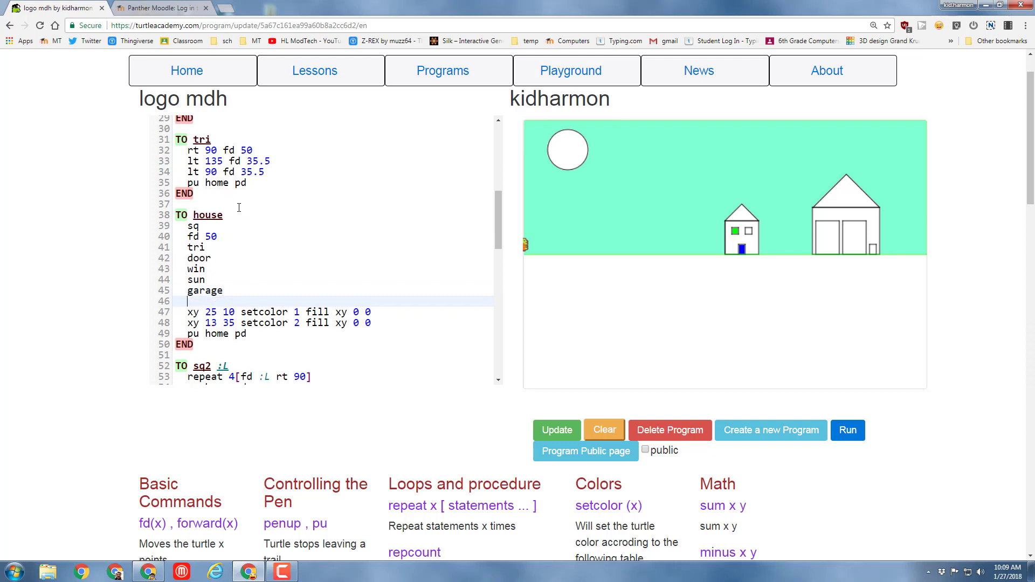
type("sky")
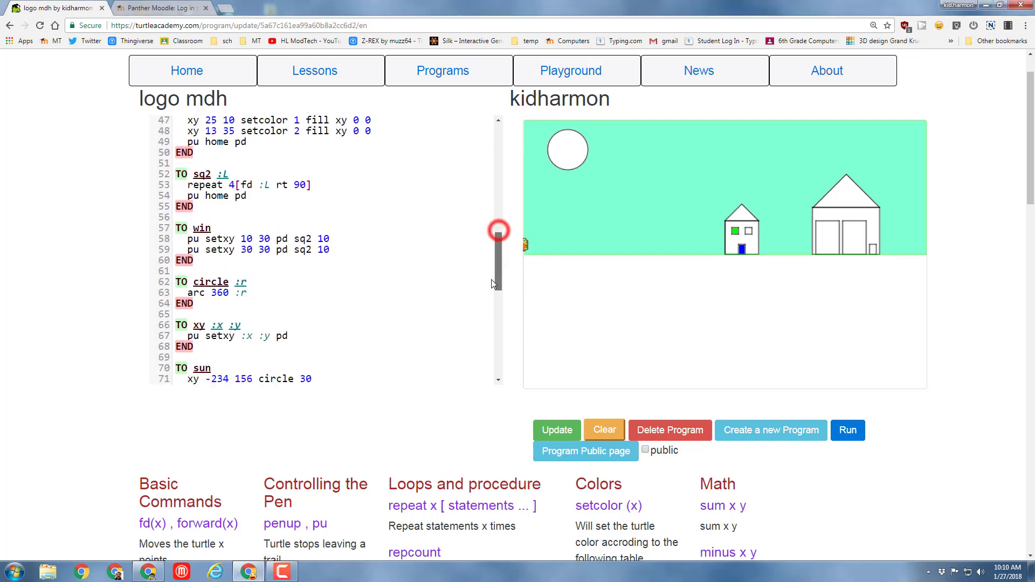
- End the sky procedure with 'xy 0 0' after the colour reset
scroll("down", 3)
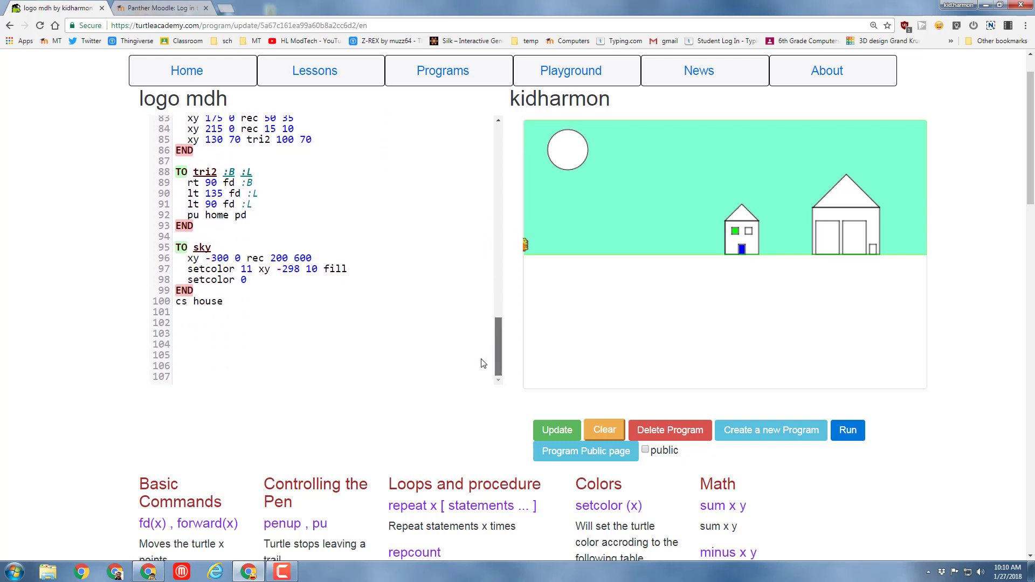
left_click(256, 279)
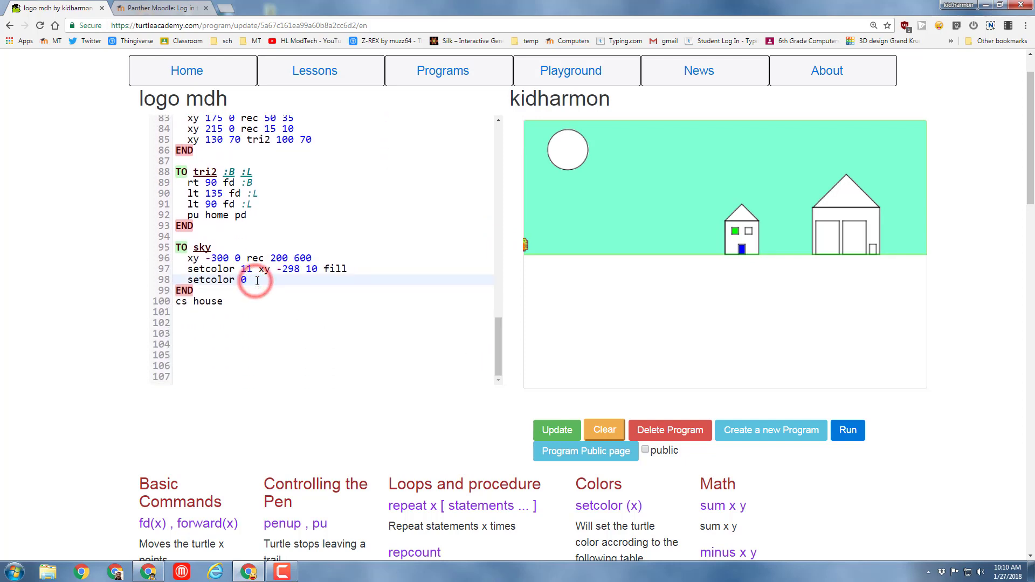
type("xy")
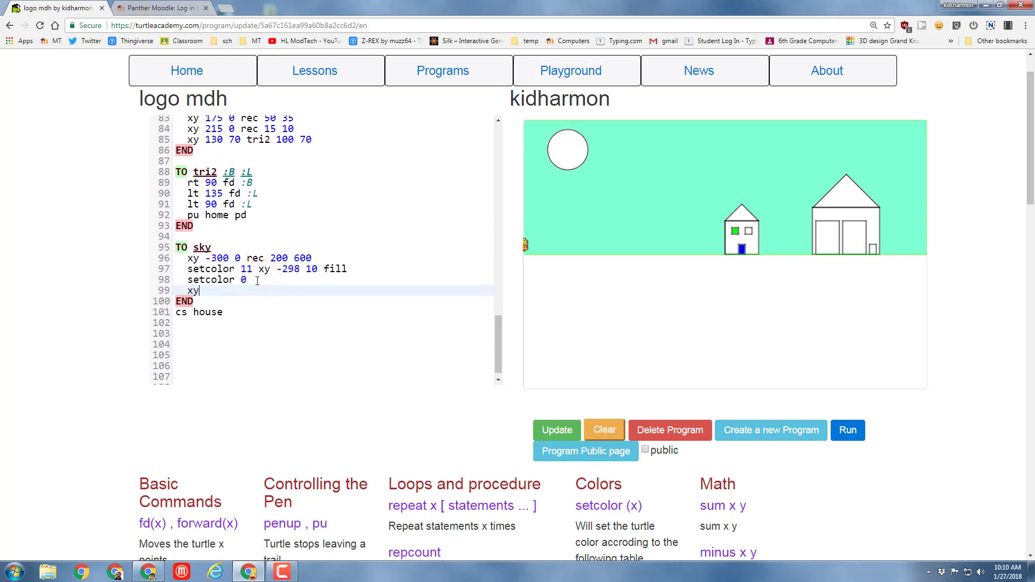
type("0 0")
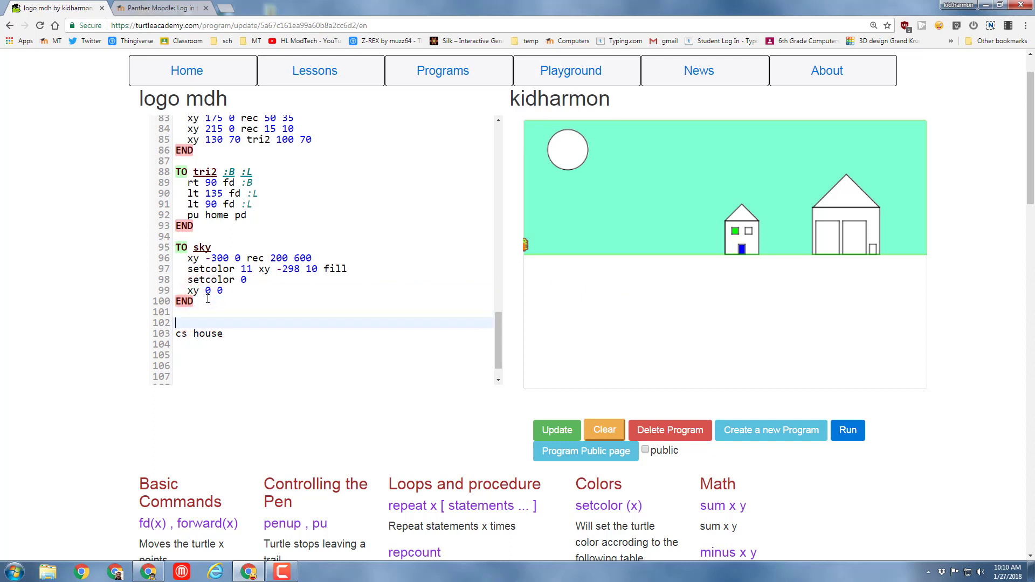
- Create an empty procedure 'TO wow :rt1 :rp :L :rt2' closed by END
type("TO w")
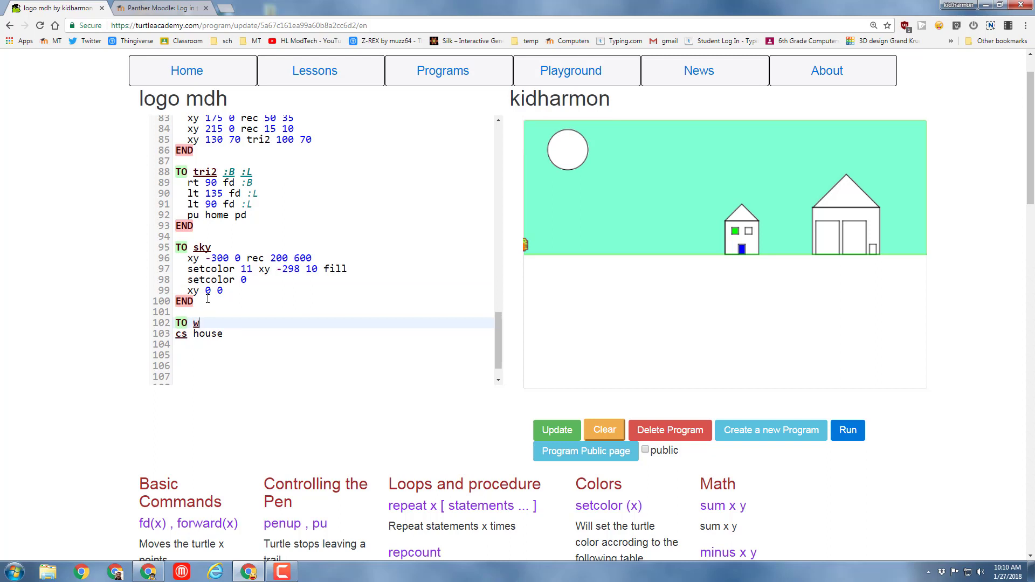
type("ow")
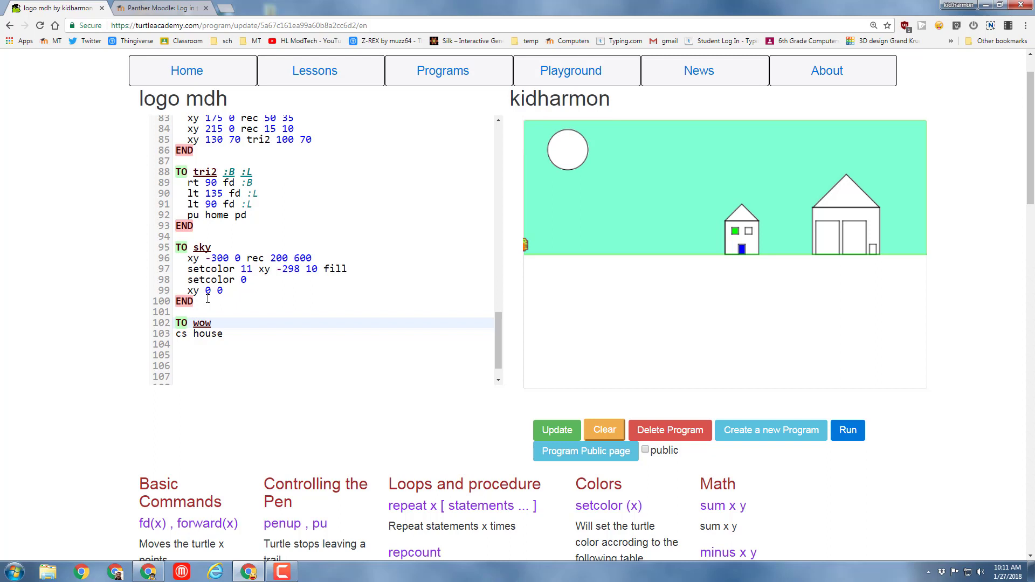
type("e")
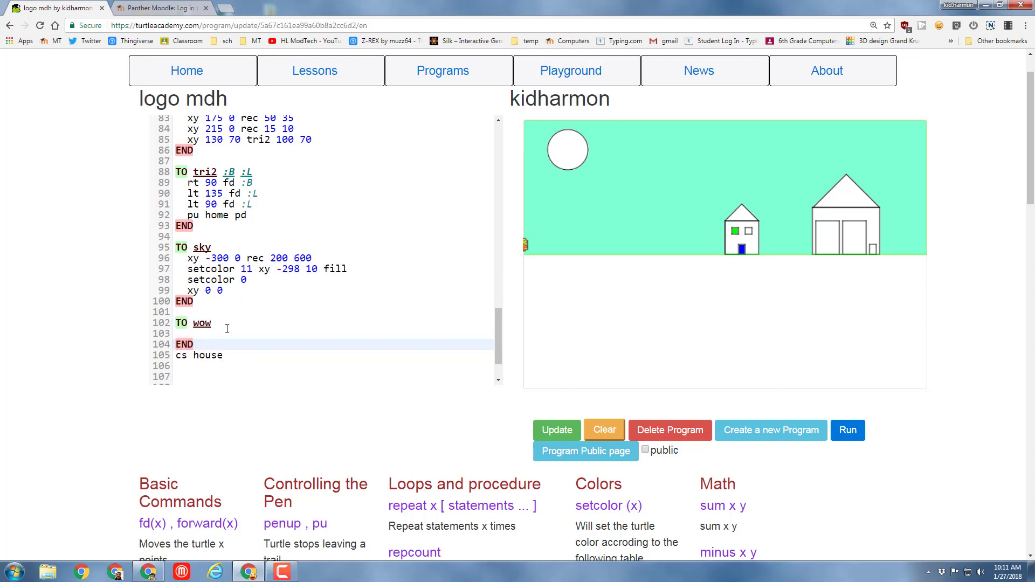
left_click(226, 322)
type("  :rt1")
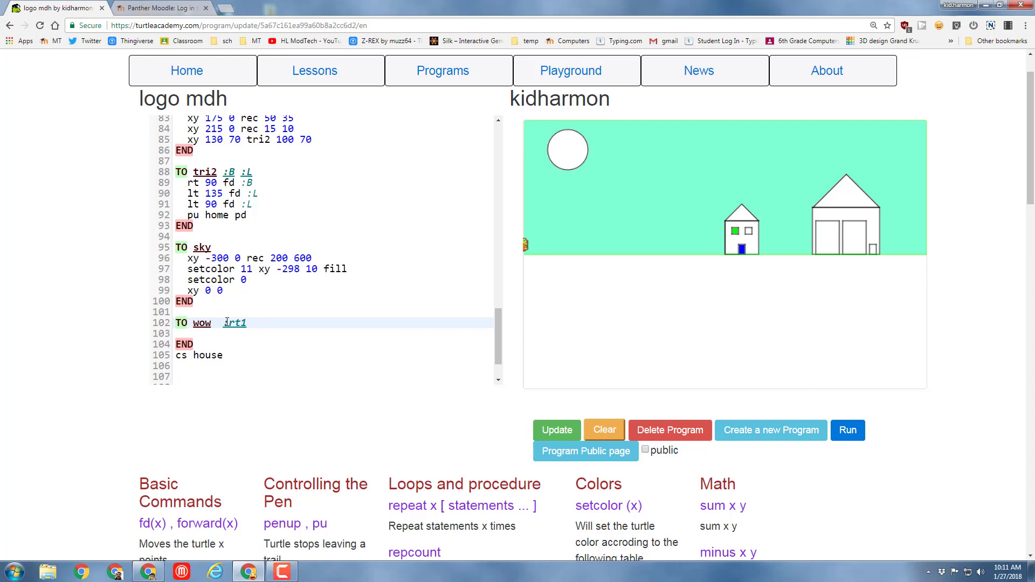
type(":")
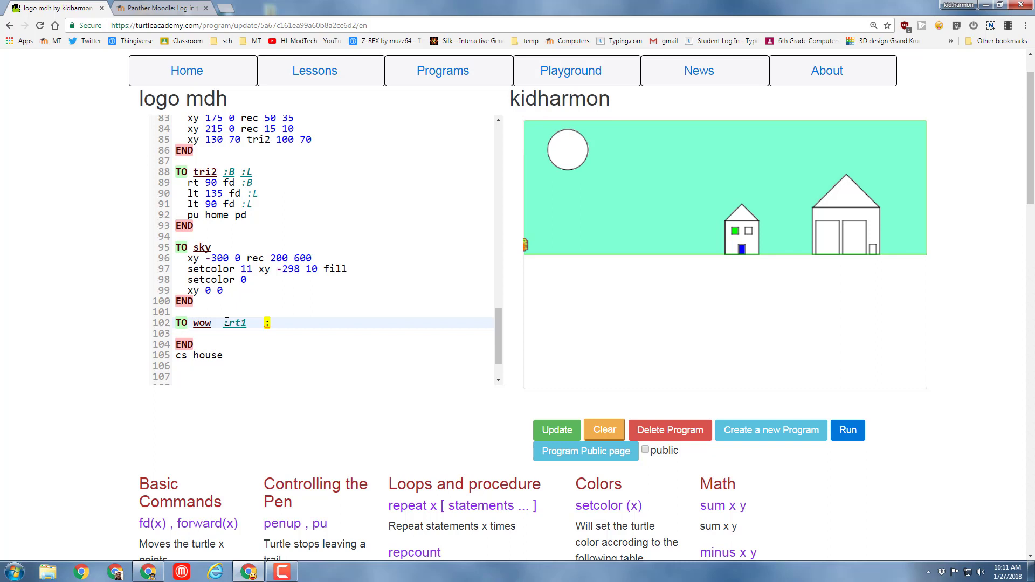
type(":rp")
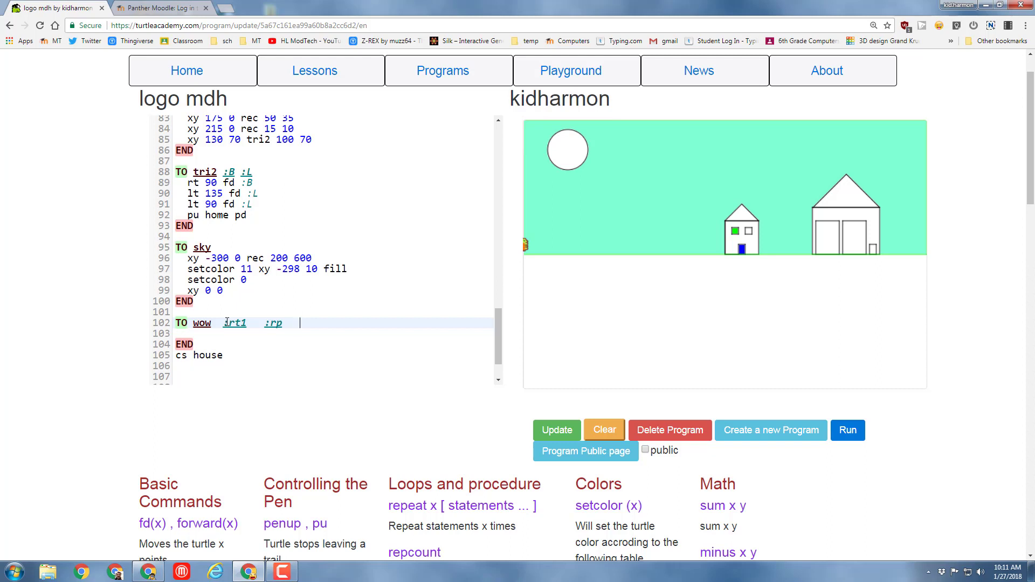
type(":L")
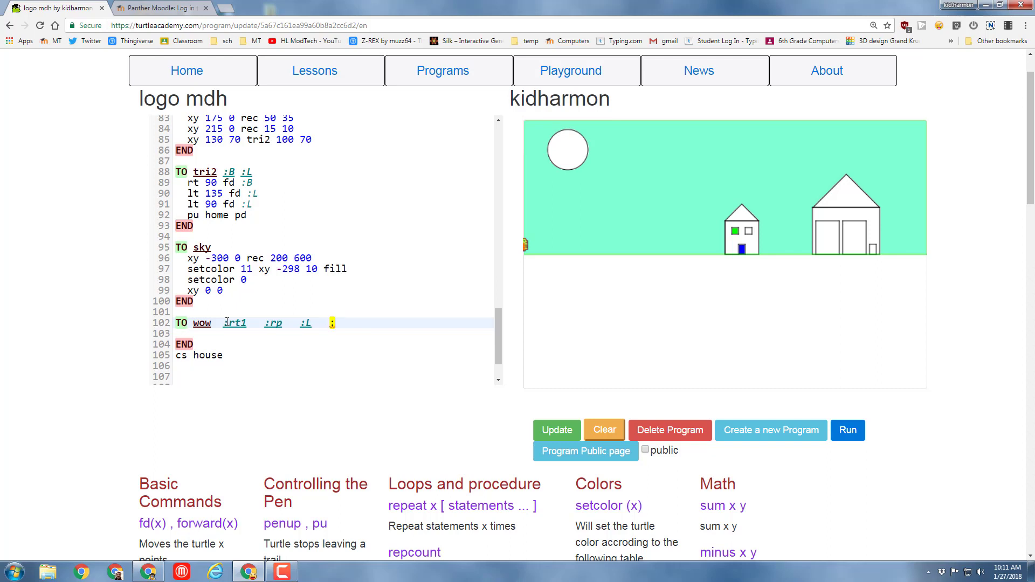
type(":rt2")
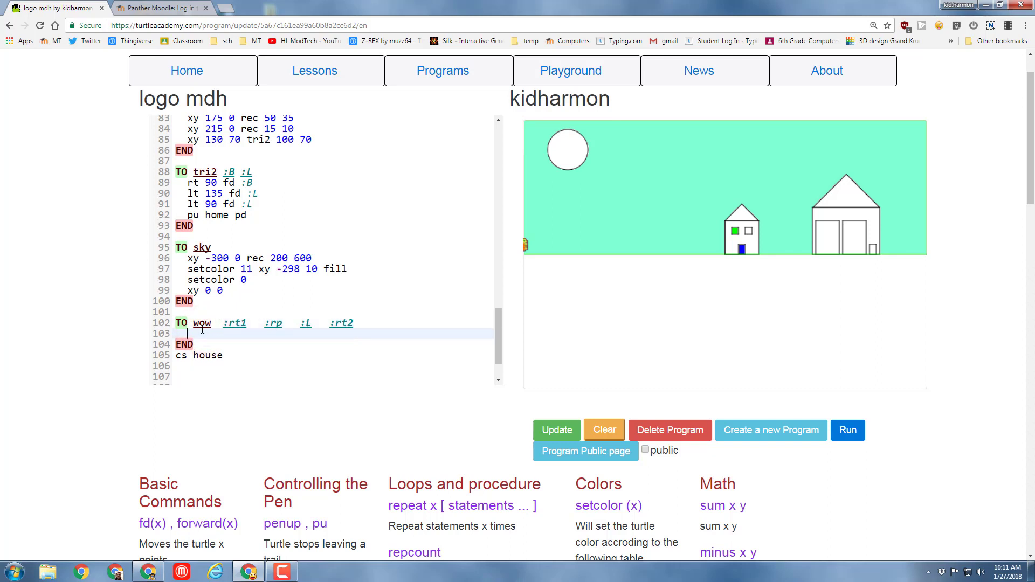
- Begin wow's body with 'cs repeat 100 [rt :rt1'
type("cs")
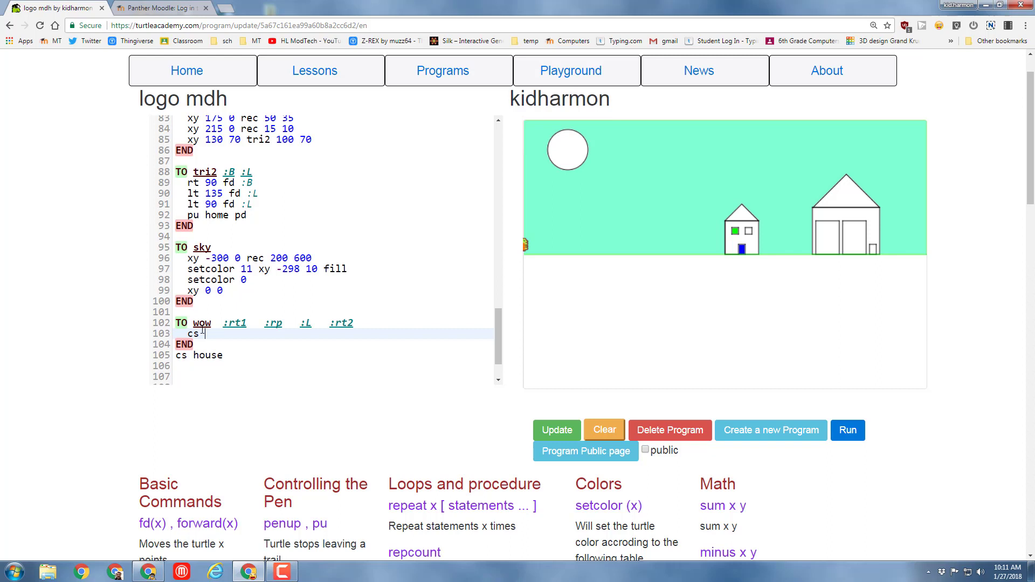
type("repeat")
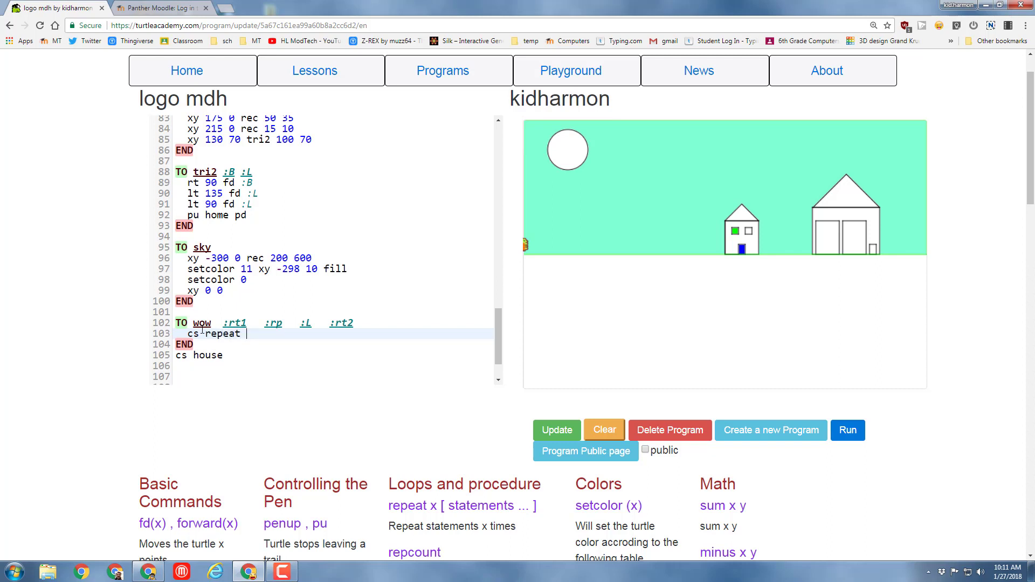
type("100")
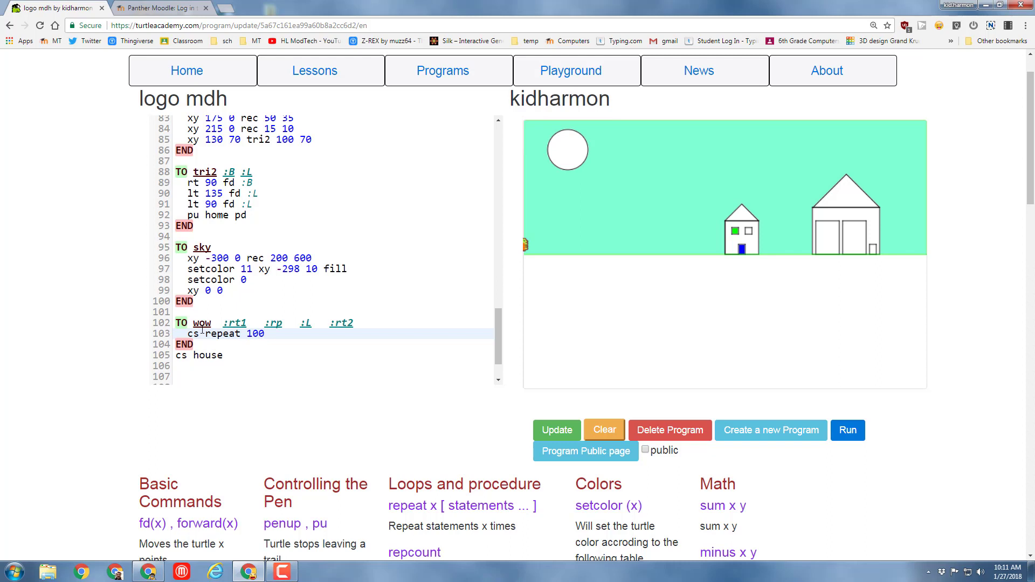
type("[")
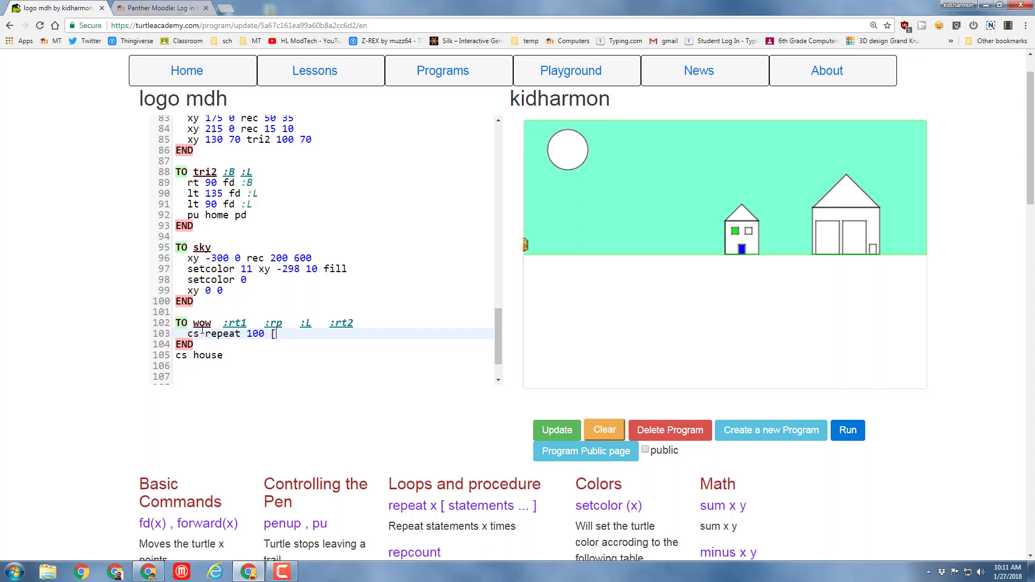
type("rt")
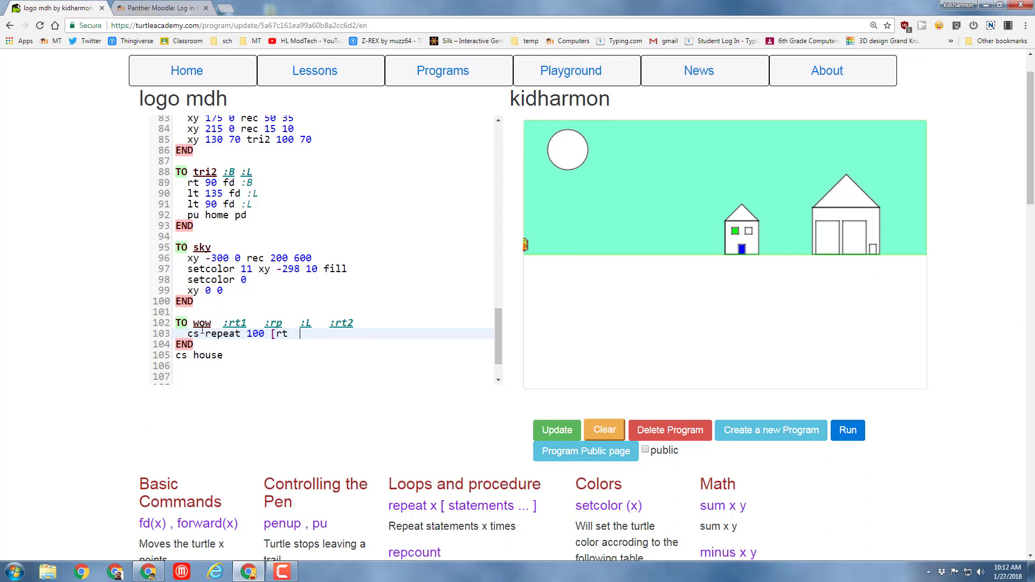
type(":rt")
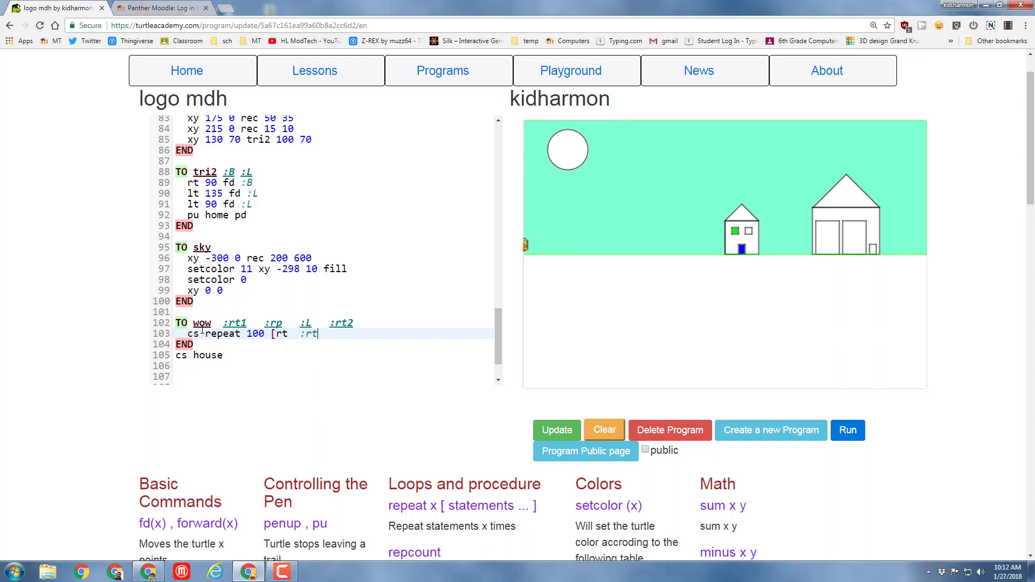
type("1")
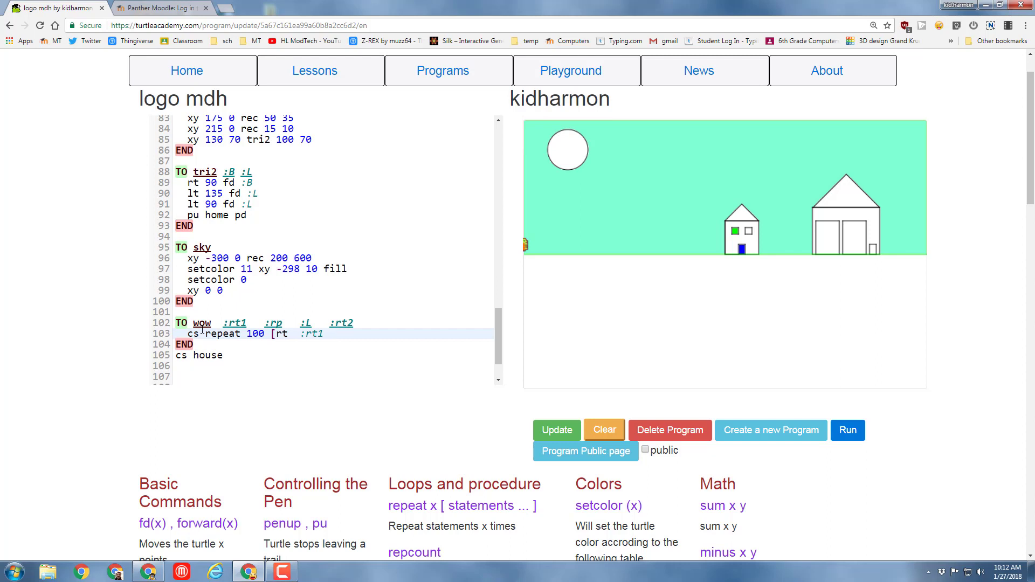
- Complete it with the inner 'repeat :rp [fd :L rt :rt2]]', closing both brackets
type("repeat")
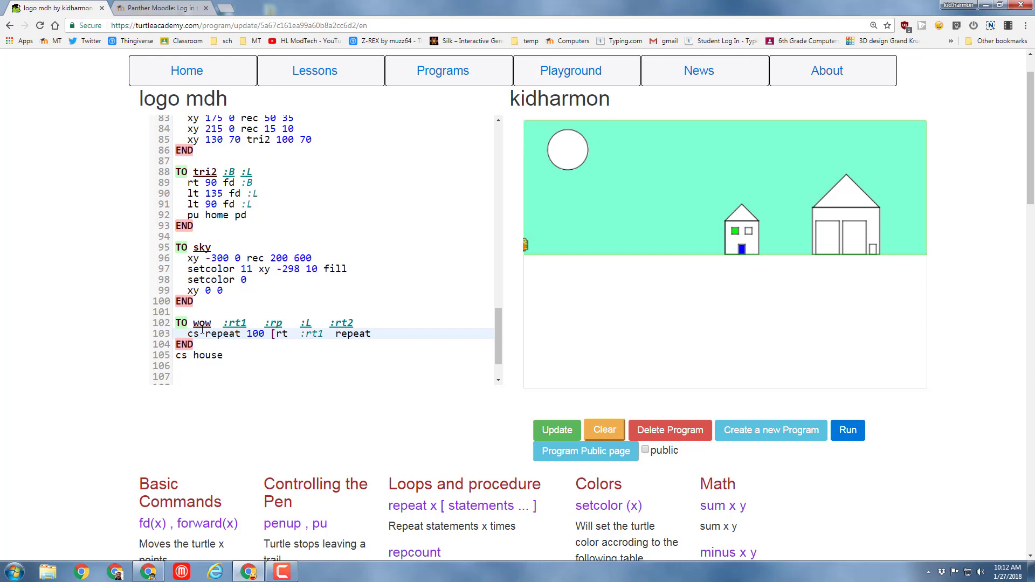
type(":rp[")
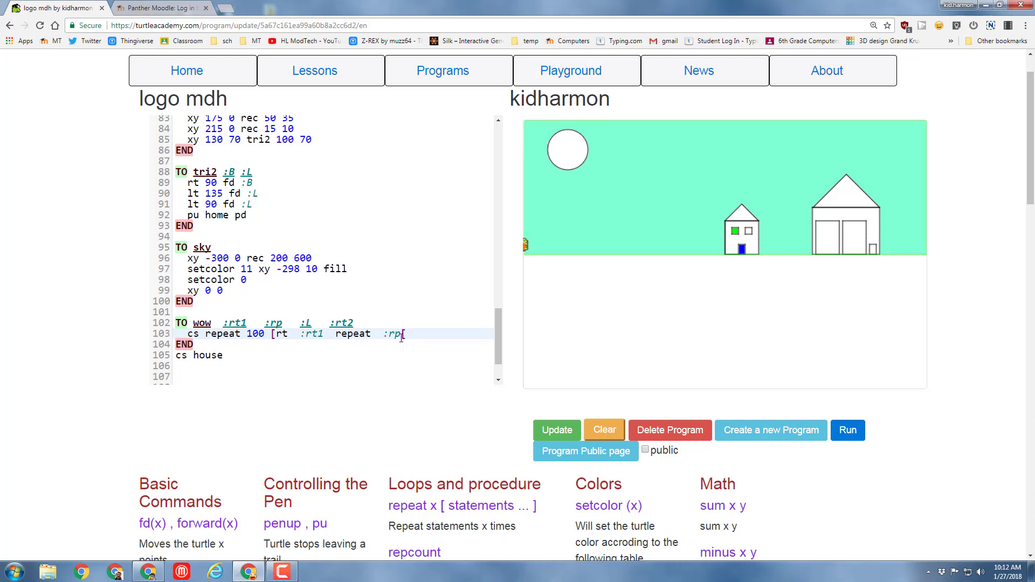
type("fd")
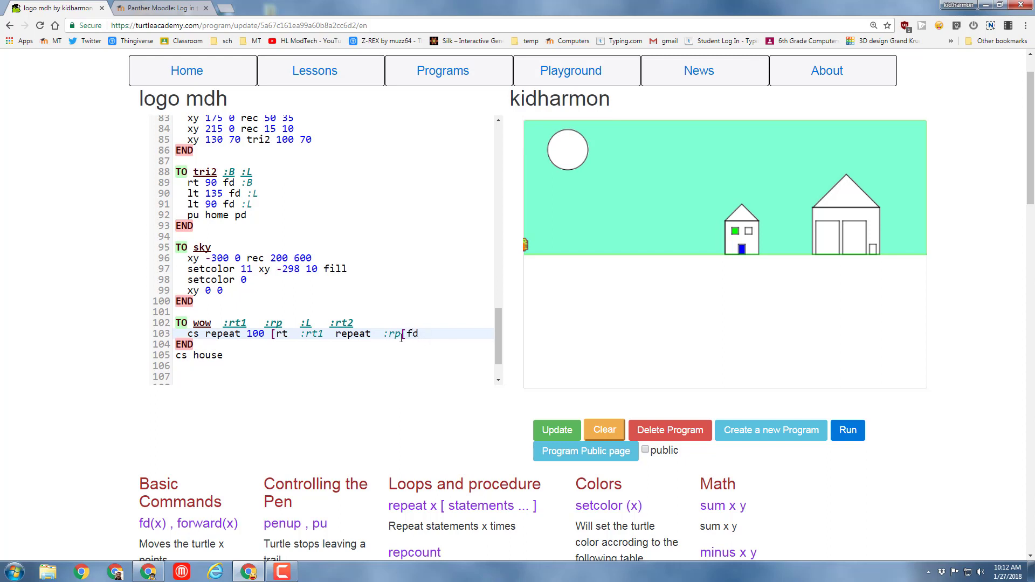
type(":L")
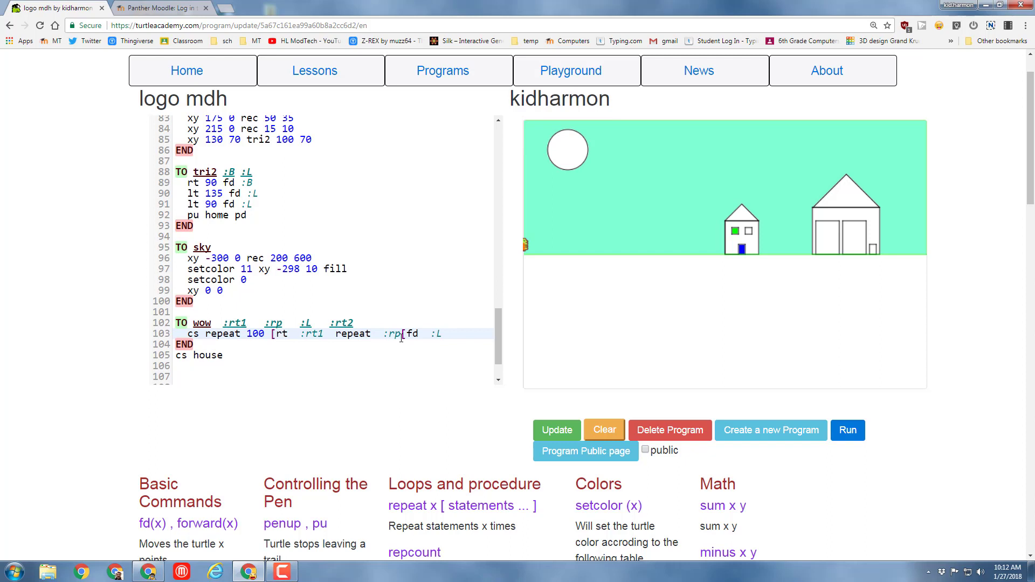
type("r")
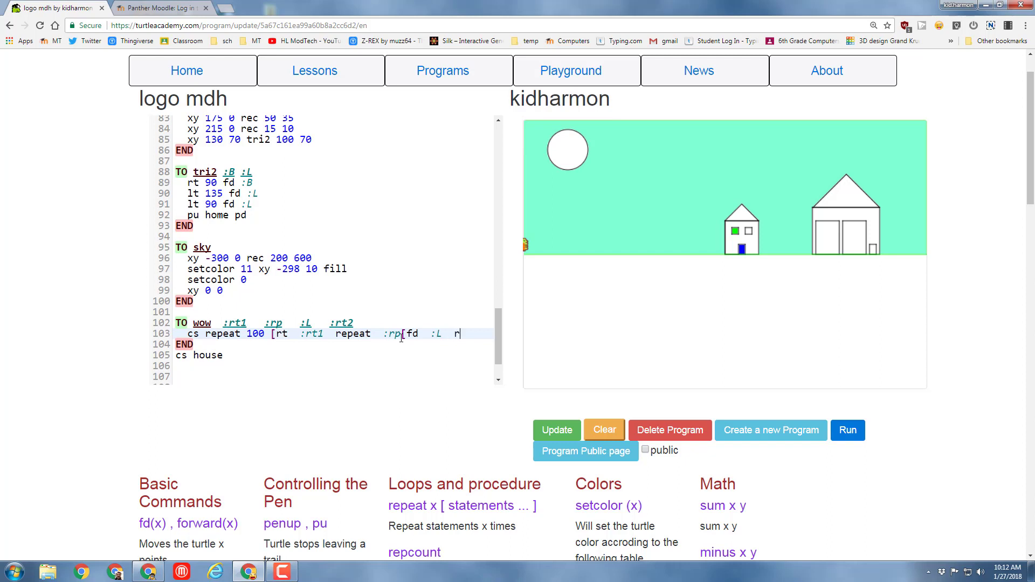
type("t")
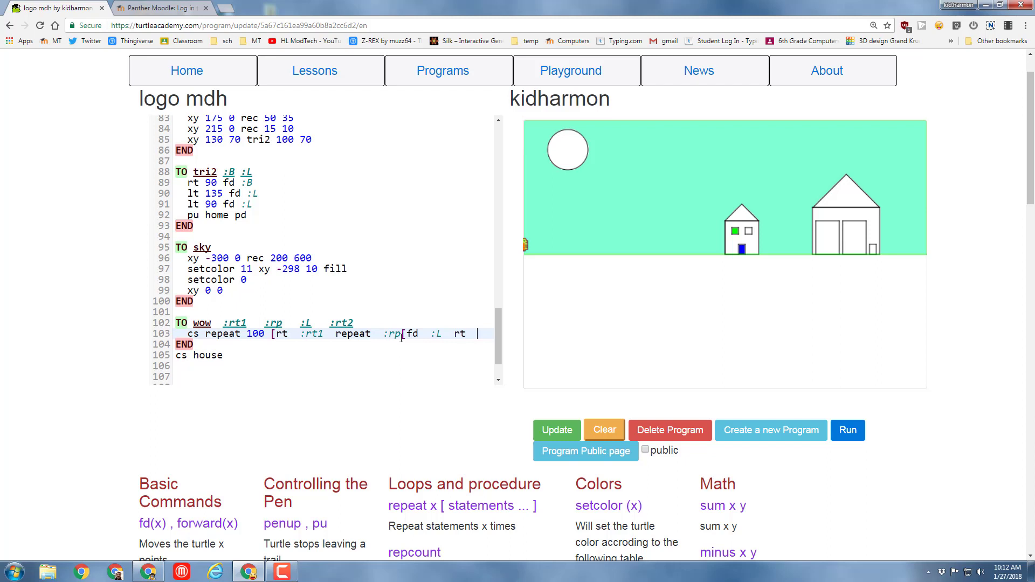
type(":rt")
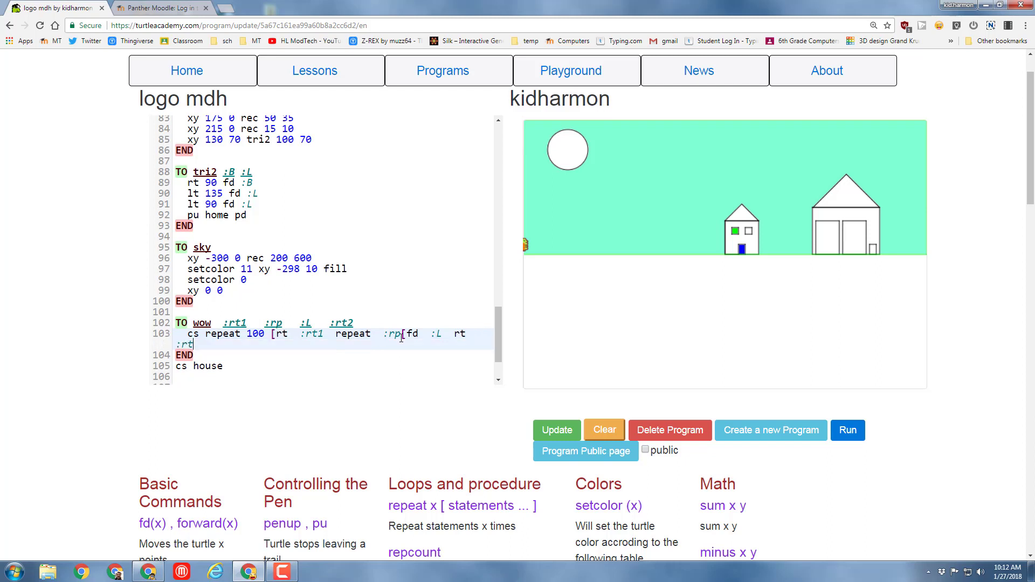
type("2")
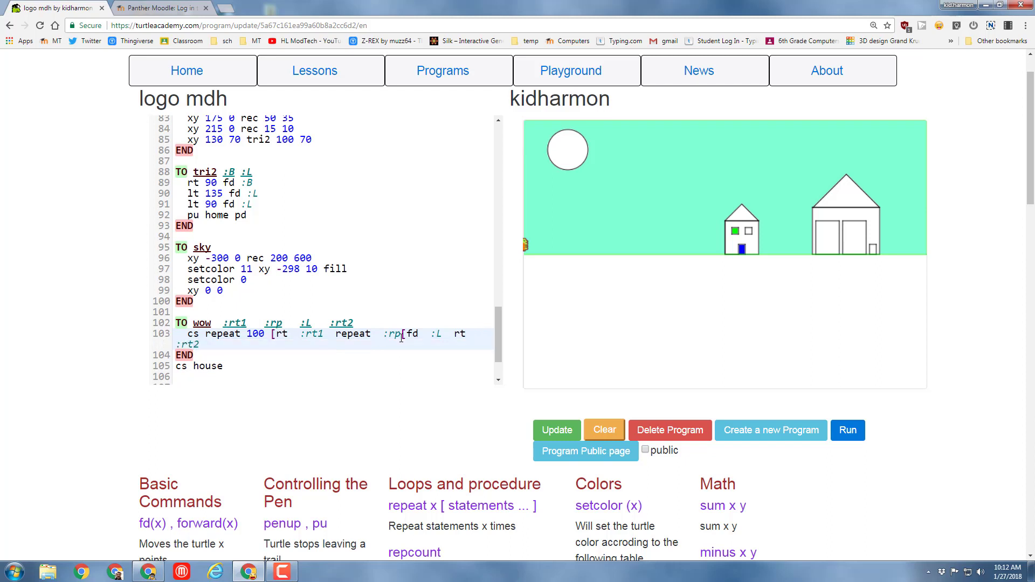
type("]]")
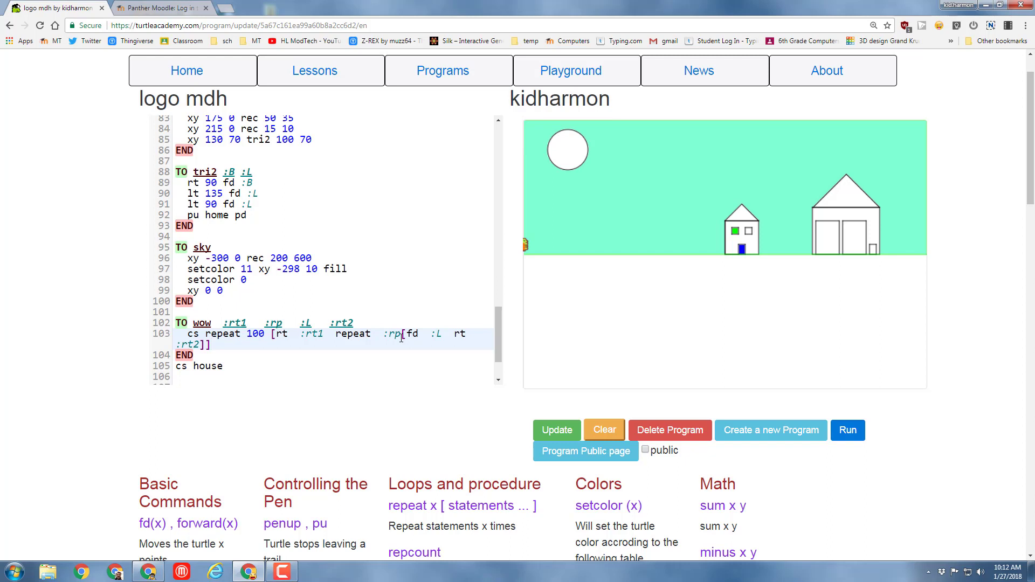
mouse_move(419, 330)
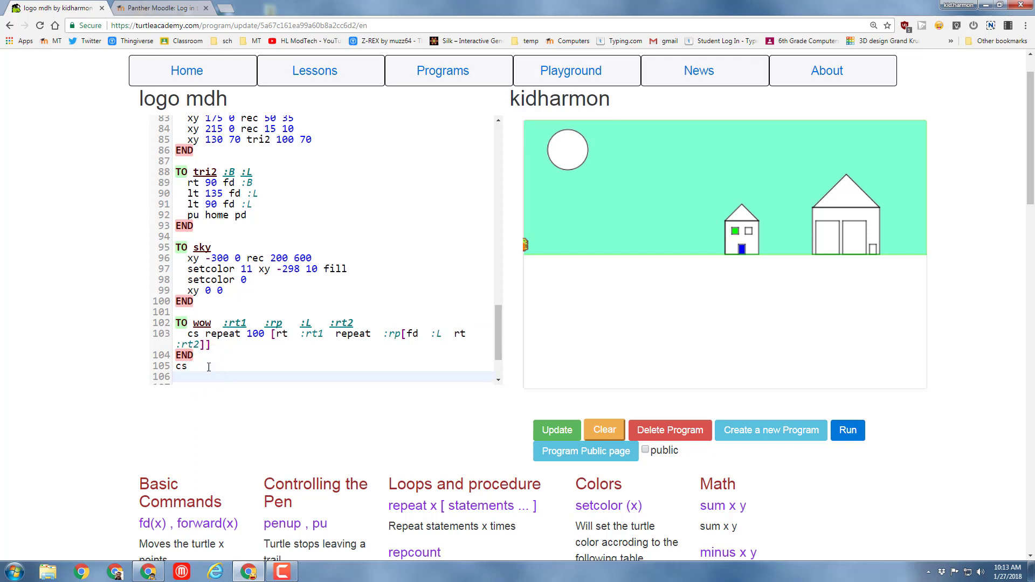
- Add the line 'wow 15 4 50 90' after cs at the end of the program
type("wow")
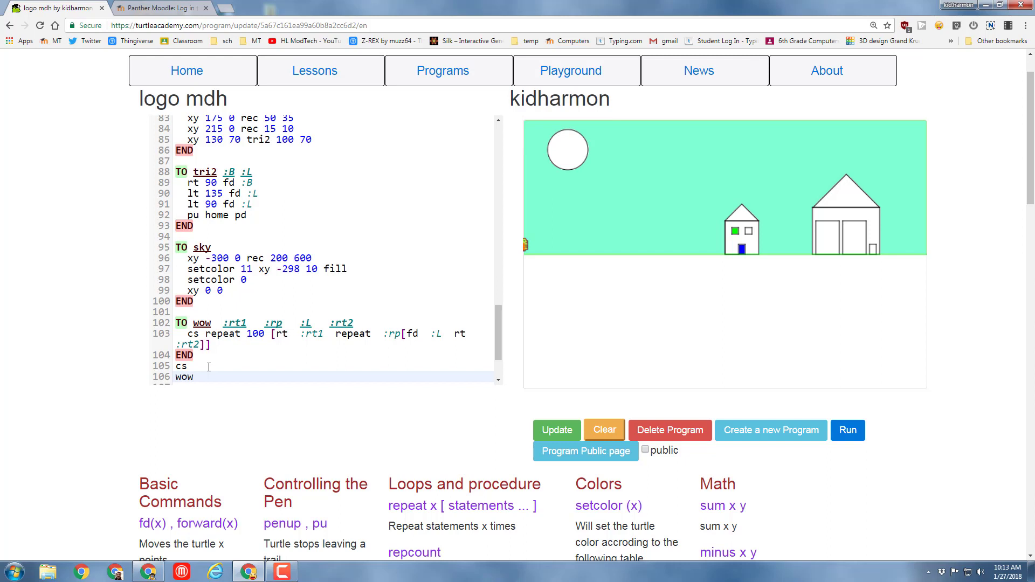
type("1")
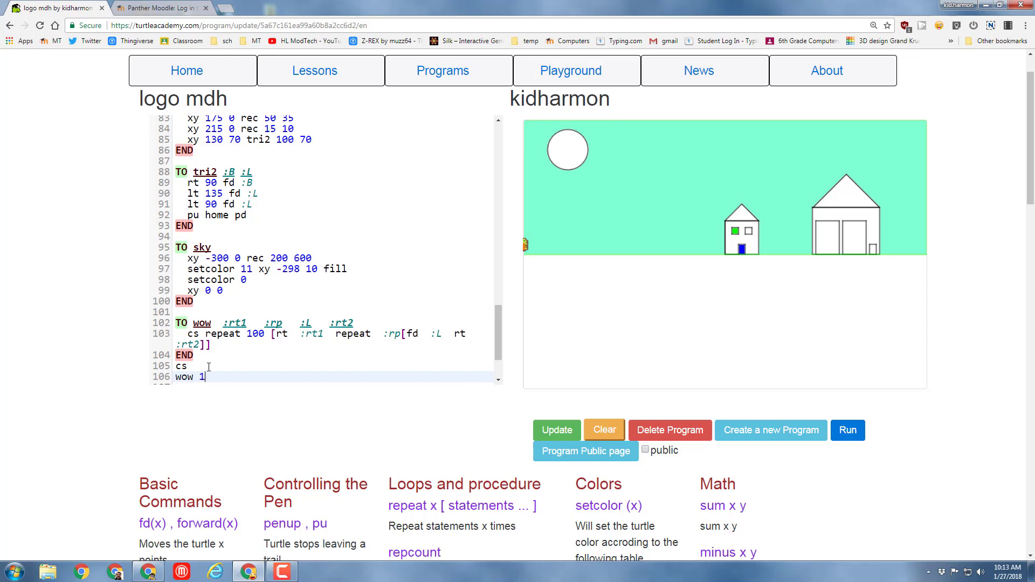
type("5")
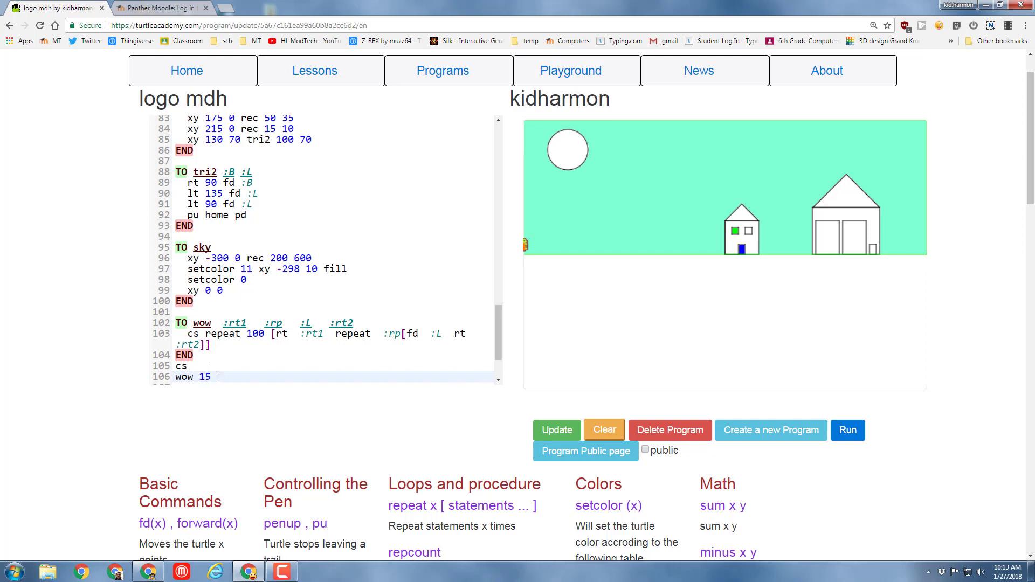
type("4")
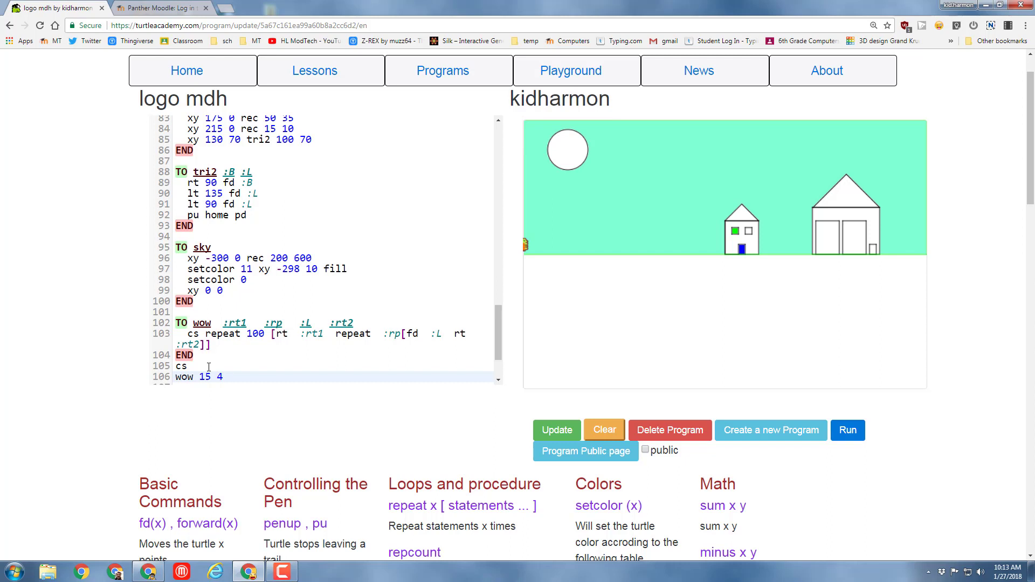
type("50 90")
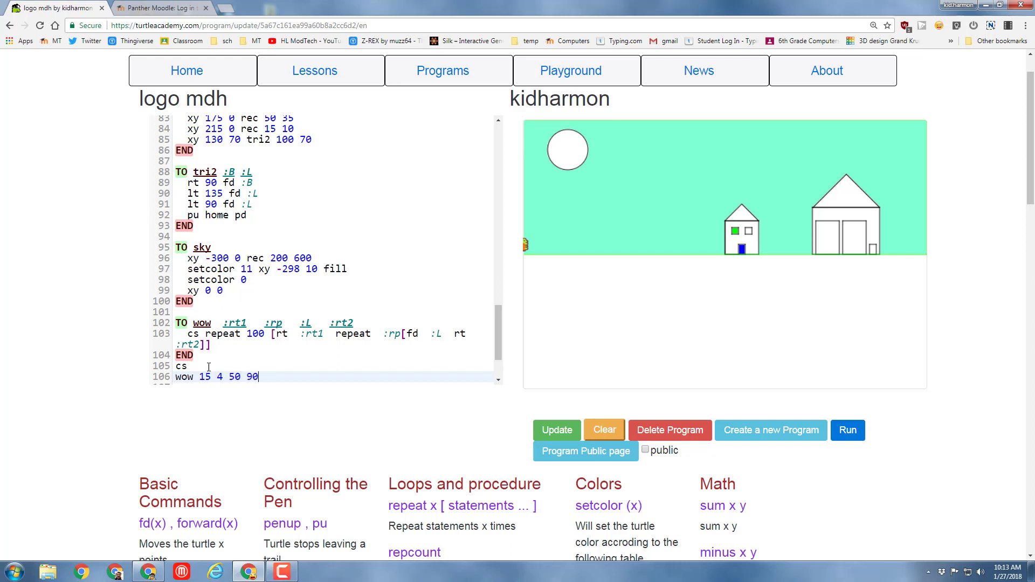
key("enter")
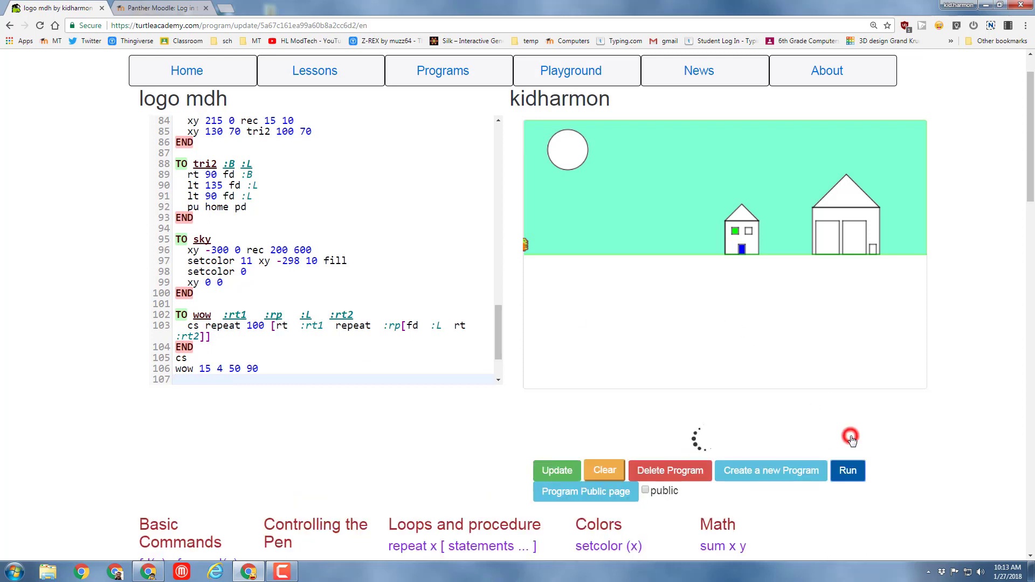
- Run the program to draw the rosette of rotated squares, then select the last wow inputs
left_click(848, 471)
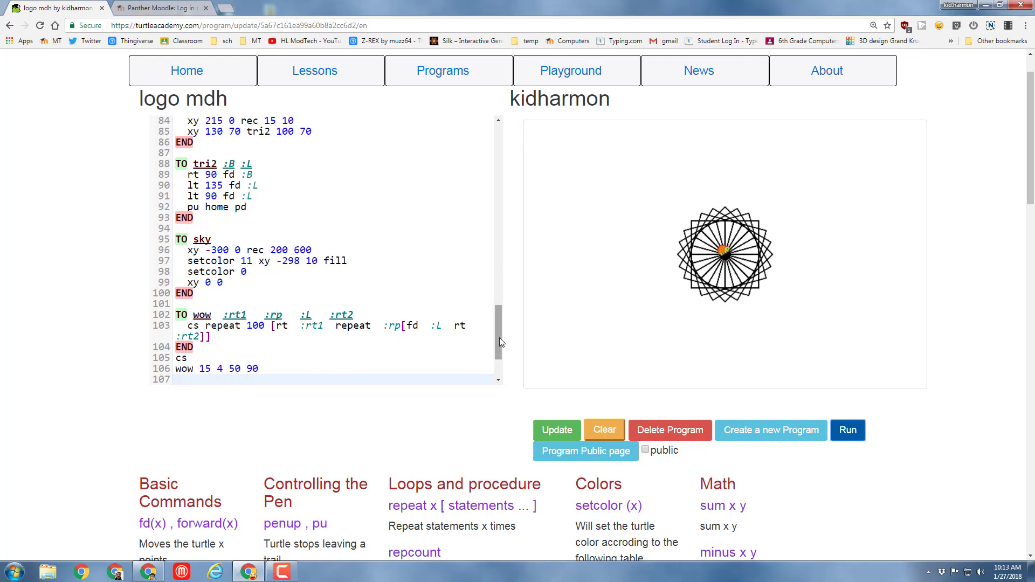
left_click(246, 290)
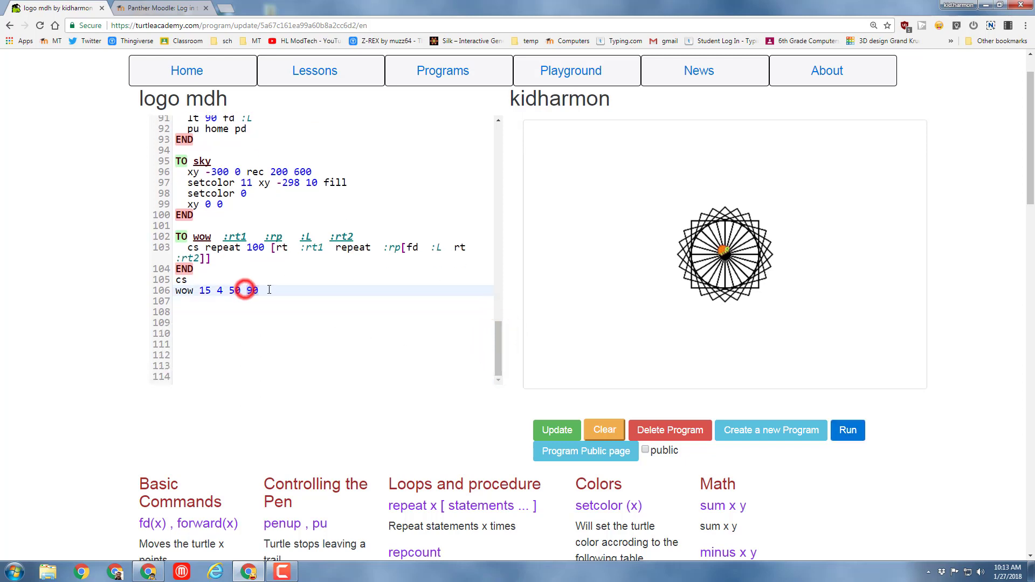
- Change the call to wow 15 5 120 77 and run it, then begin replacing it with house
type("77")
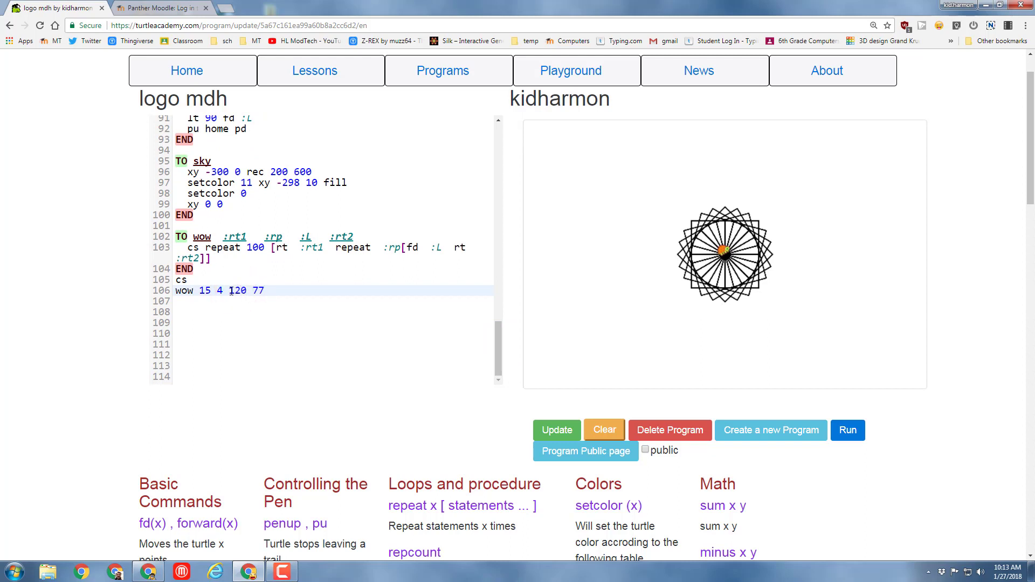
left_click(221, 290)
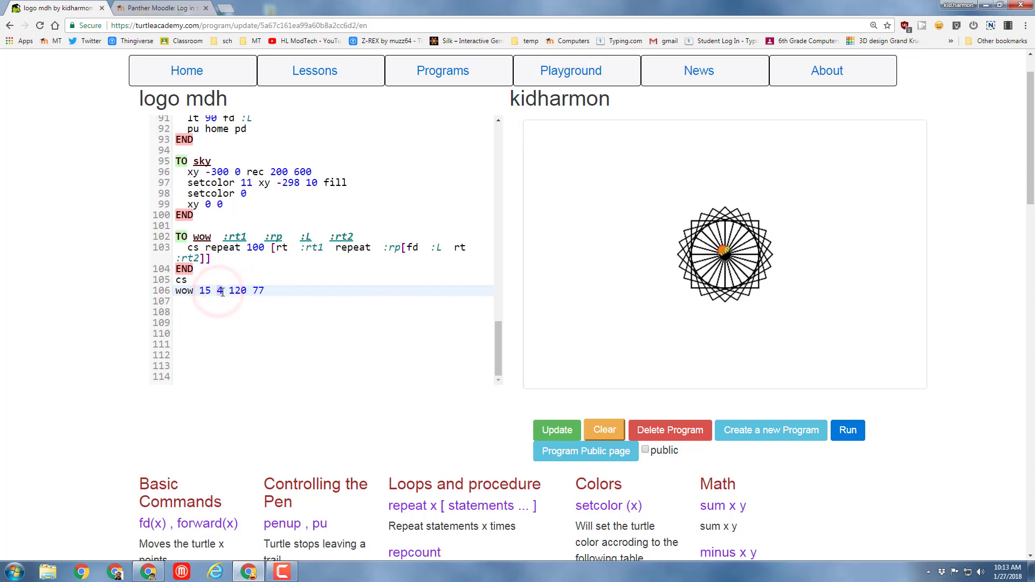
type("5")
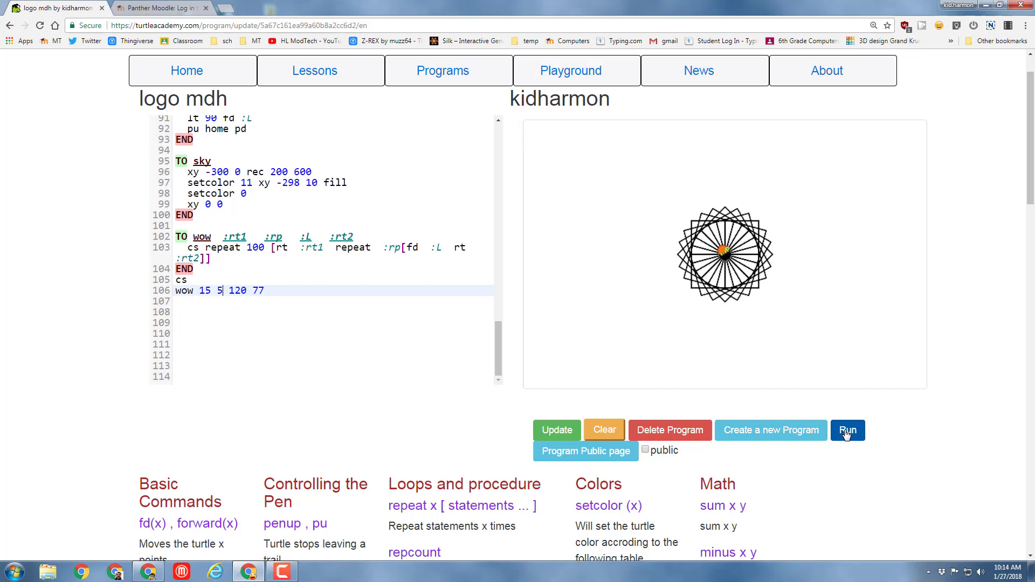
left_click(847, 430)
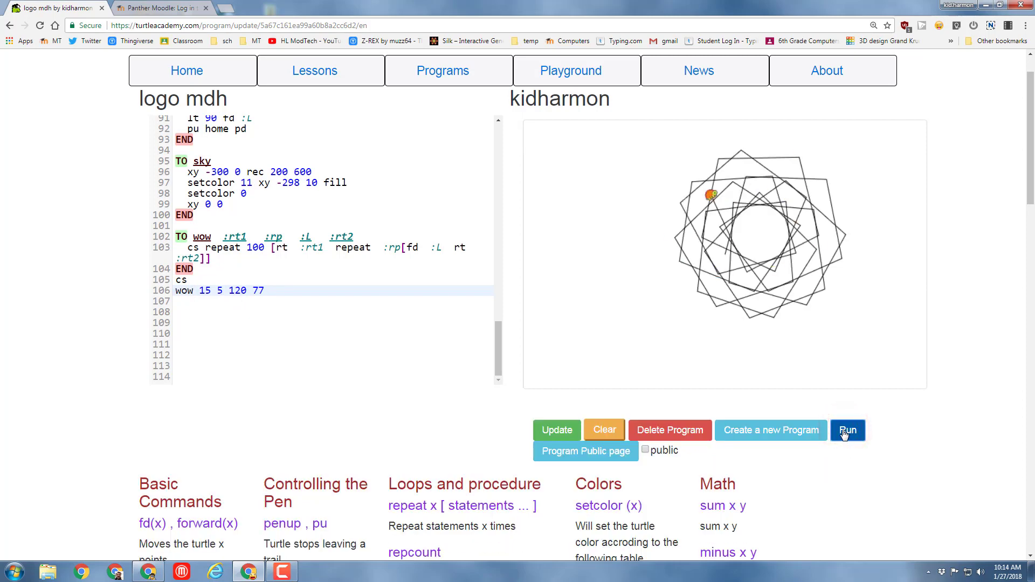
left_click(847, 430)
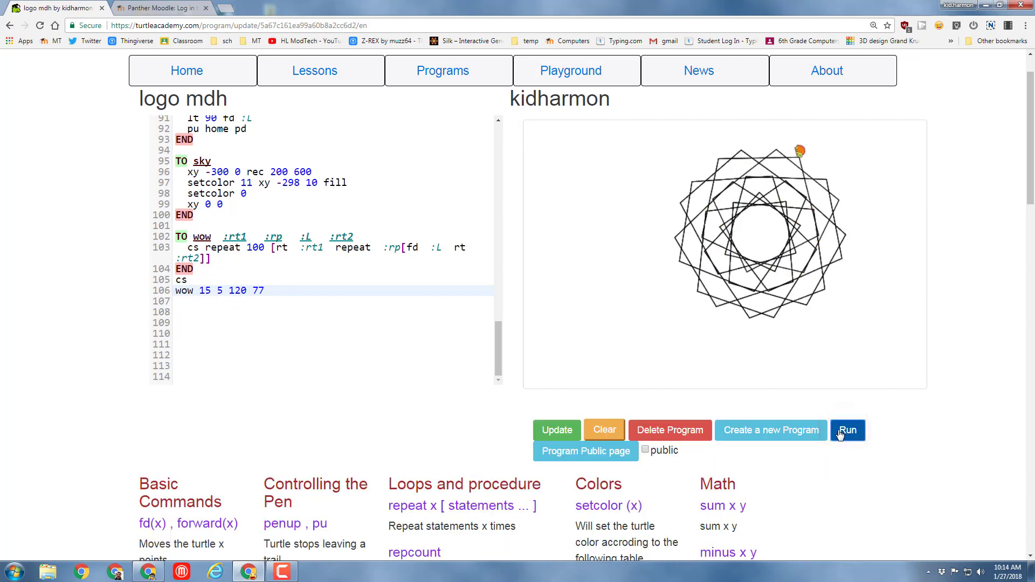
left_click(847, 430)
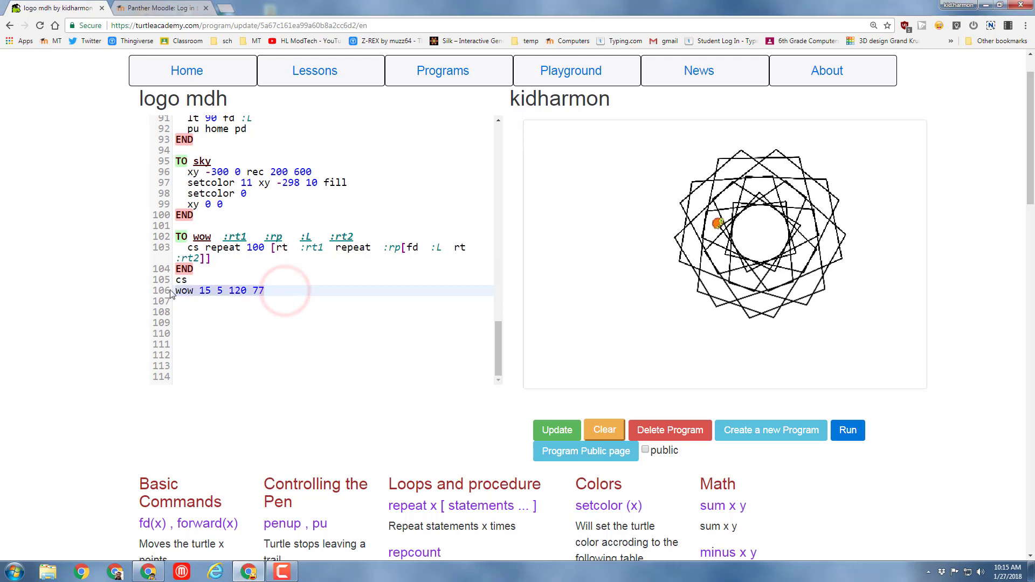
type("house")
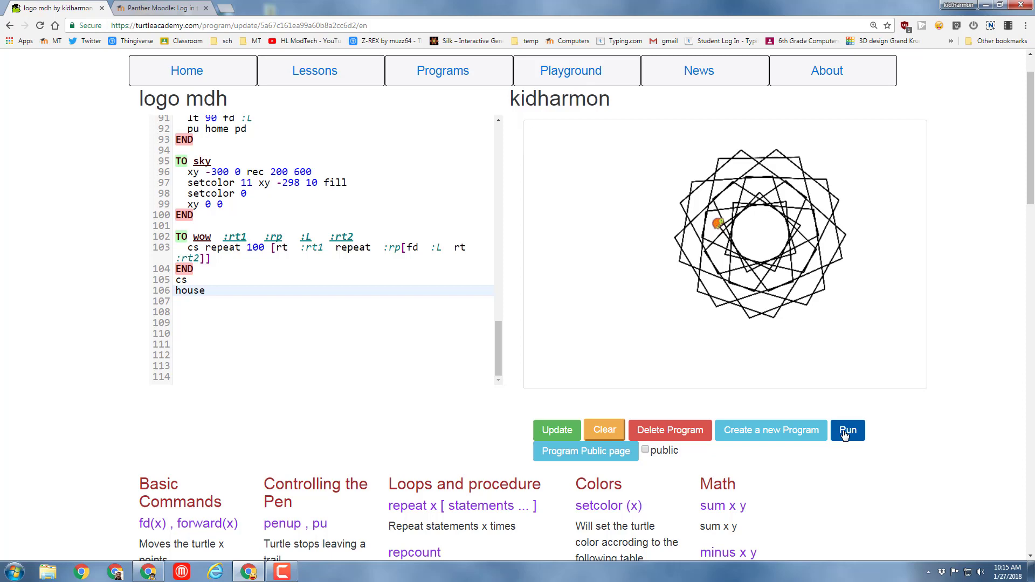
- Run the program with the house call to redraw the sky, sun and two houses
left_click(848, 430)
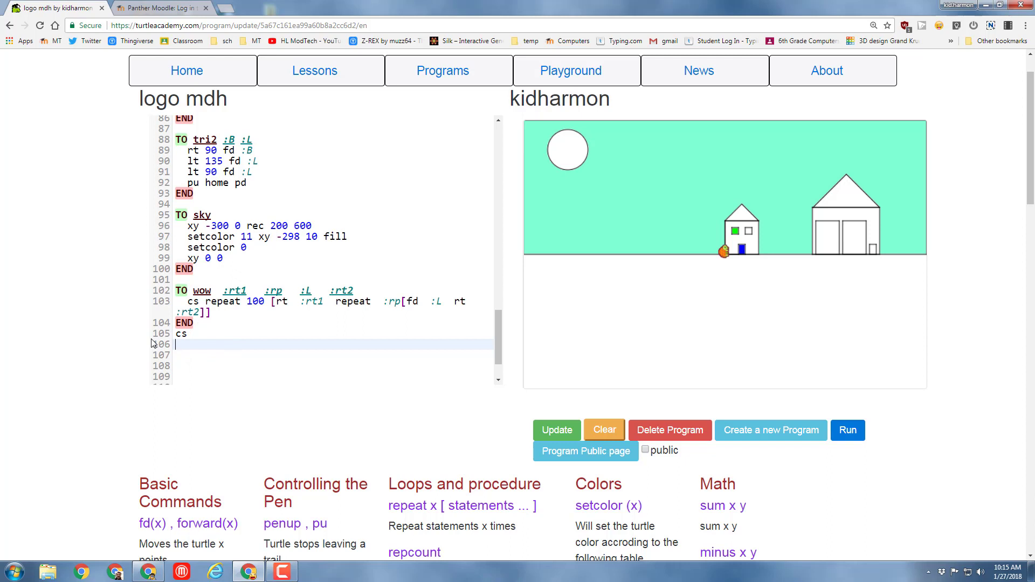
- Add 'ellipse 20 100' after cs and run it to draw a tall narrow ellipse
type("ell")
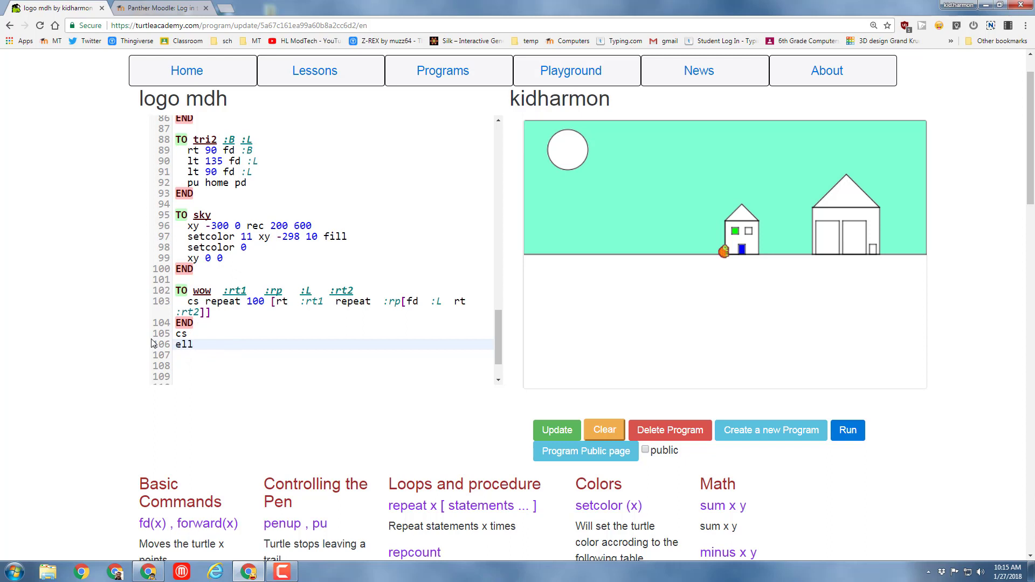
type("ipse")
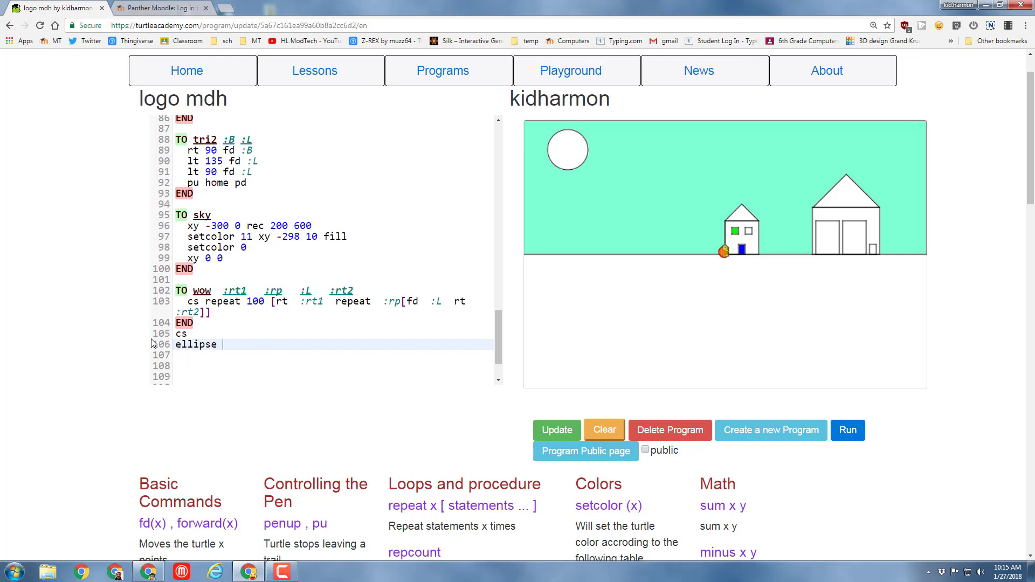
type("20")
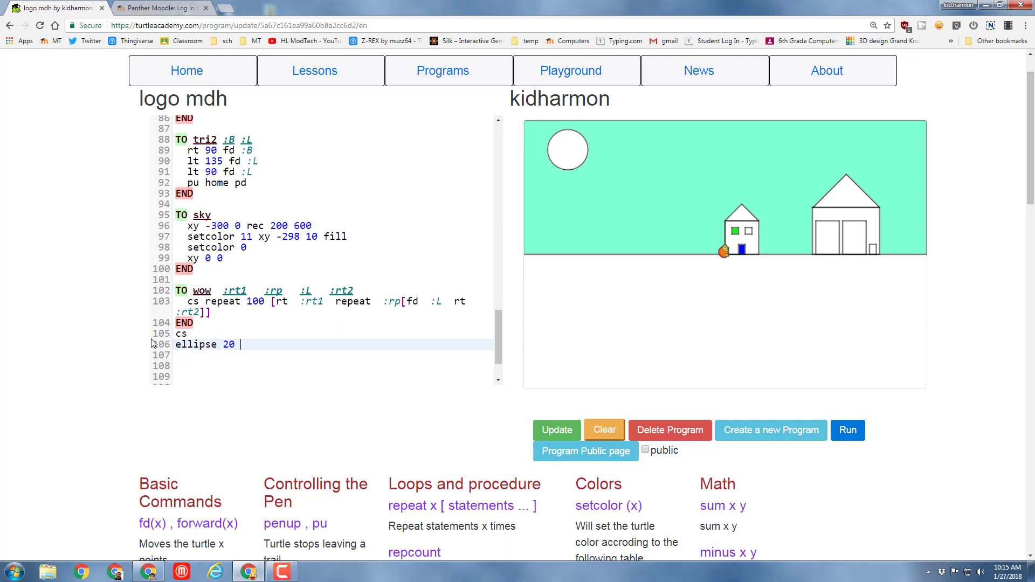
type("100")
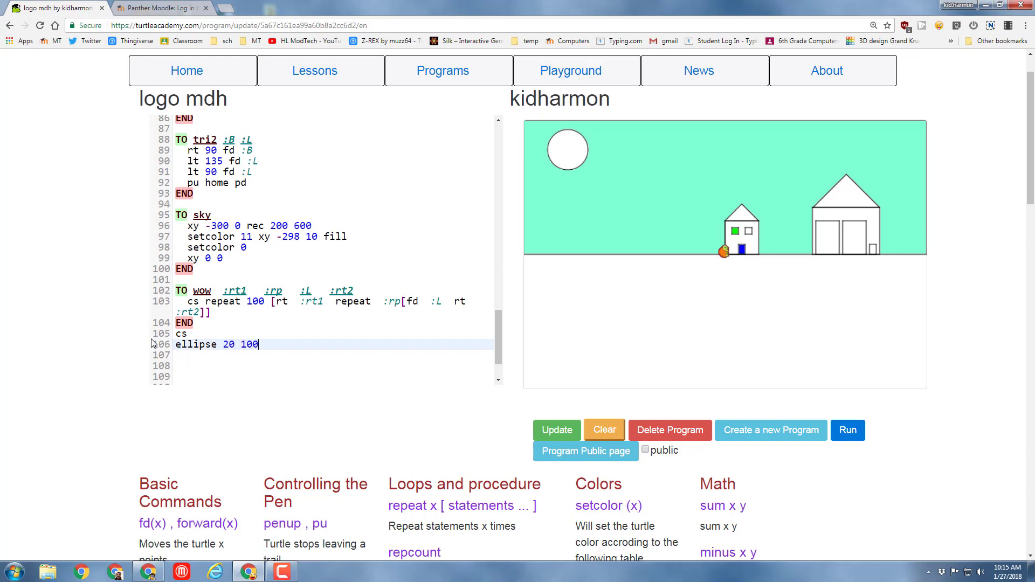
left_click(848, 430)
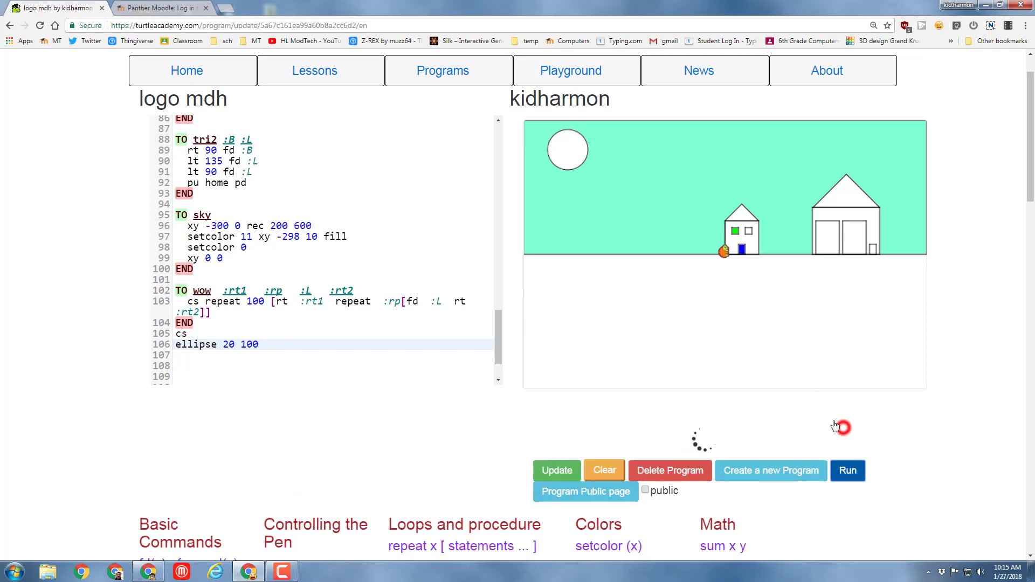
- Change the call to ellipse 150 30 and run it to draw a wide flat ellipse
left_click(847, 471)
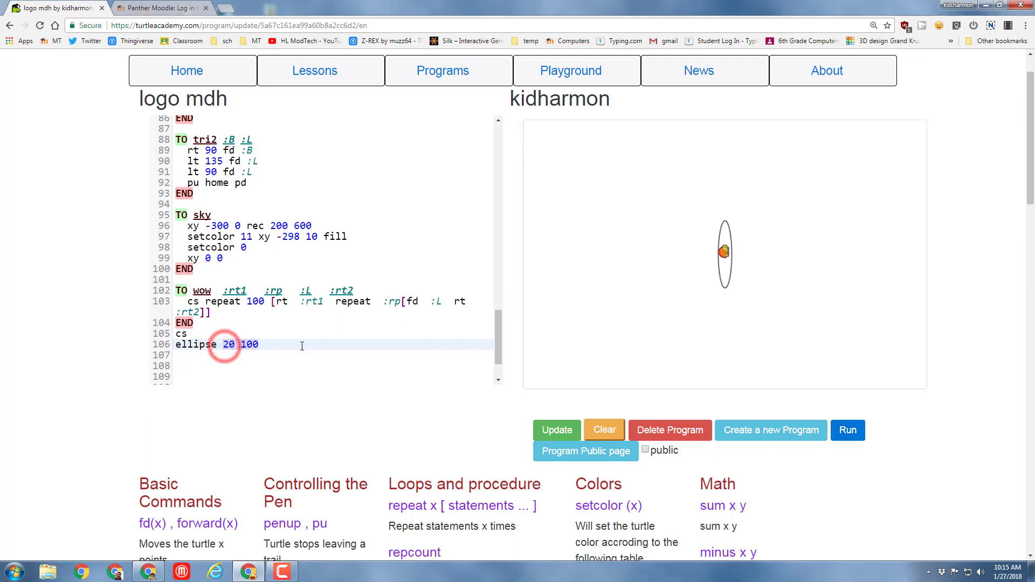
type("150")
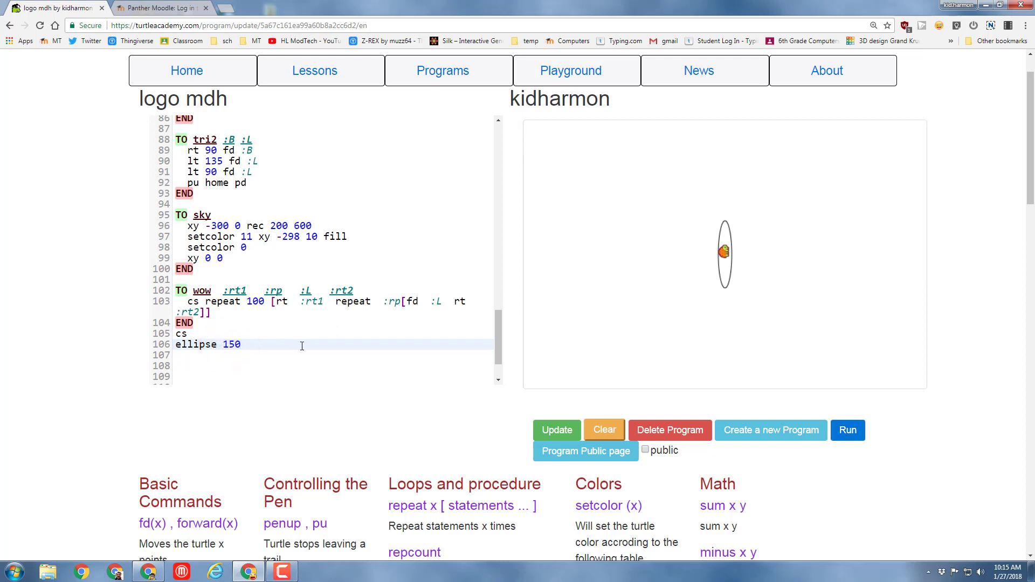
type("30")
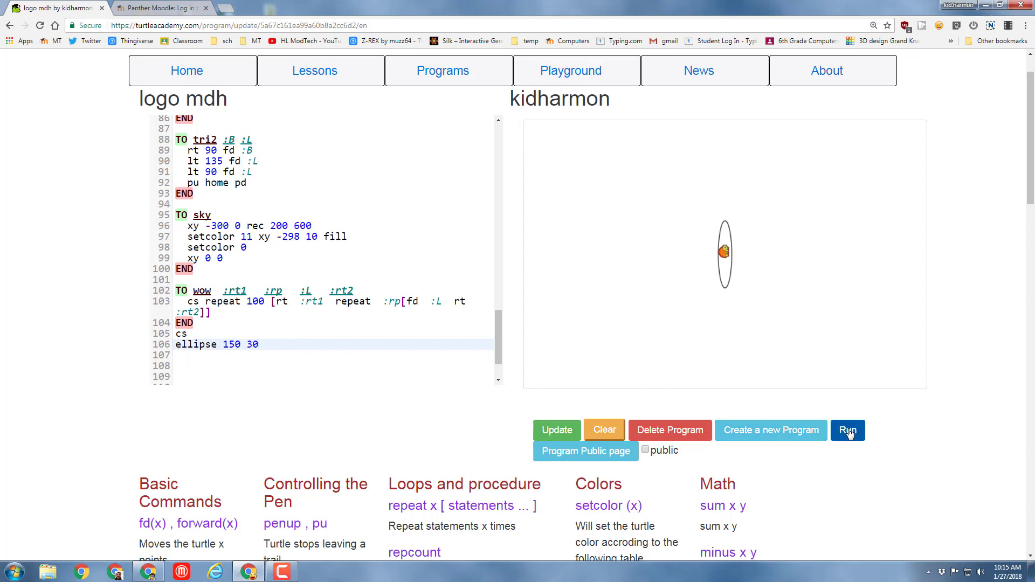
left_click(847, 430)
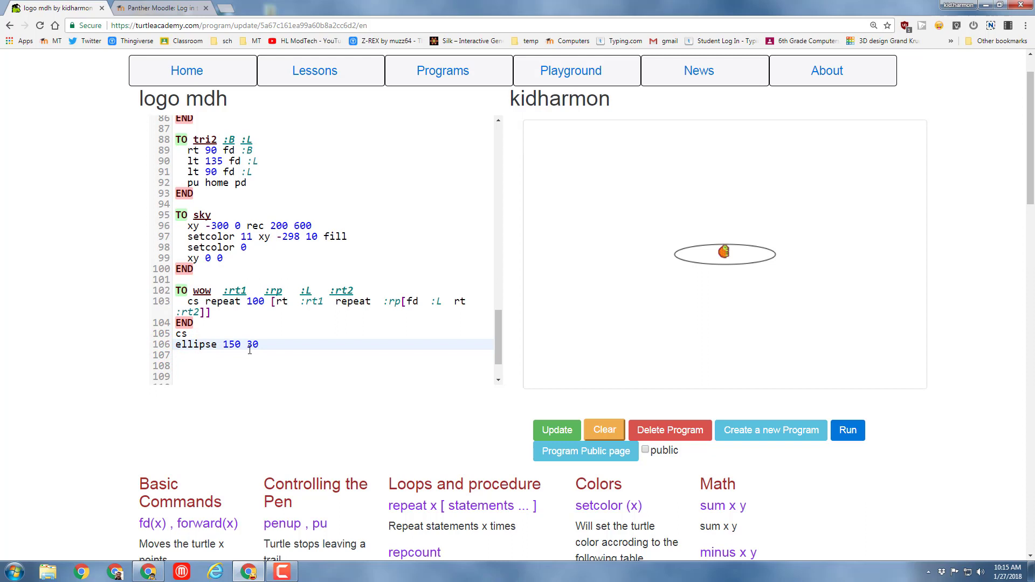
- Wrap the ellipse in a repeat loop with an rt turn and run the partial pattern
type("repeat")
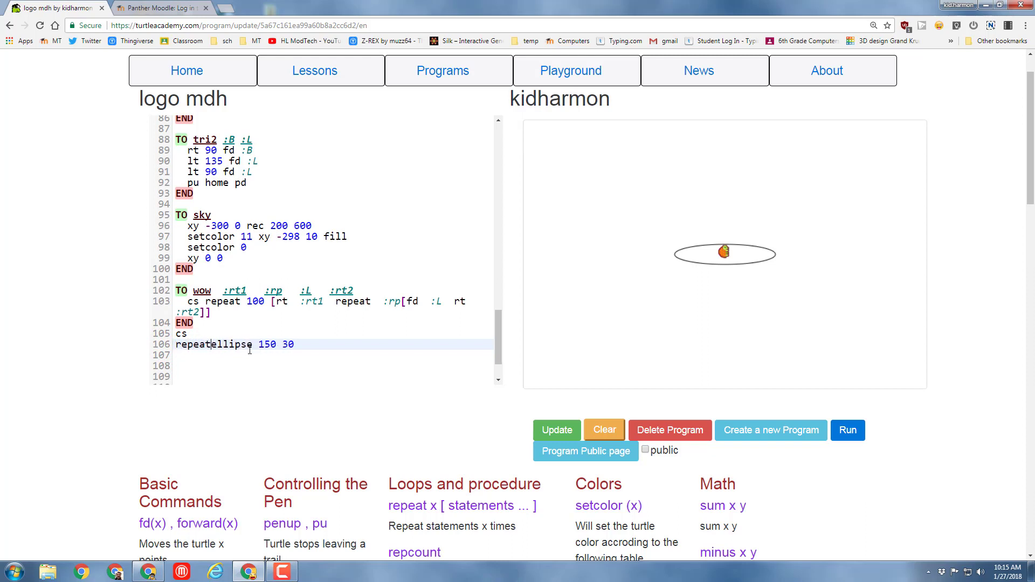
type("23")
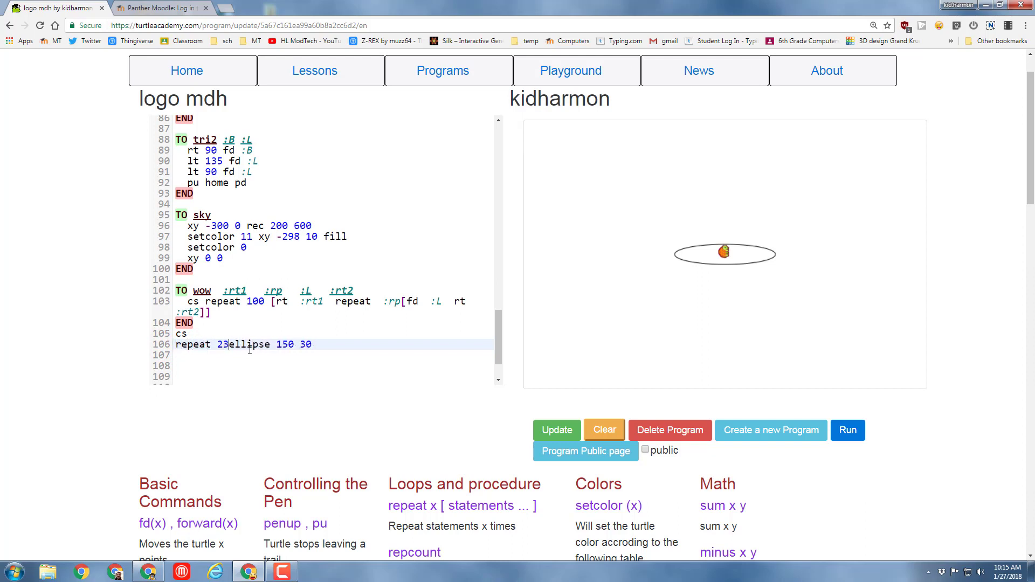
type("[")
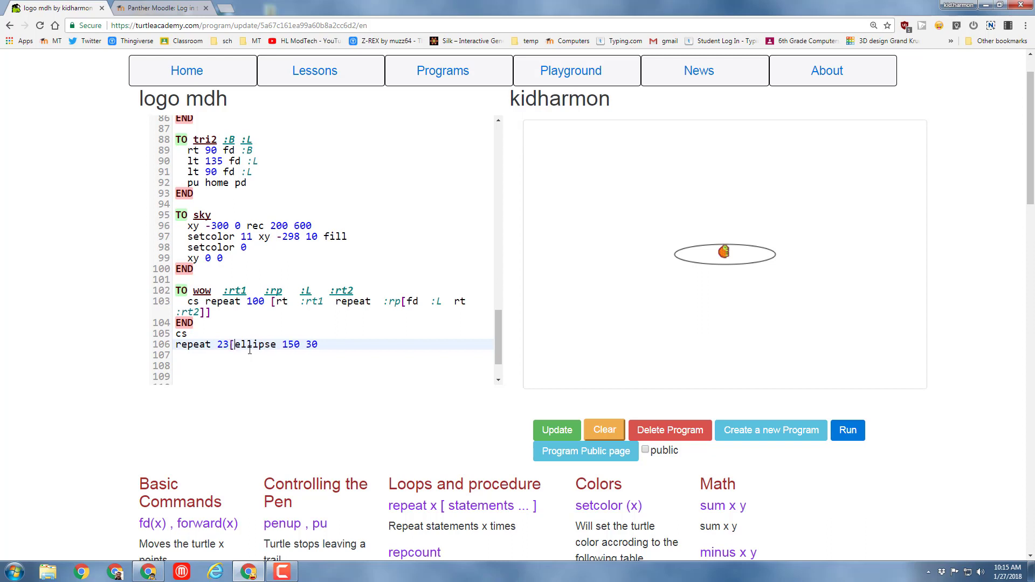
type("rt")
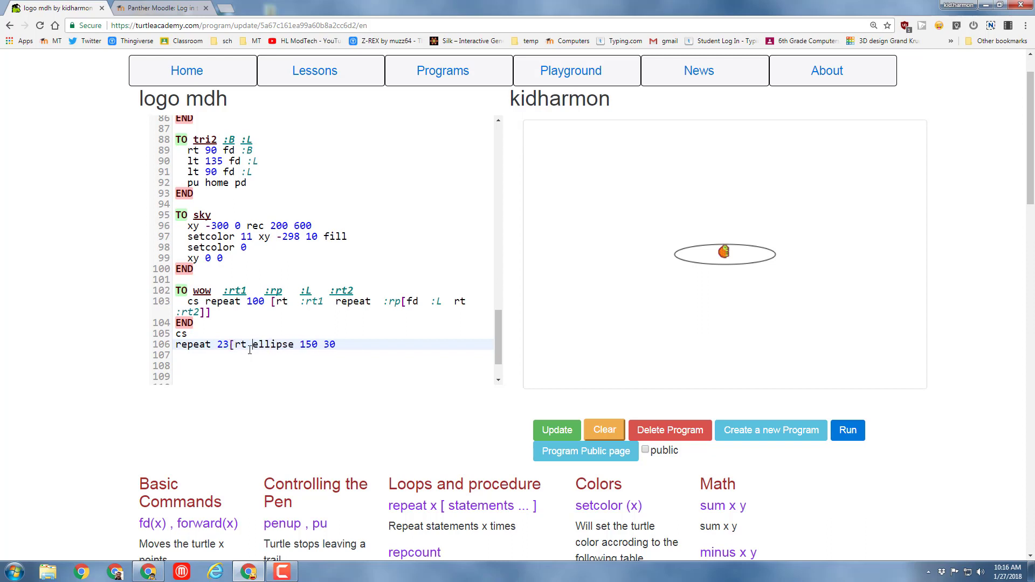
type("33")
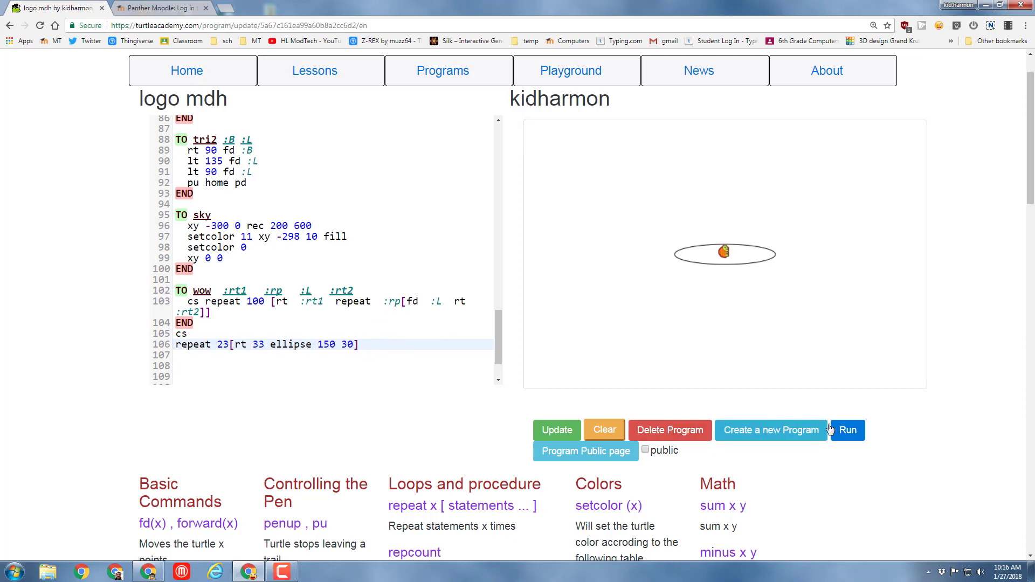
left_click(847, 430)
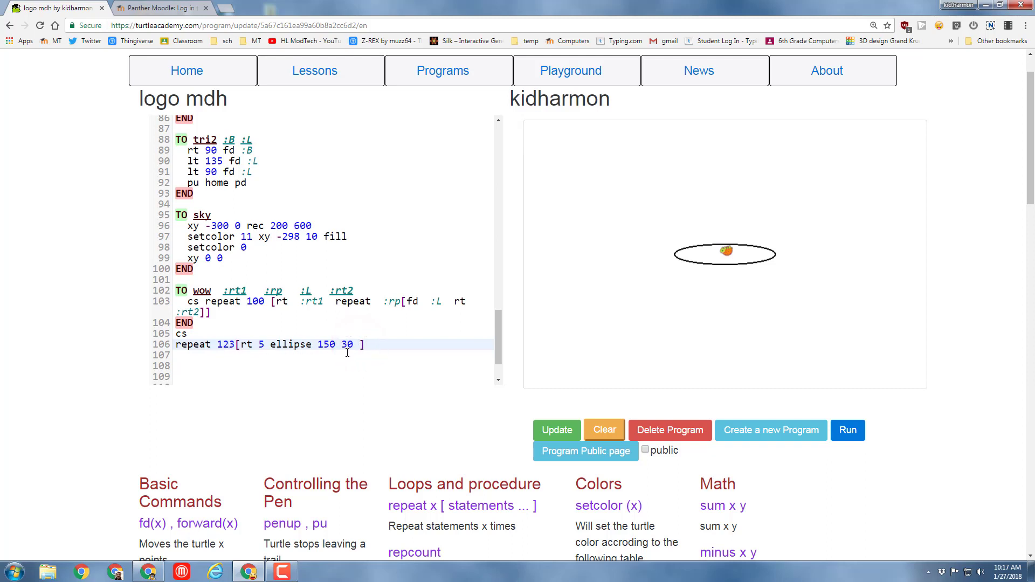
- Complete the loop as repeat 123[rt 5 ellipse 150 30 fd 5] and run it to draw the donut
type("fd")
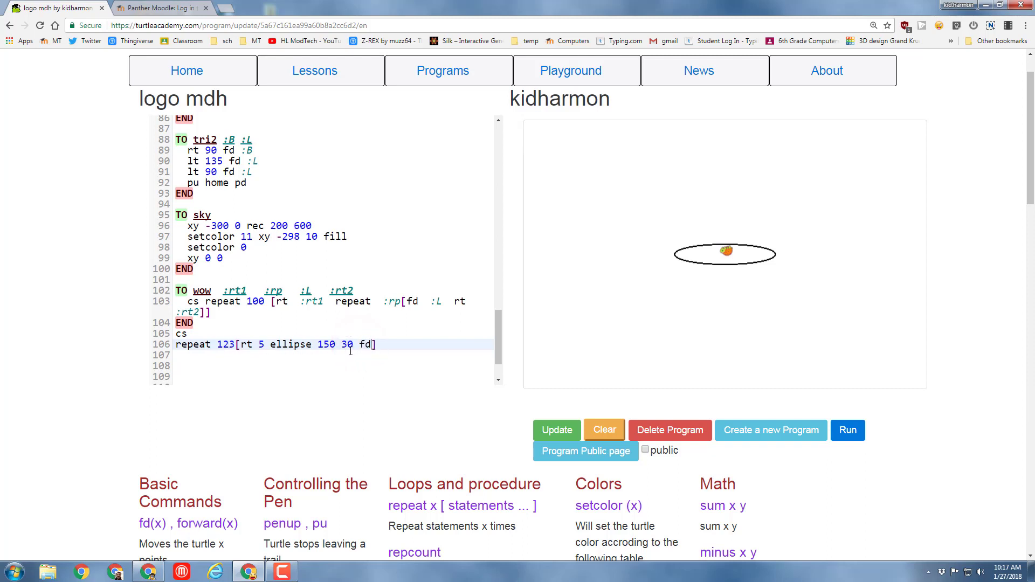
type("5")
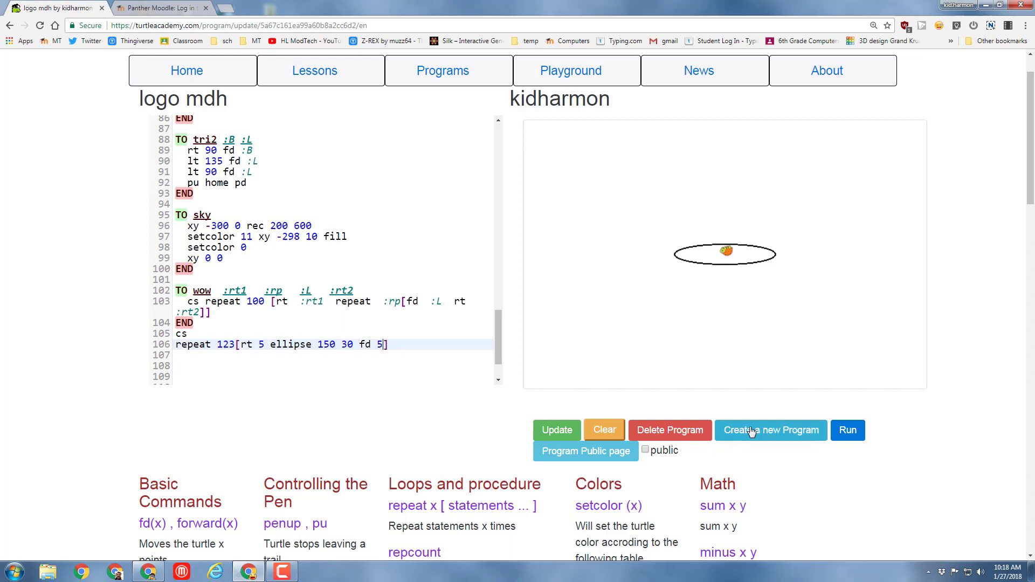
left_click(848, 430)
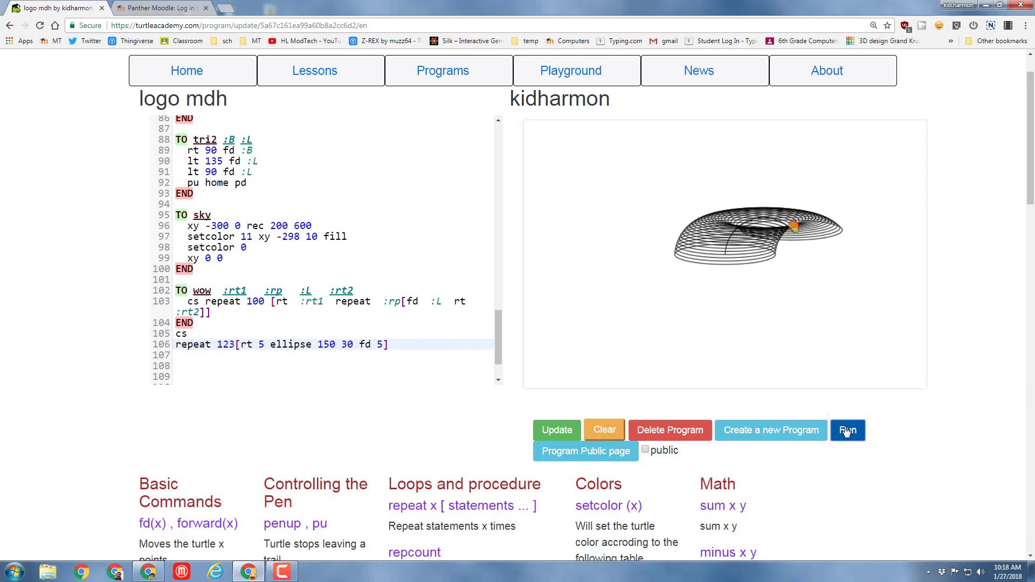
left_click(847, 430)
type("TO donut")
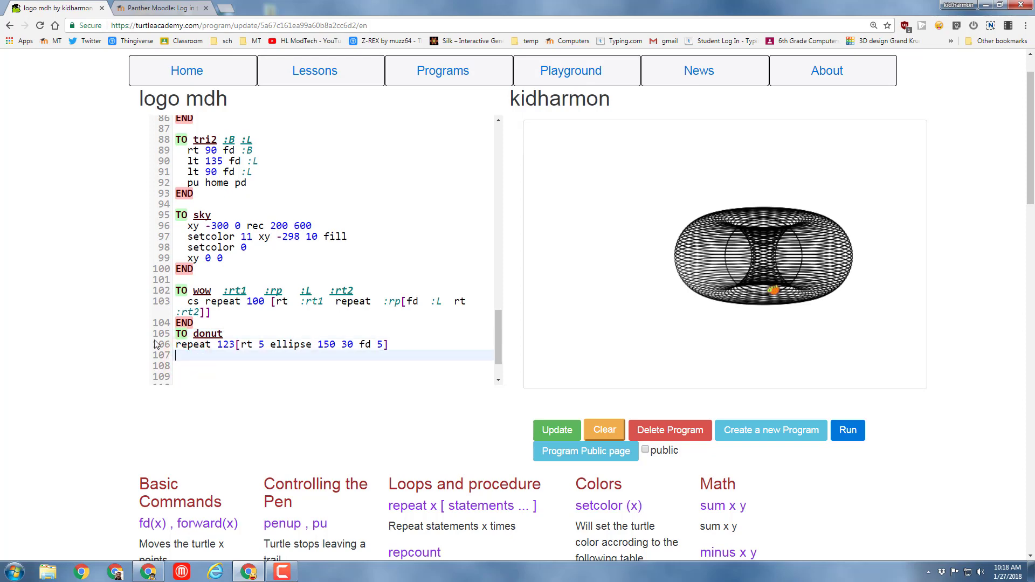
- Close the donut procedure with END and make the program end with cs and house
type("END")
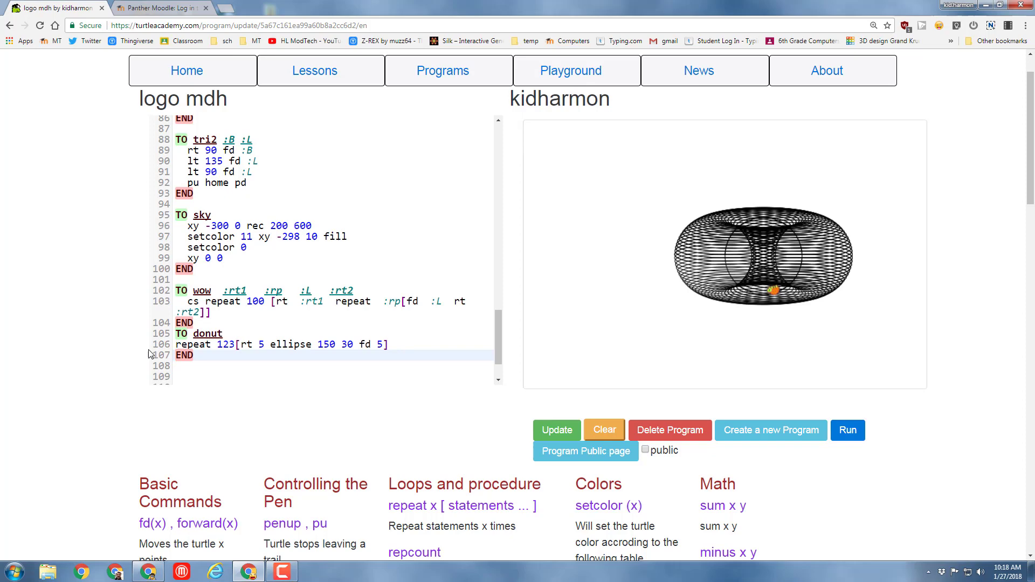
left_click(185, 344)
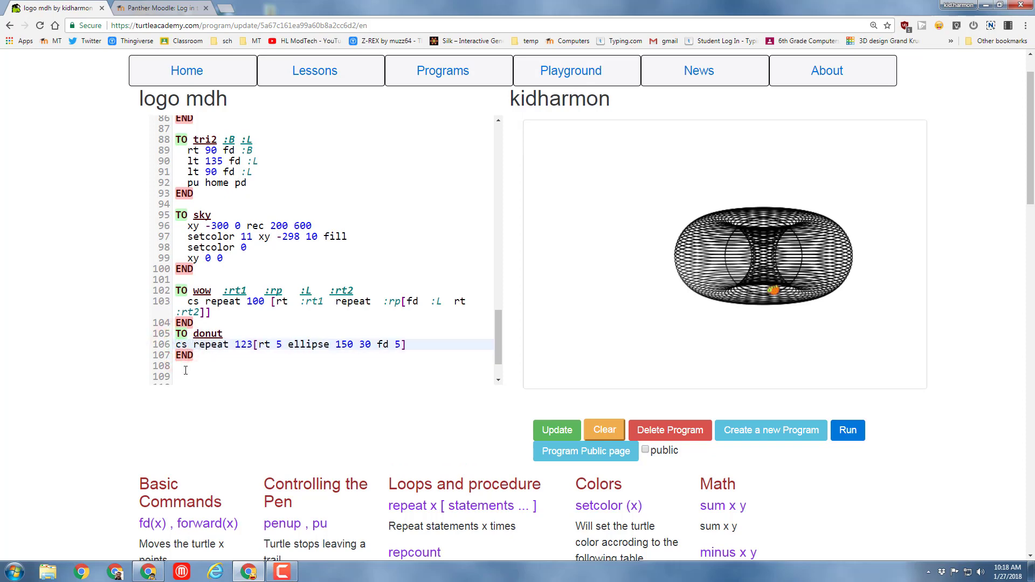
type("cs")
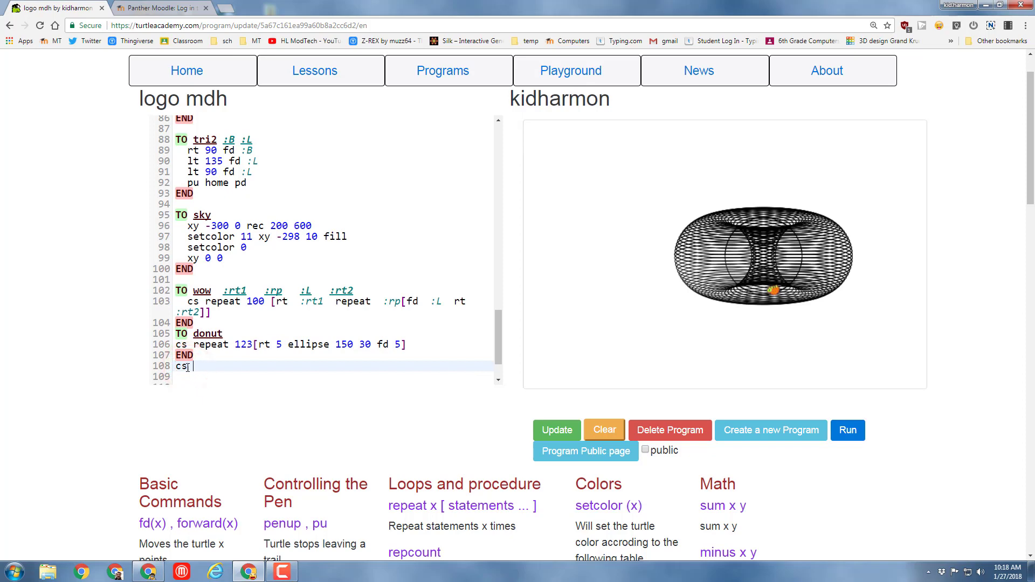
type("hous")
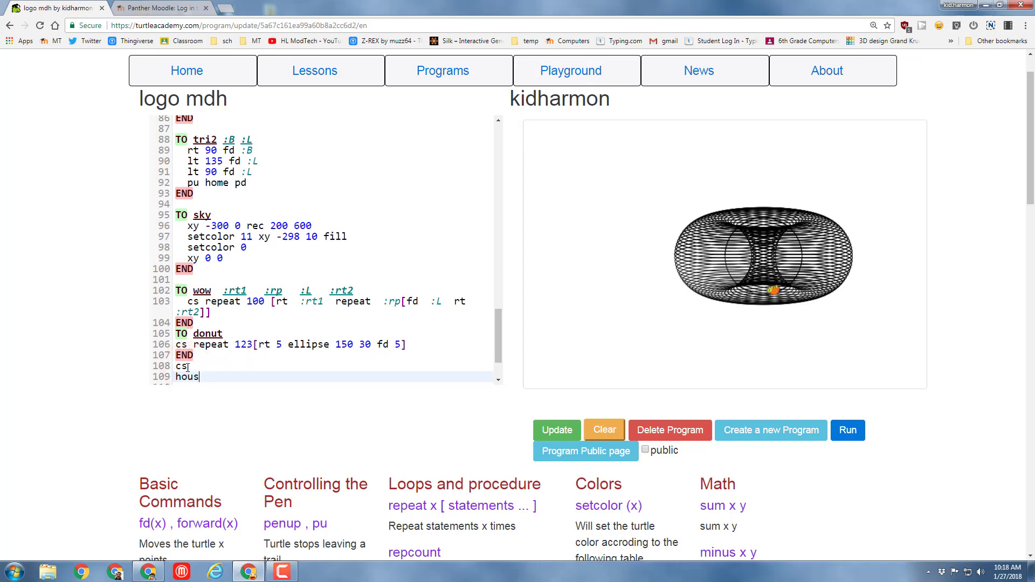
- Run the program to redraw the house scene and save it
left_click(847, 430)
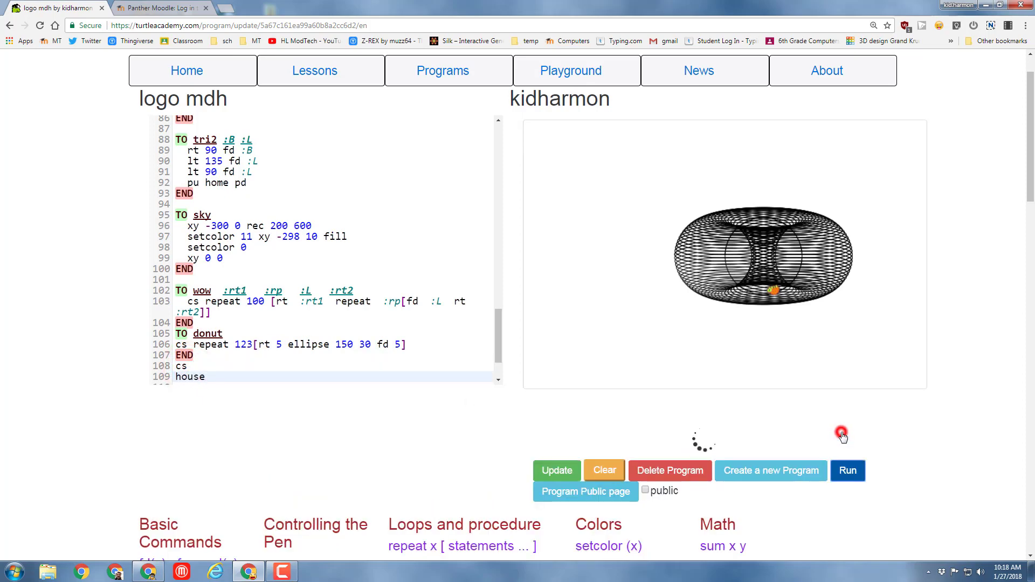
left_click(847, 471)
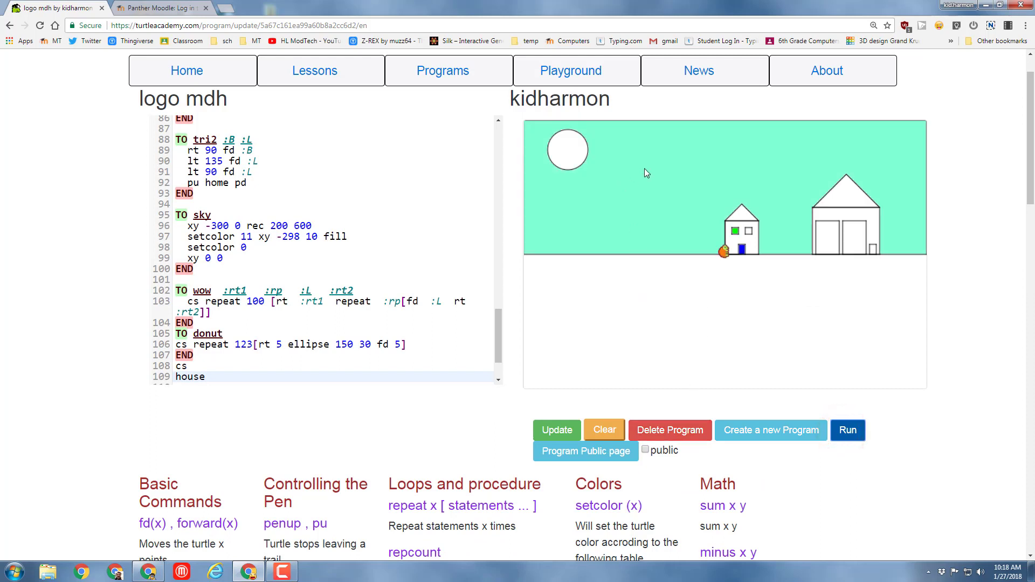
left_click(556, 430)
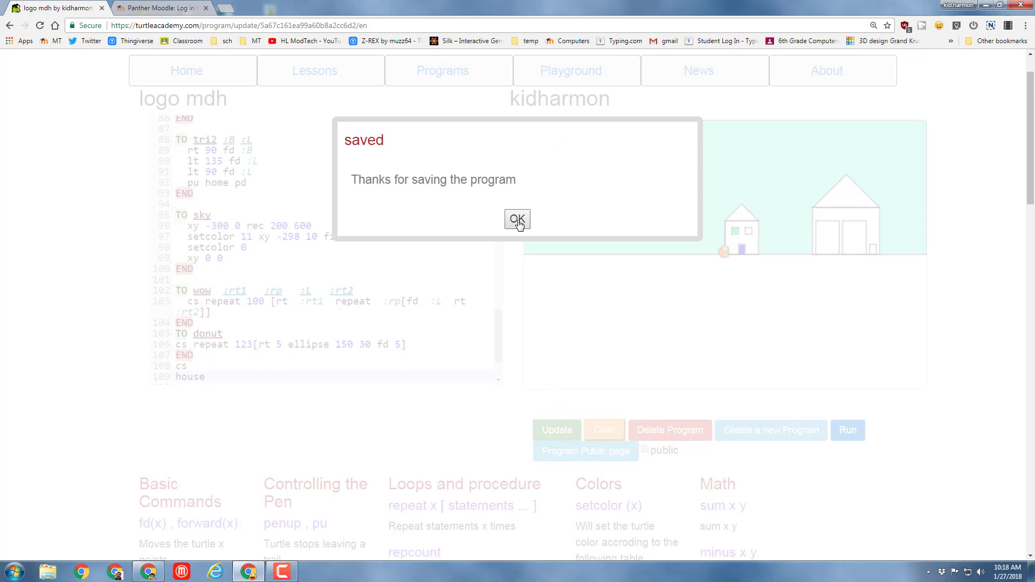
- Dismiss the 'saved' confirmation dialog
left_click(518, 219)
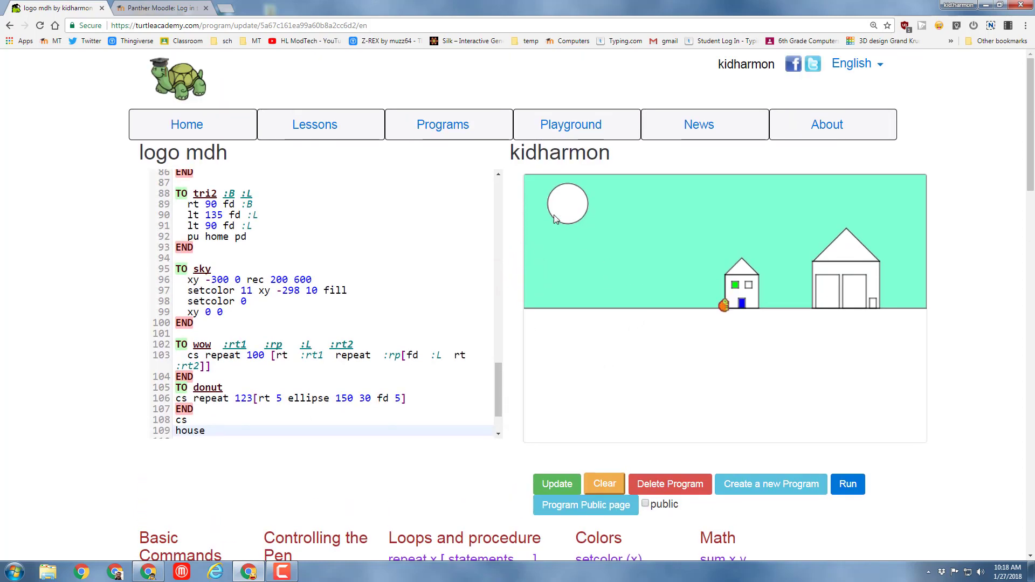
mouse_move(639, 228)
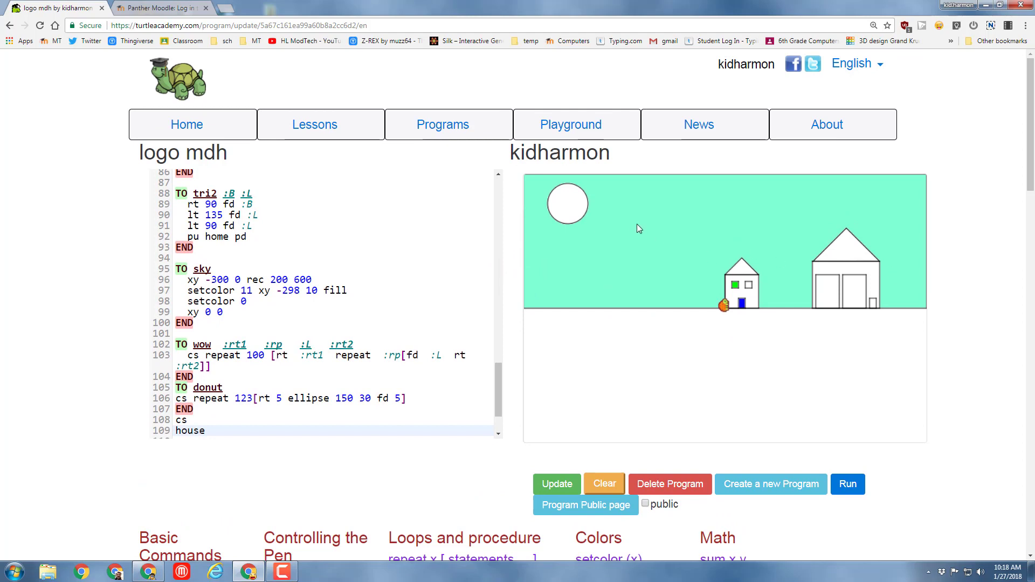
mouse_move(610, 334)
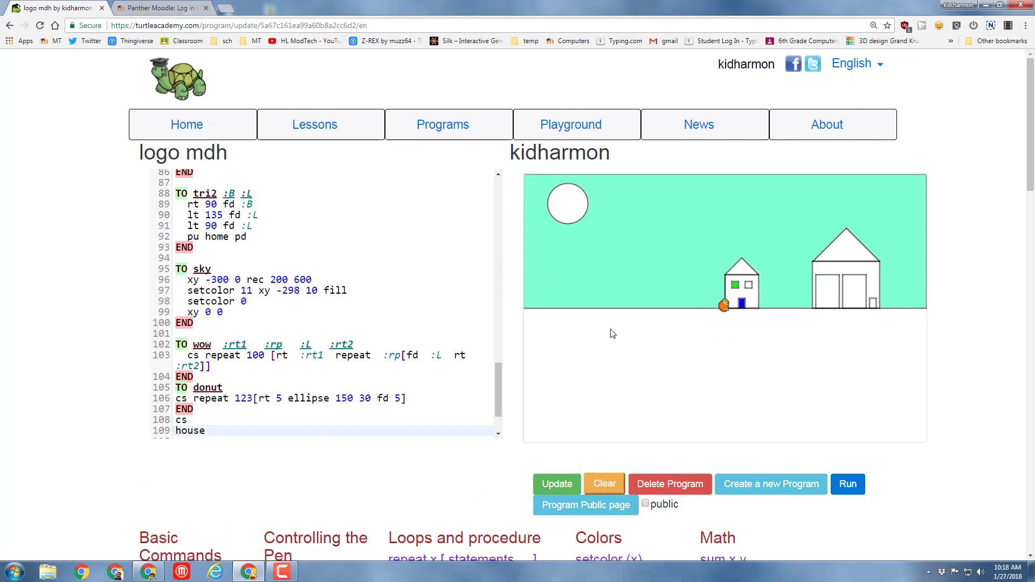
mouse_move(658, 330)
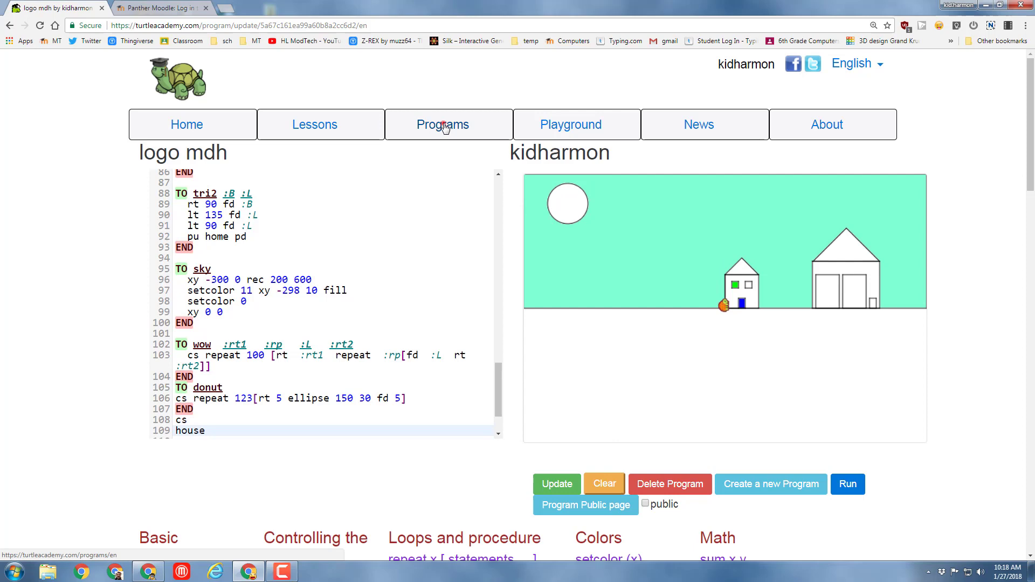
- Open the public program The House by HLModTech and run it to draw its town scene
left_click(441, 124)
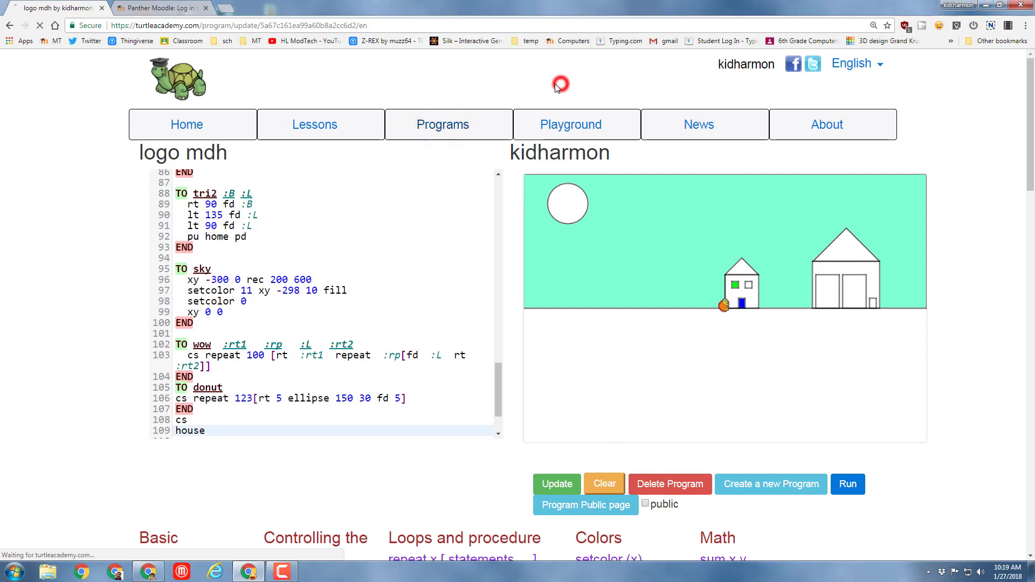
left_click(444, 124)
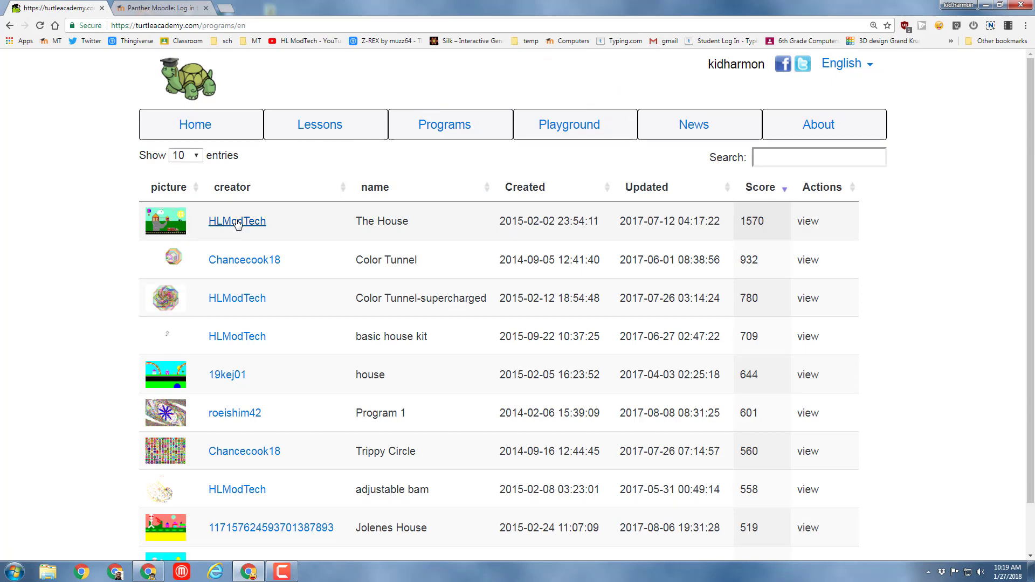
mouse_move(166, 221)
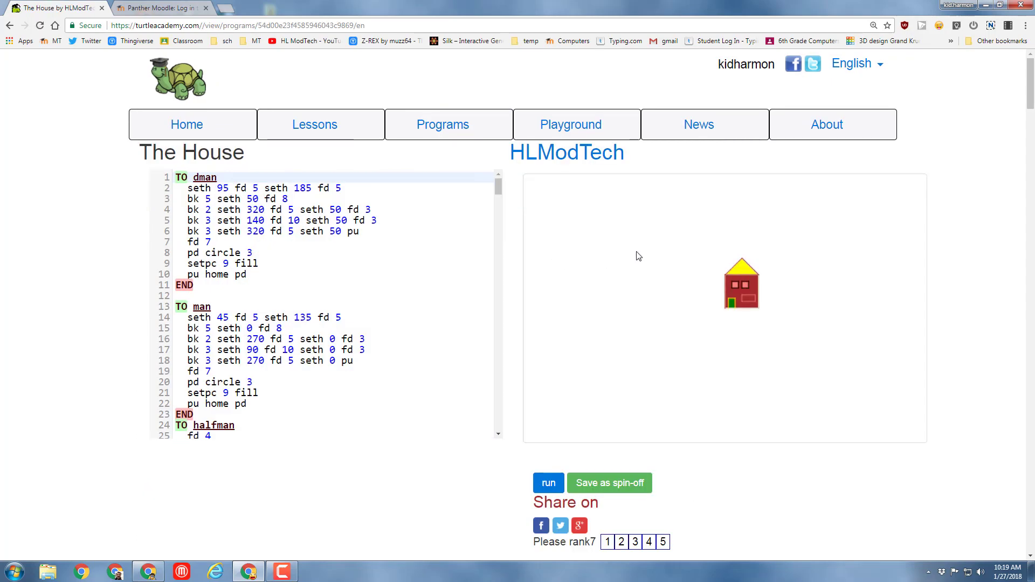
left_click(547, 483)
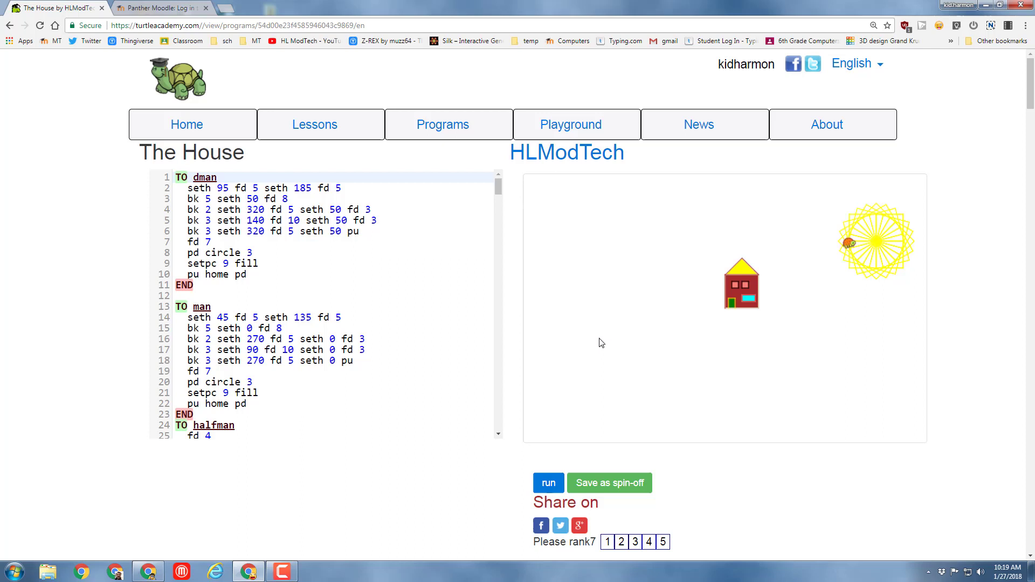
left_click(547, 483)
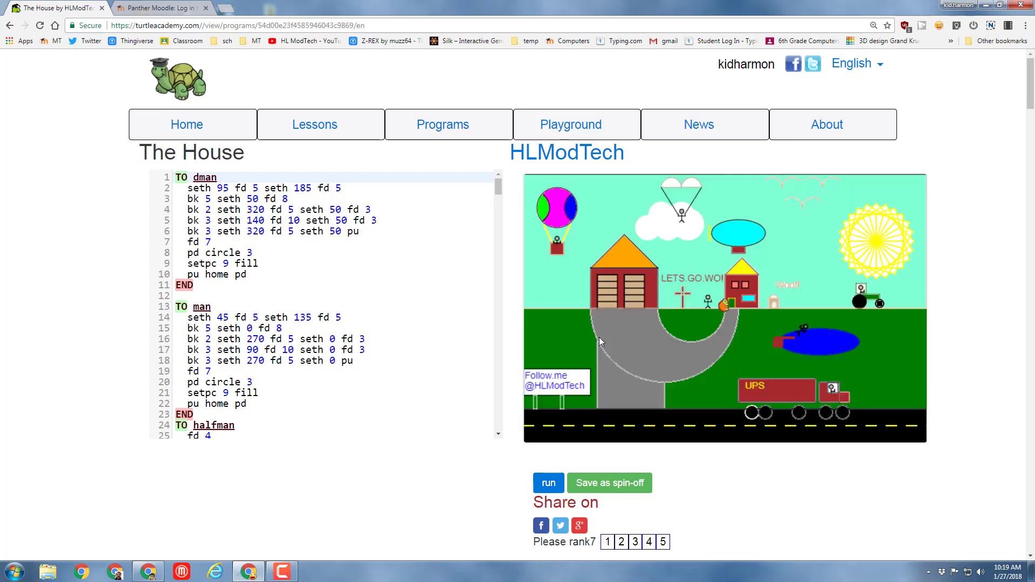